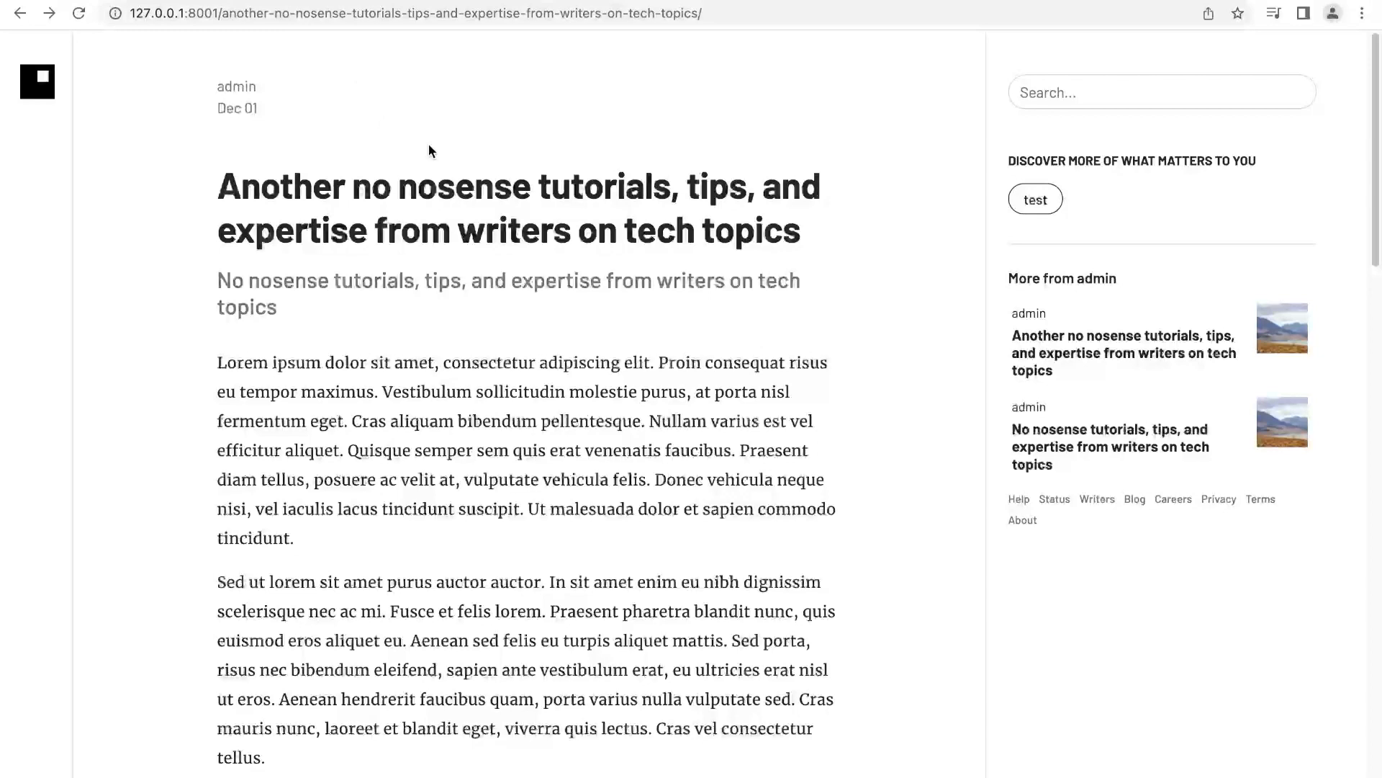
mouse_move(1224, 52)
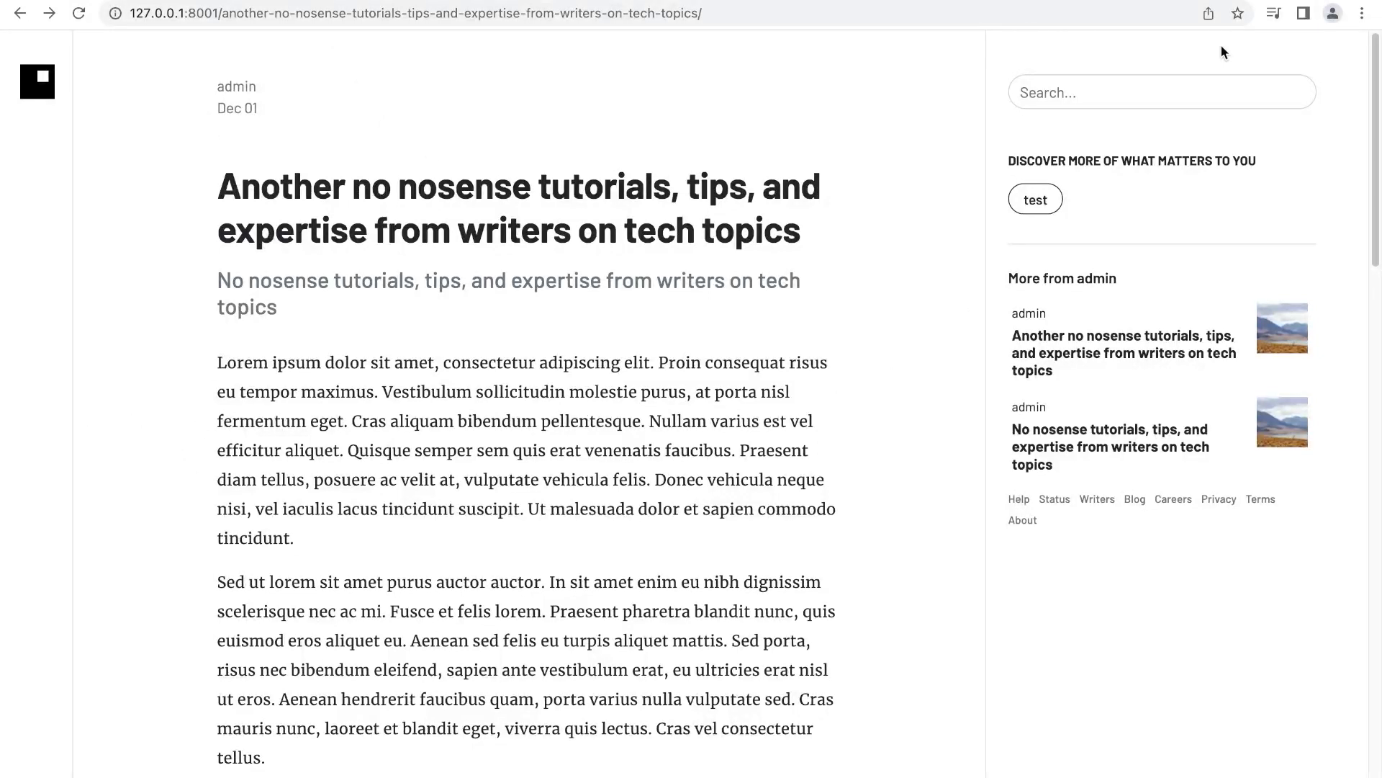
mouse_move(1263, 50)
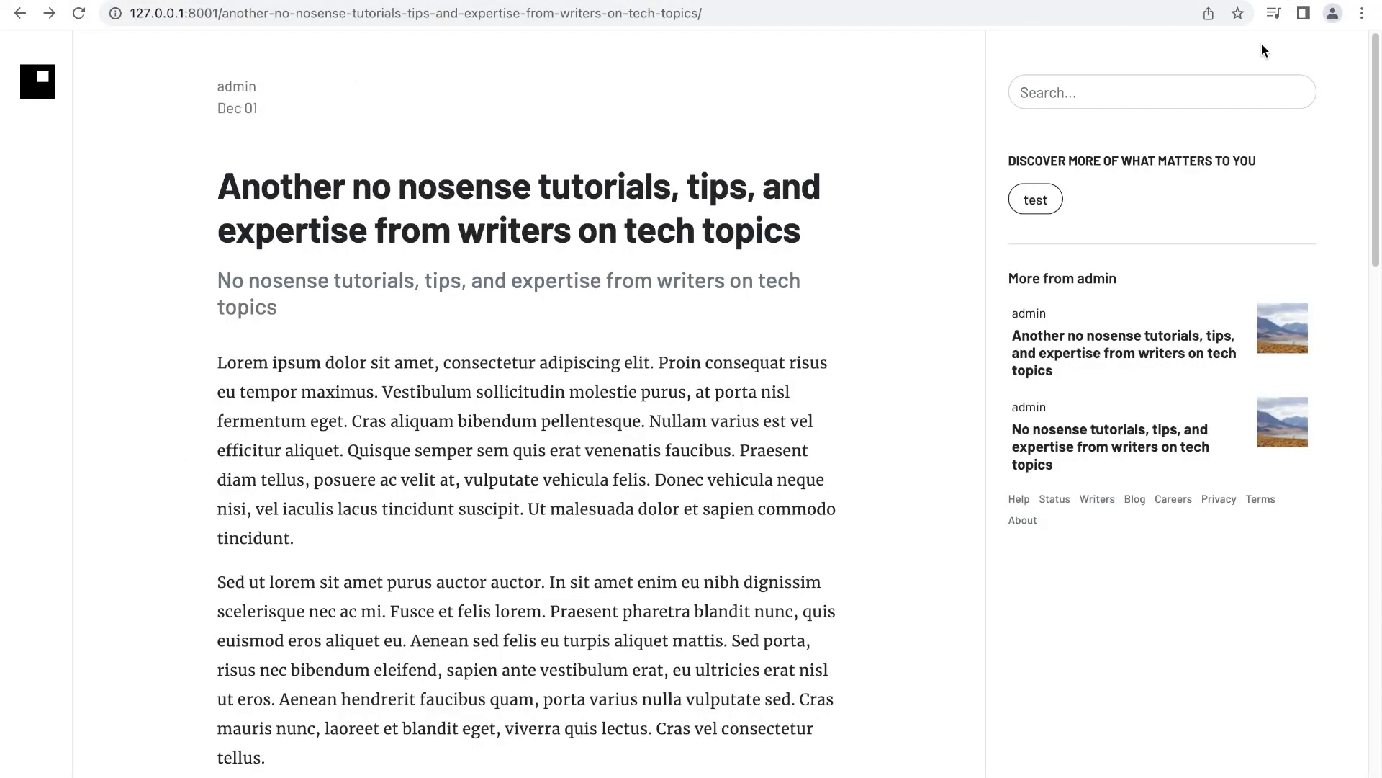
Step: Show the developer tools beside the blog post page to inspect its styles
key("F12")
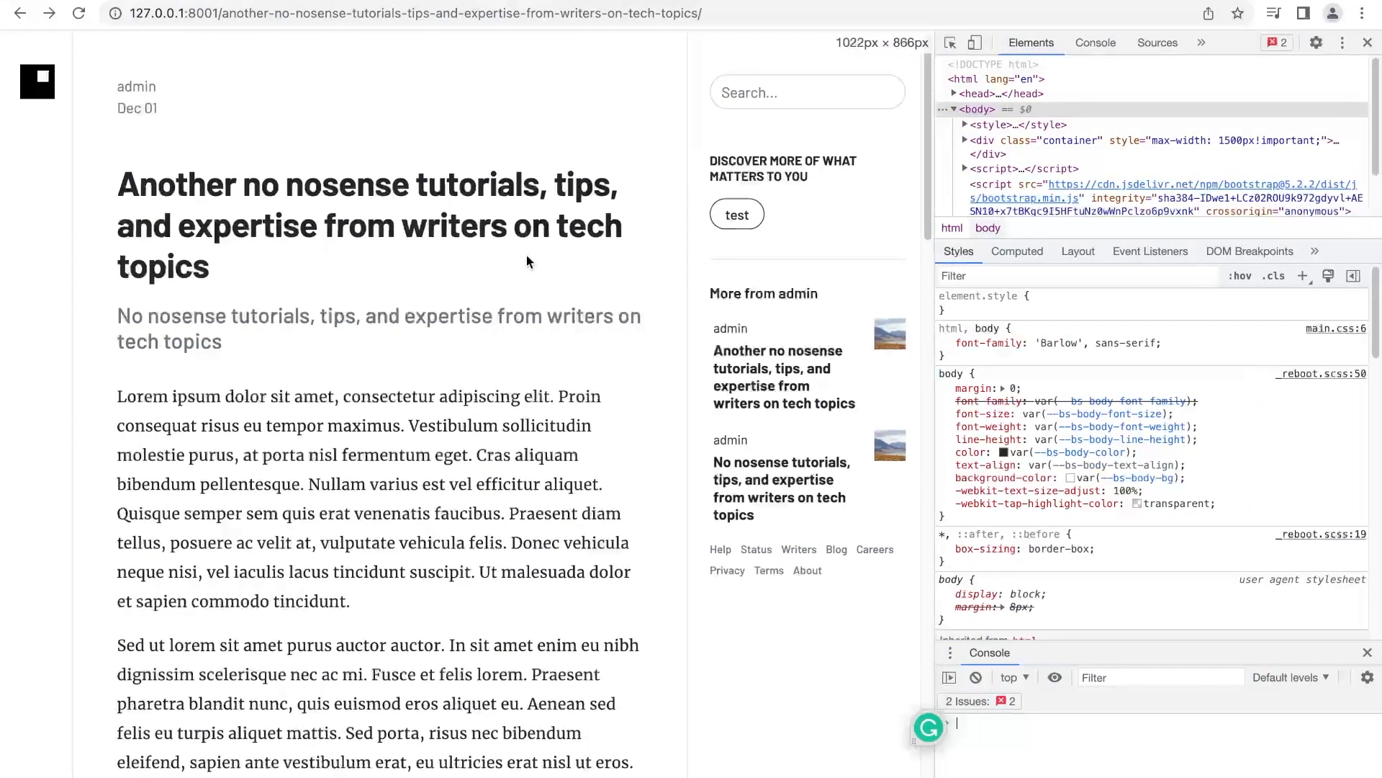
mouse_move(162, 331)
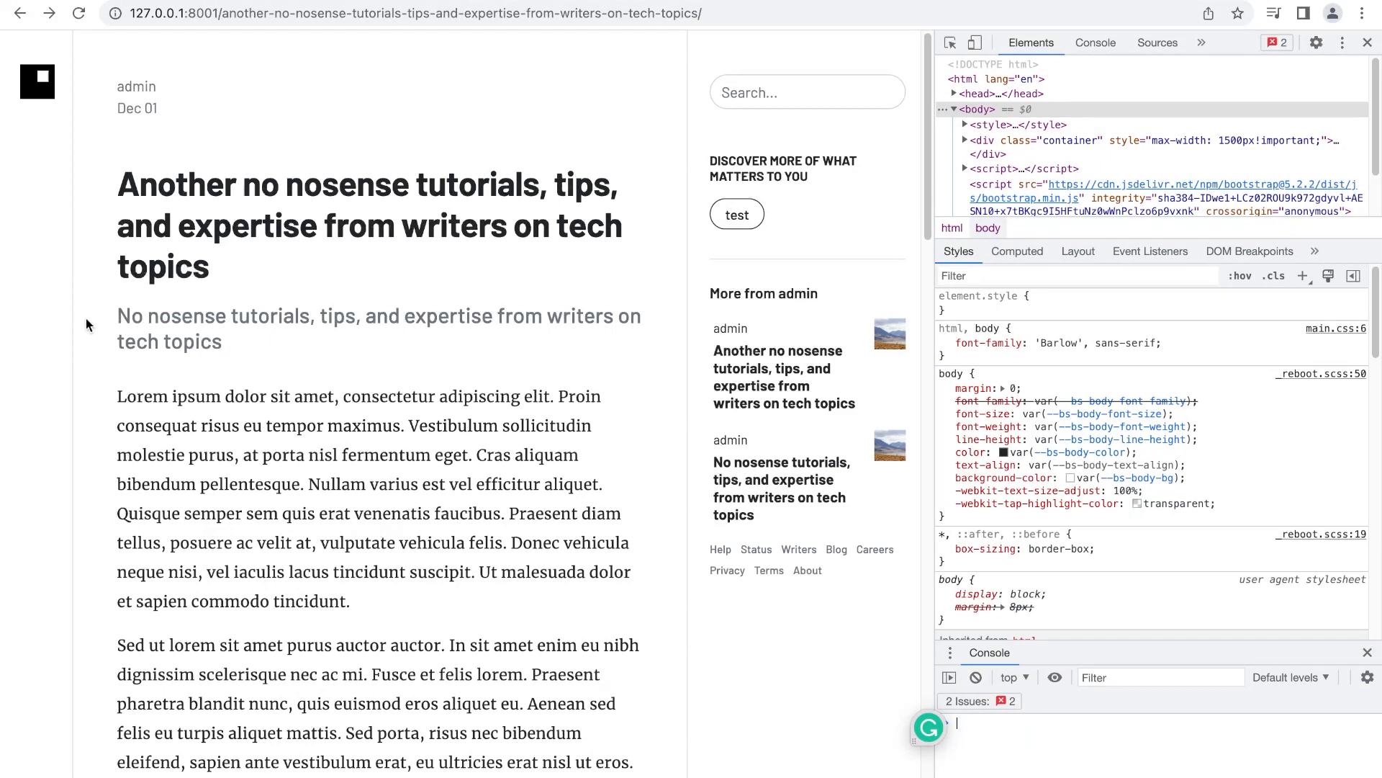
mouse_move(856, 163)
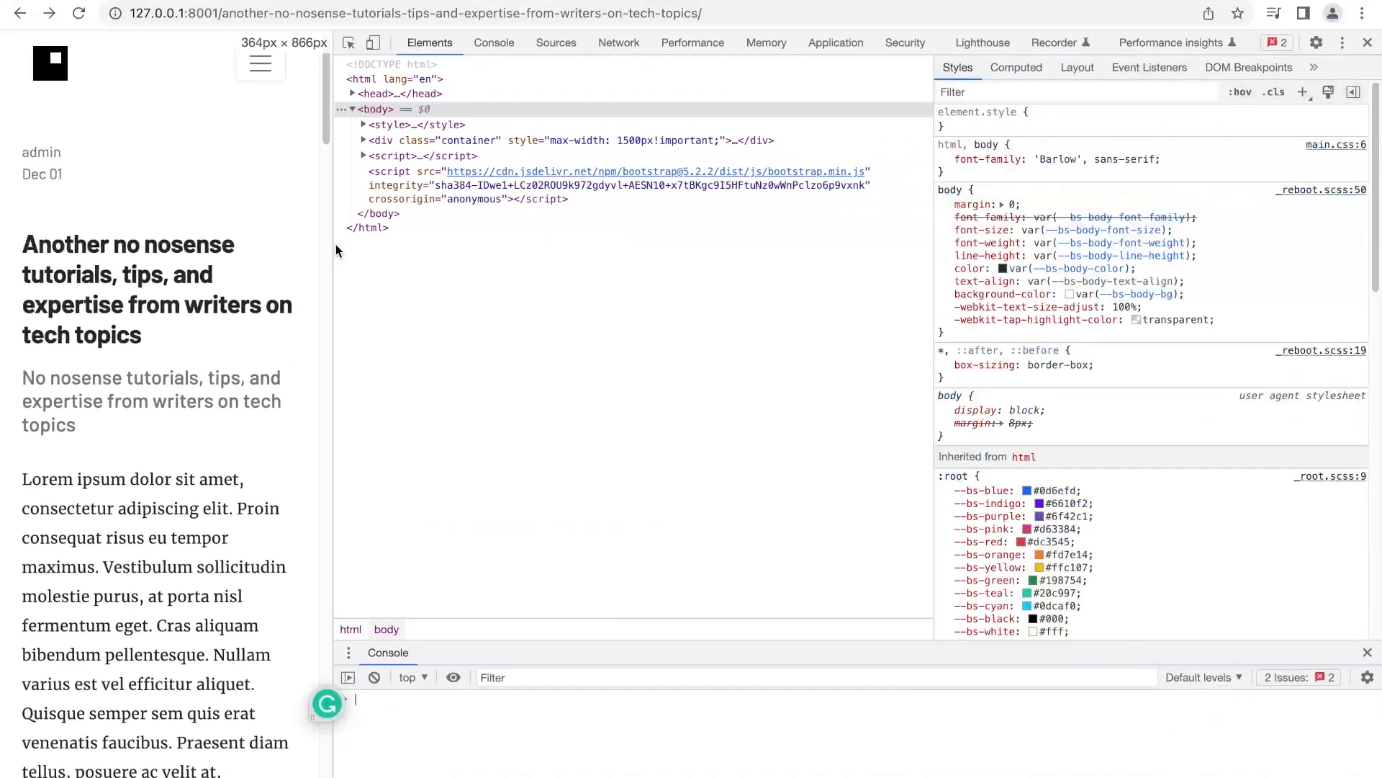
mouse_move(334, 304)
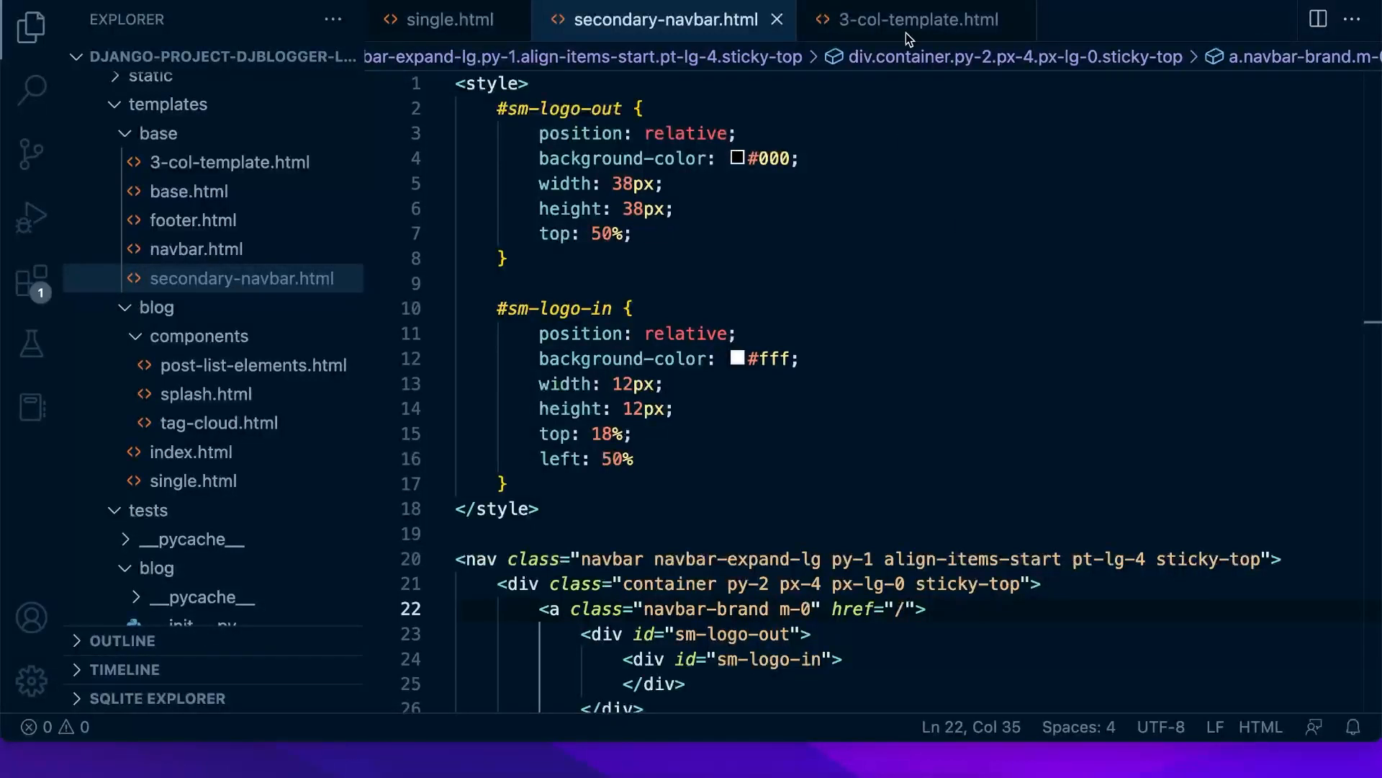
Step: Close all open editors via the editor actions menu
left_click(1352, 19)
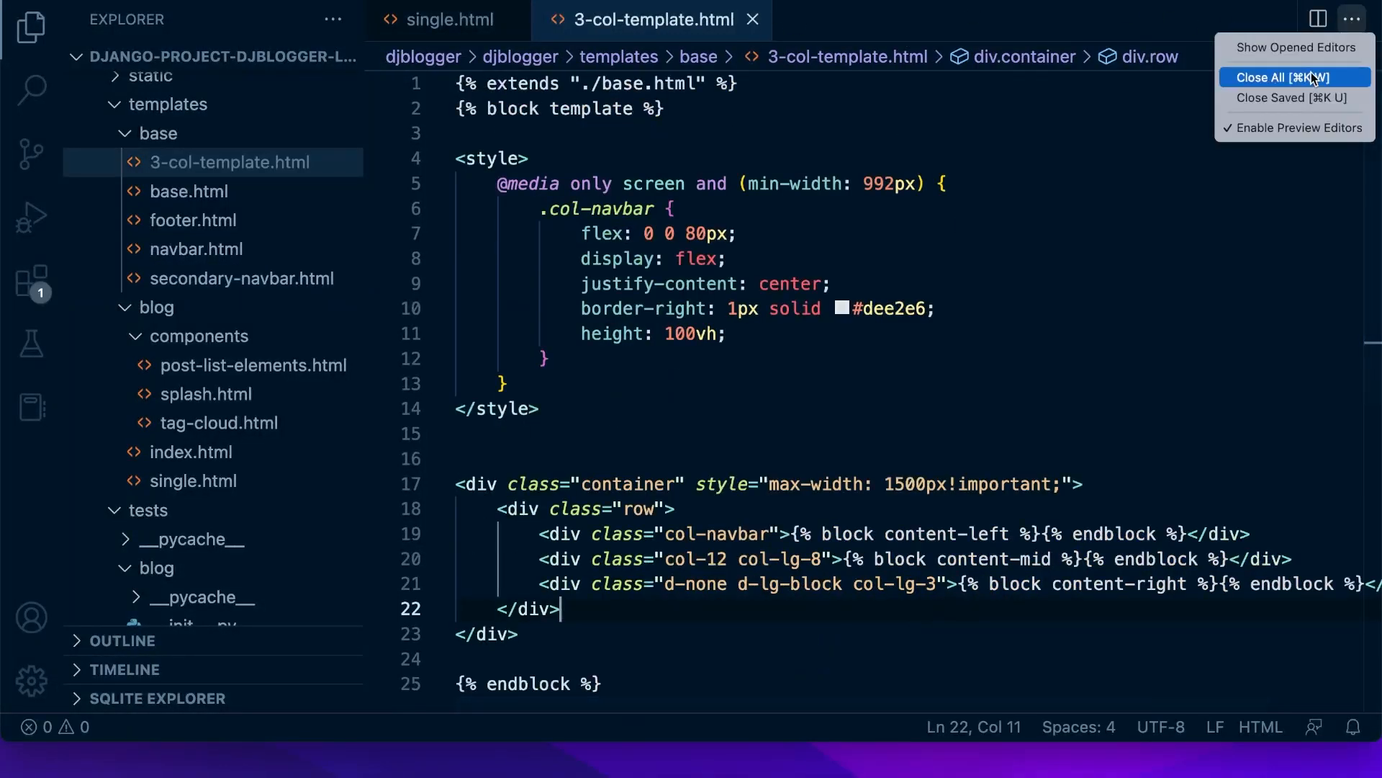
left_click(1280, 78)
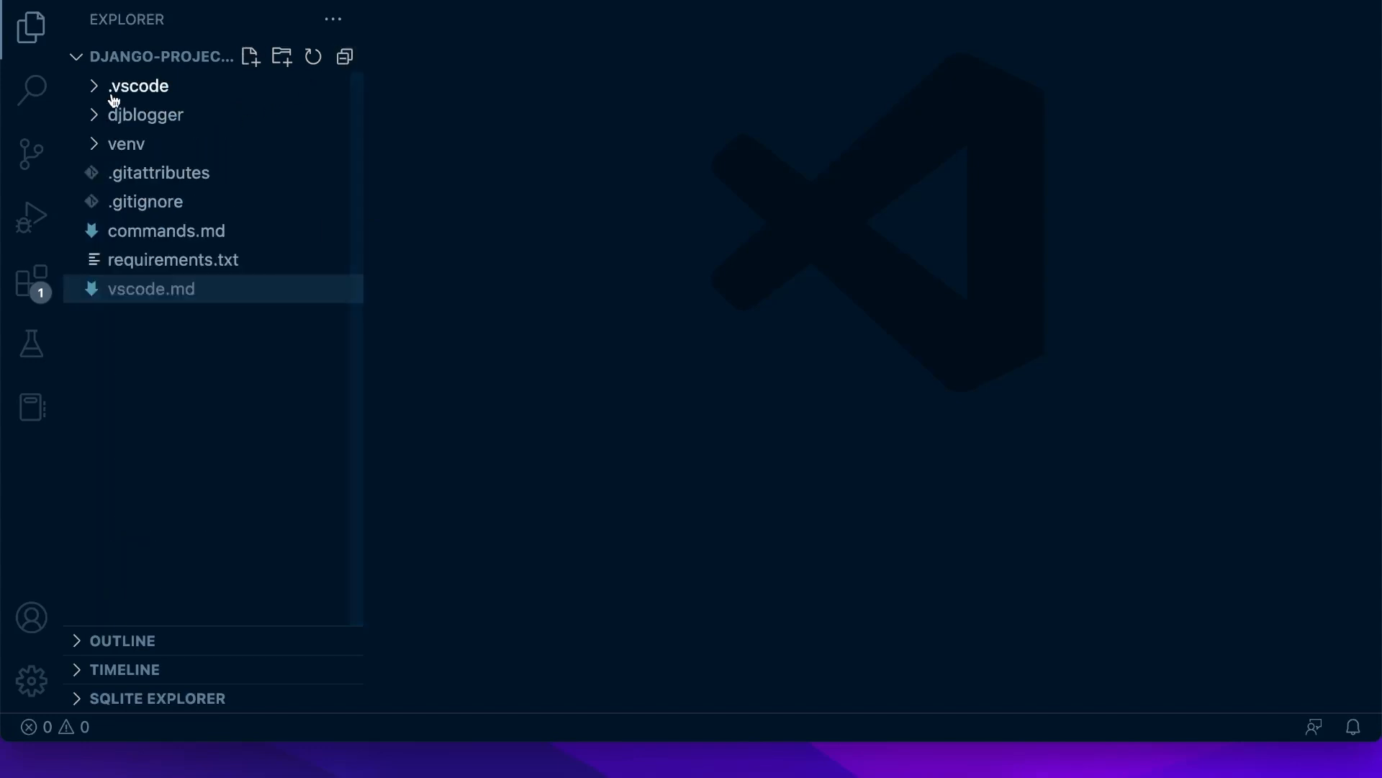
Step: Expand djblogger > templates > blog in the Explorer to reach single.html
left_click(144, 113)
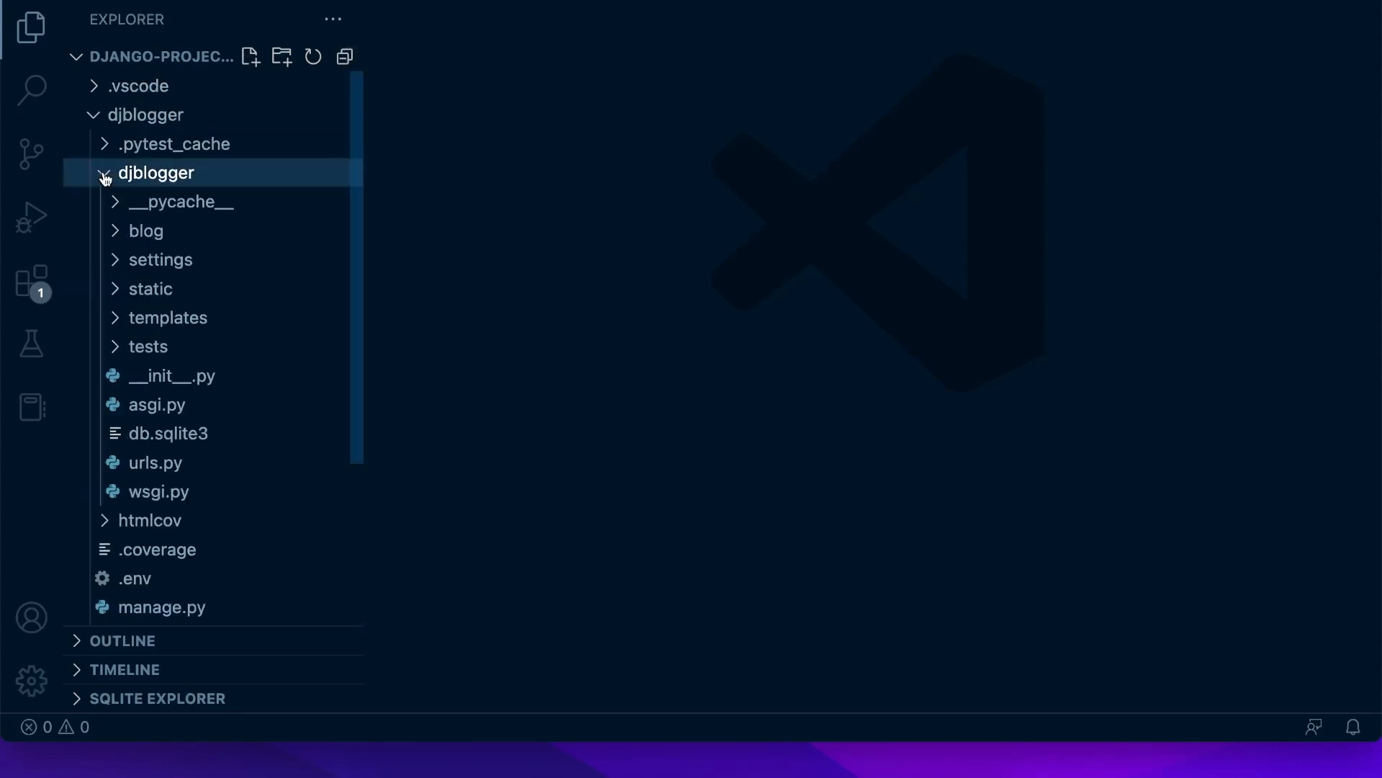
left_click(167, 316)
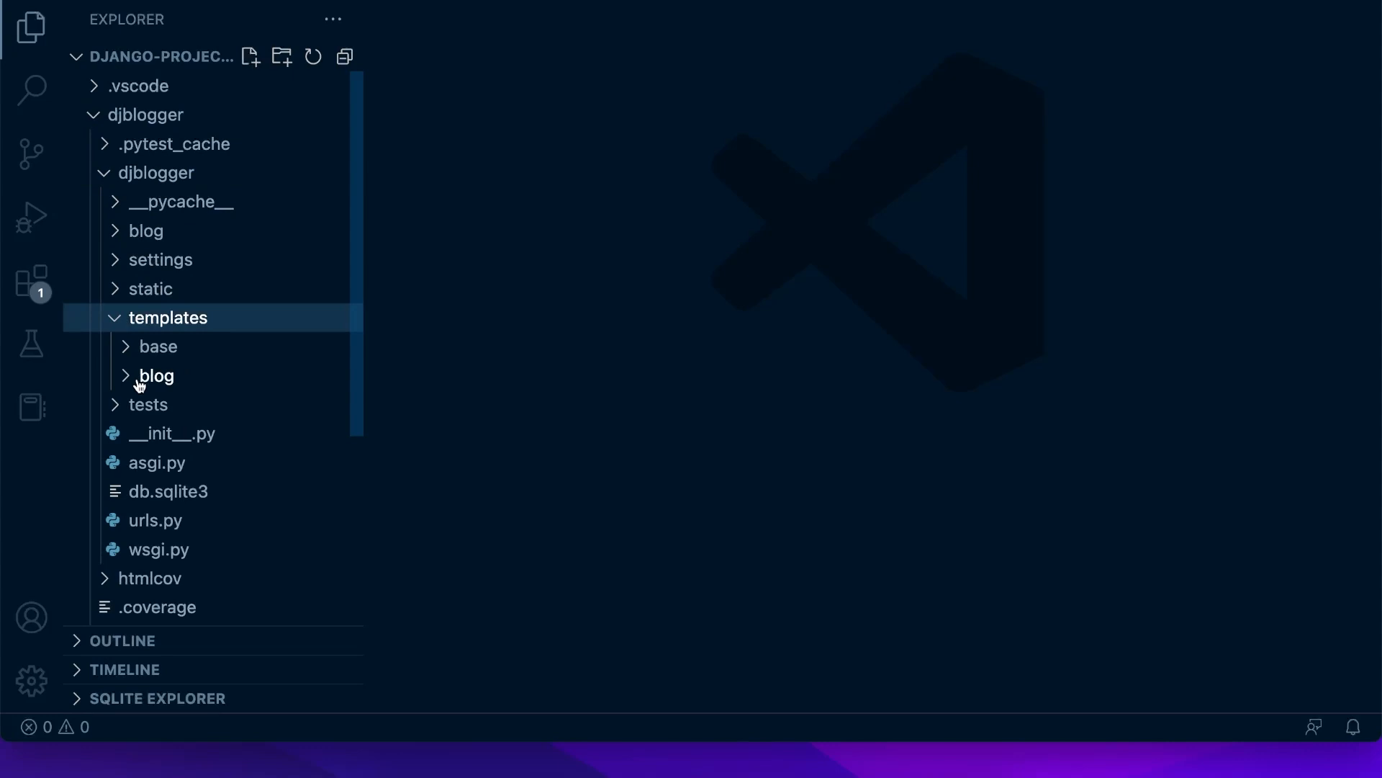
left_click(156, 375)
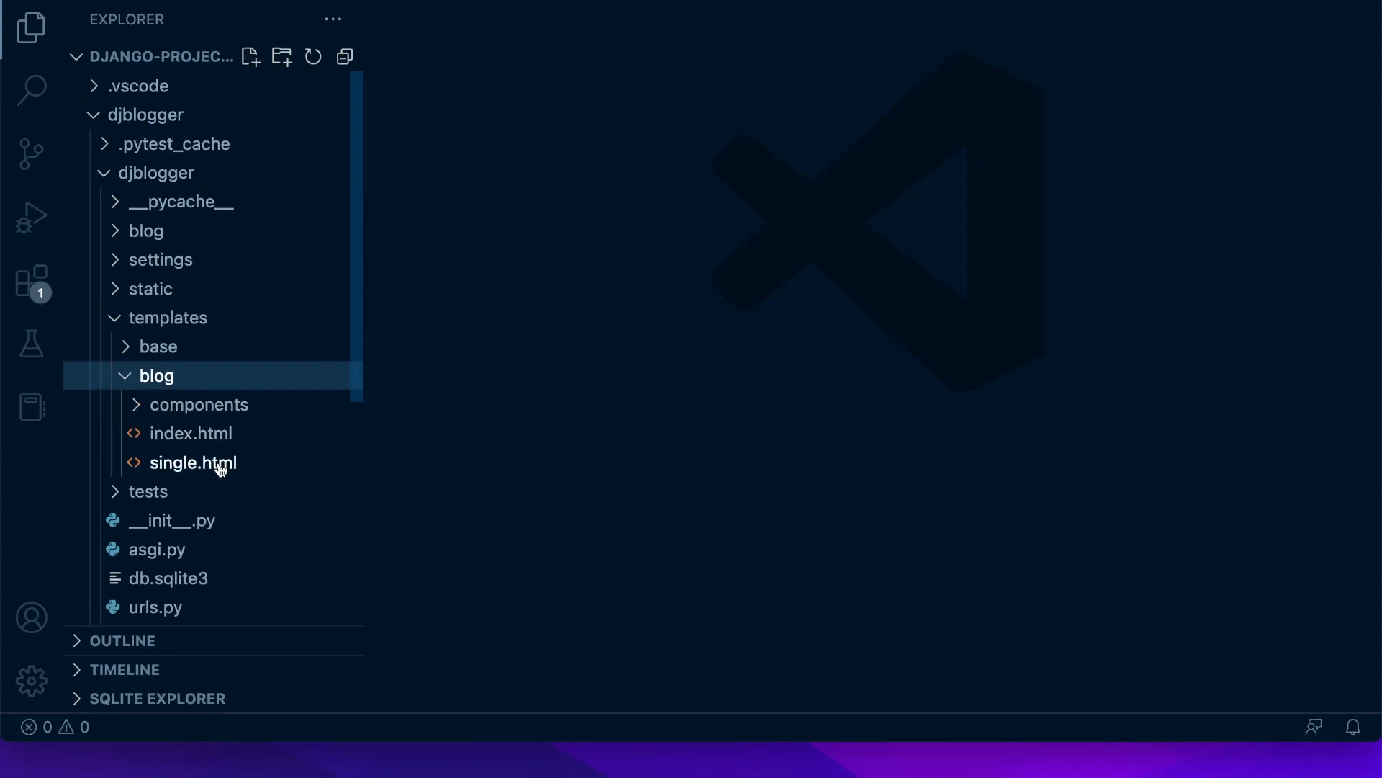
mouse_move(190, 433)
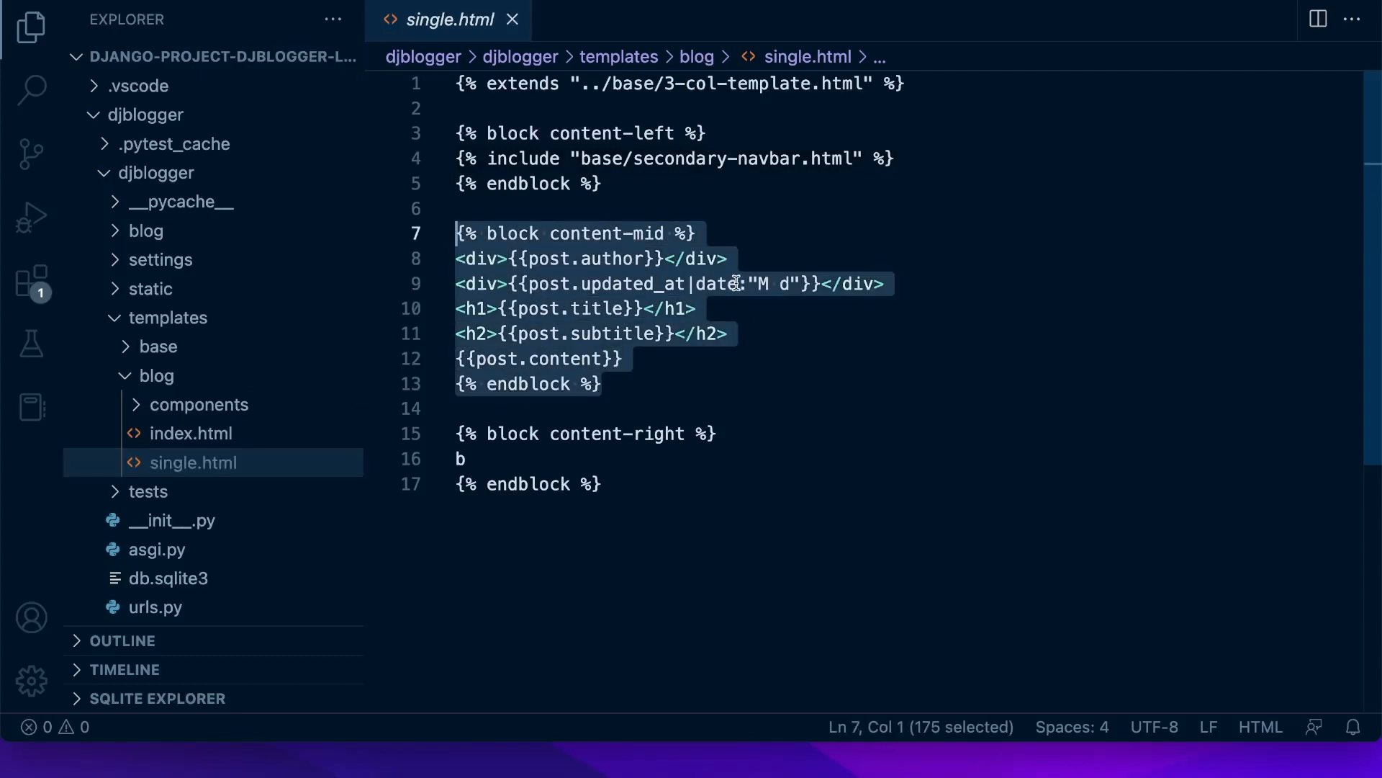
Step: Add a div with classes blogger, center and mx-auto above the post fields
left_click(445, 207)
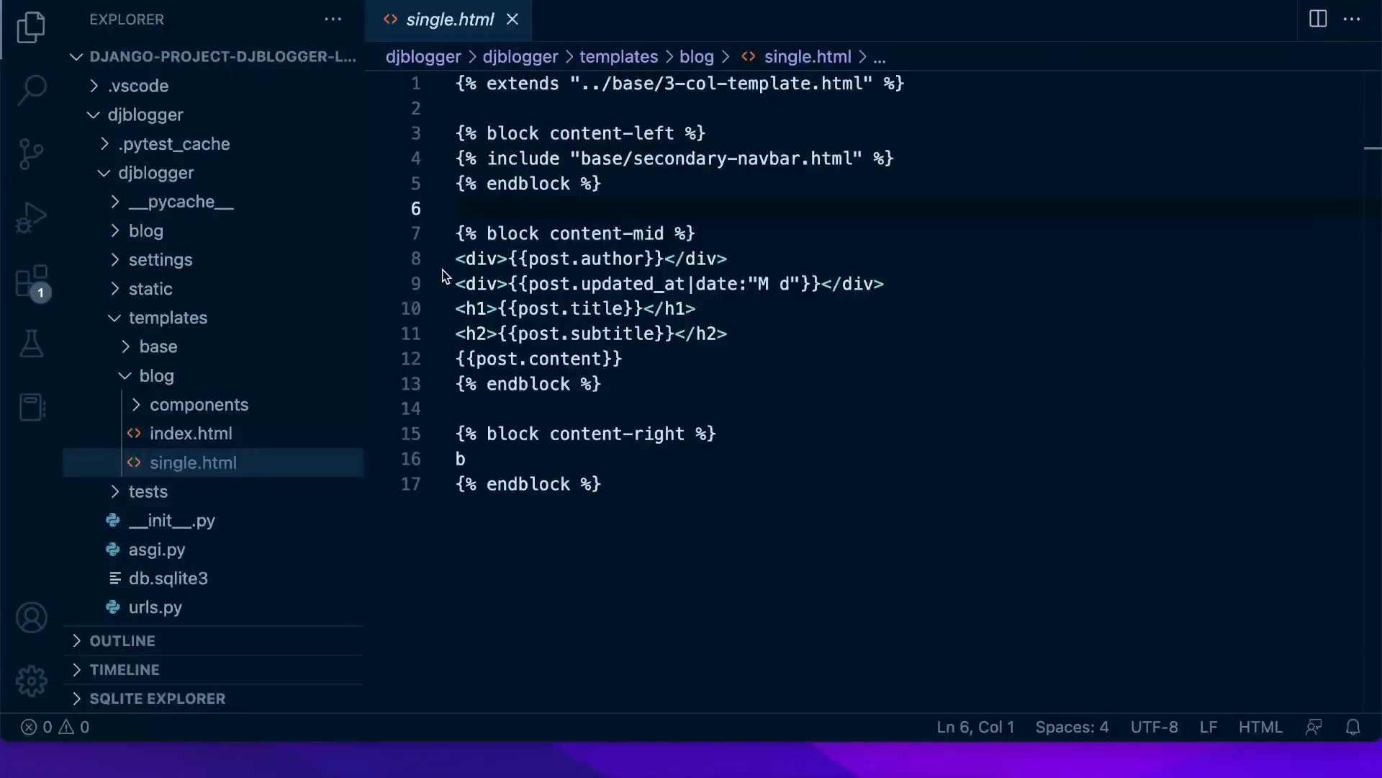
mouse_move(667, 333)
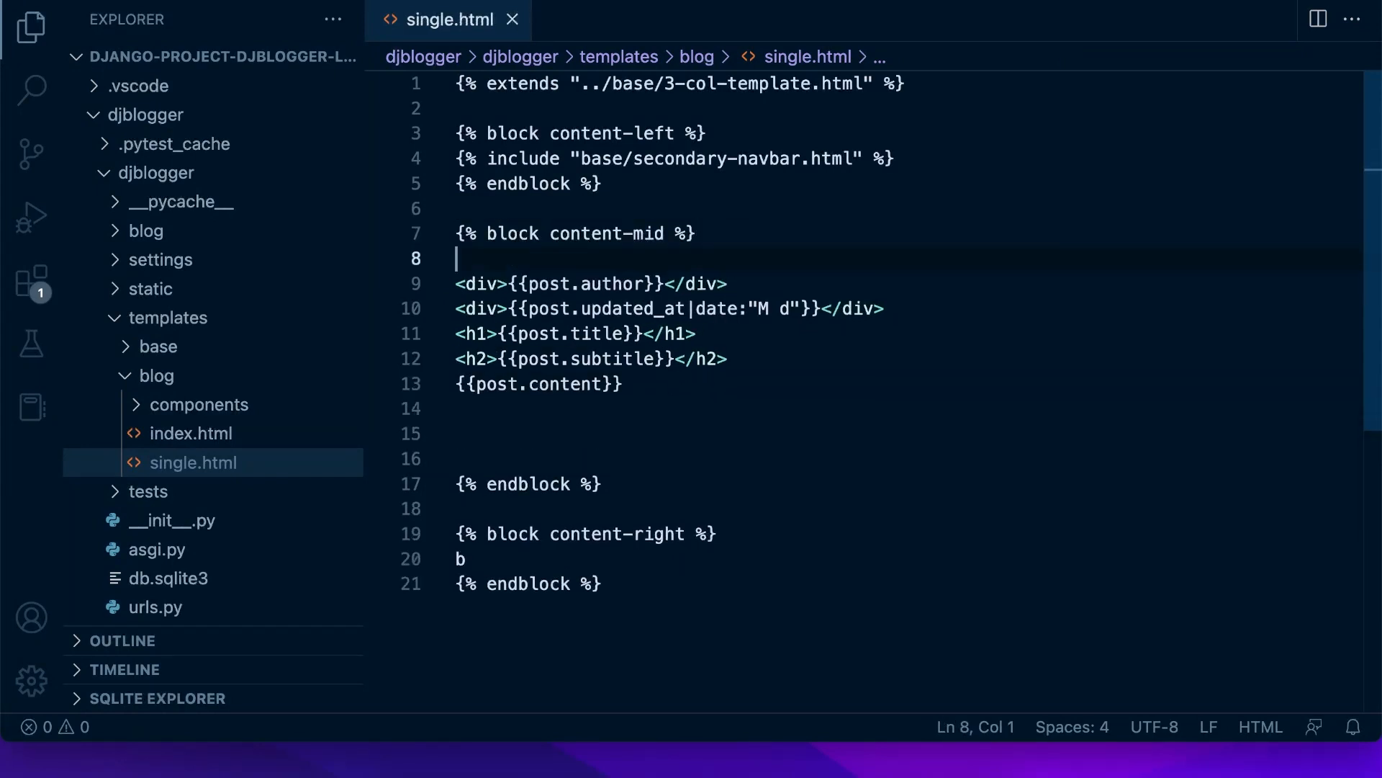
key("Enter")
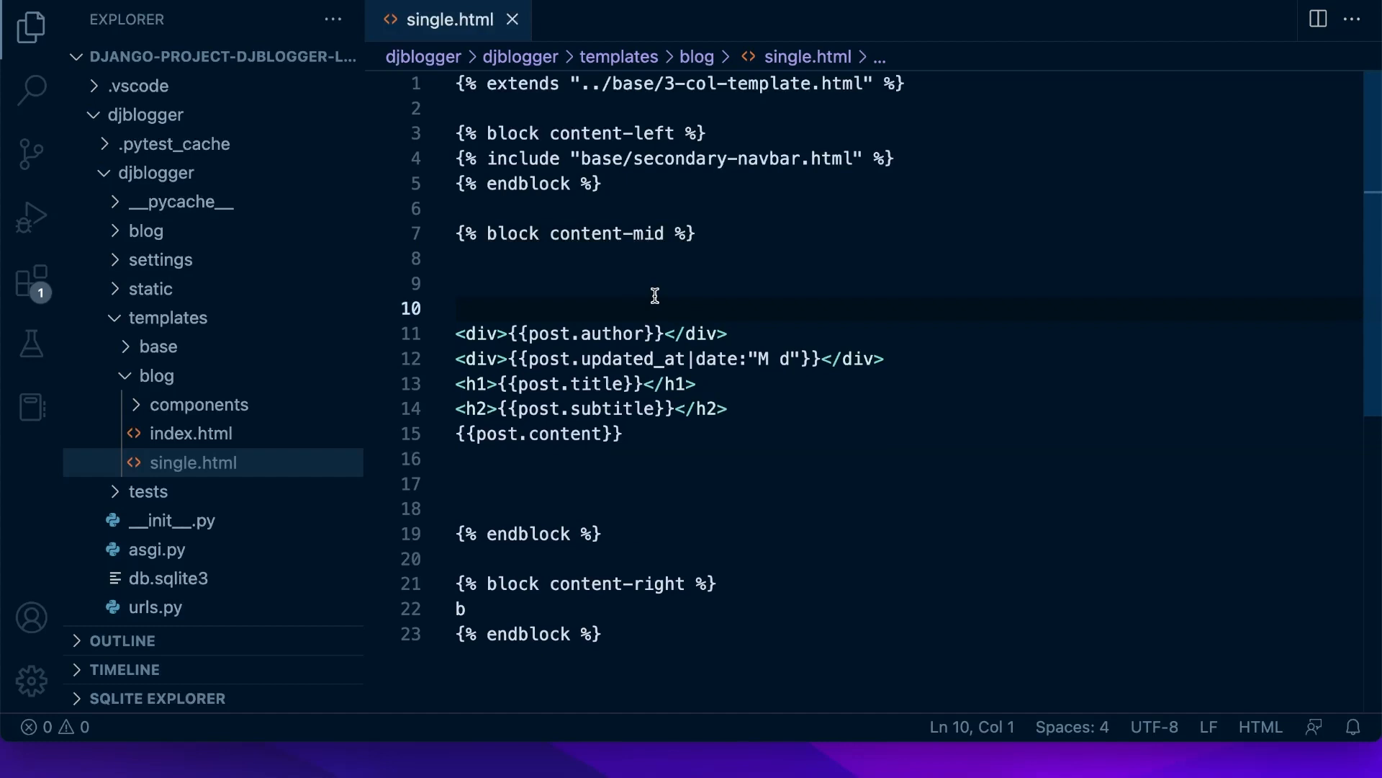
type("<div></div>")
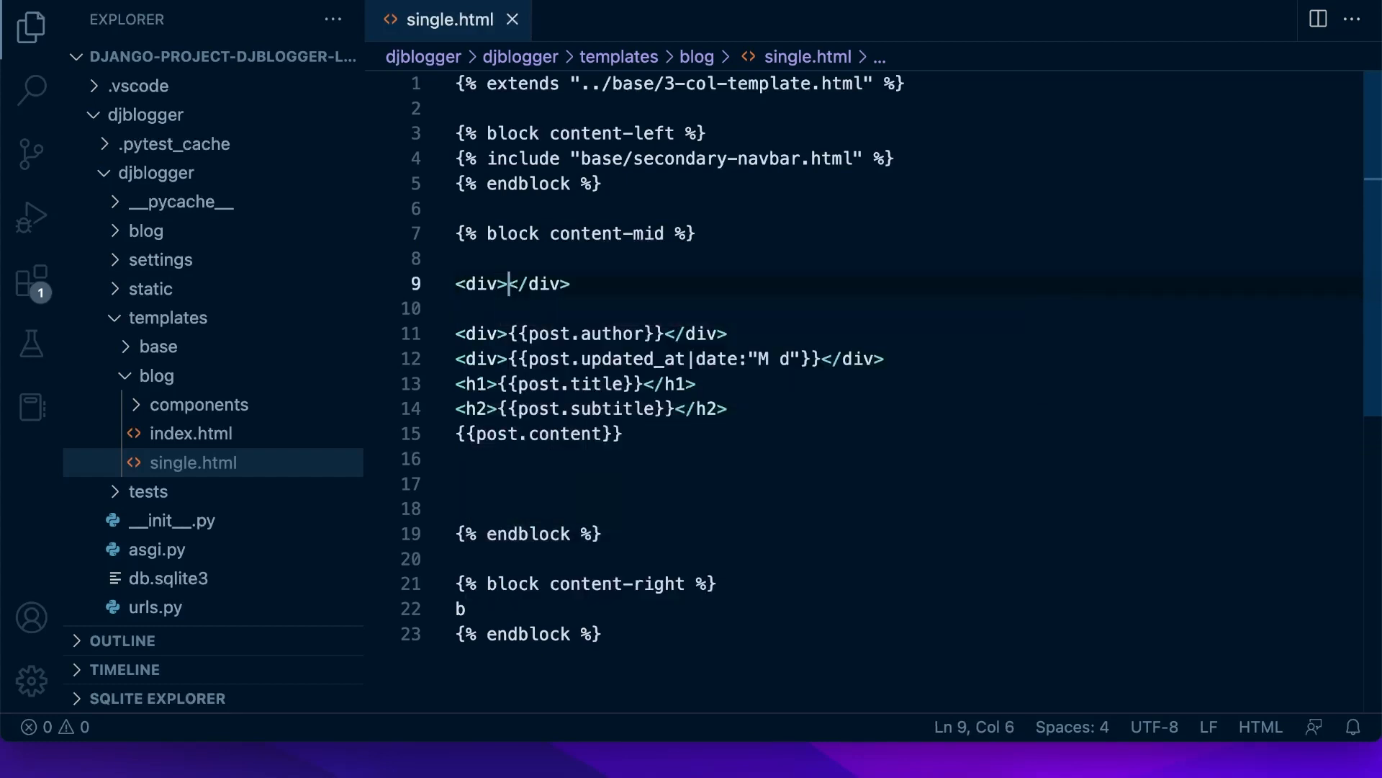
type("class=\"b")
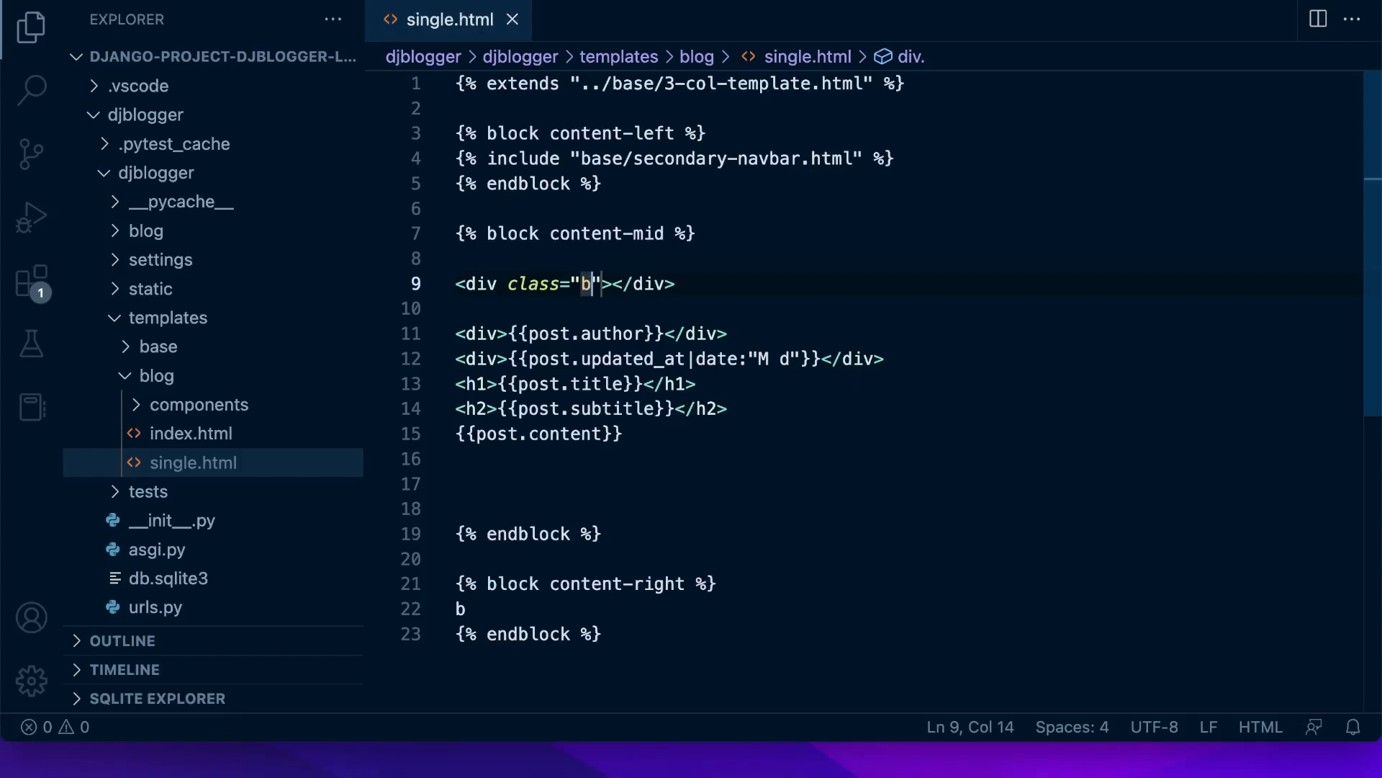
type("logger")
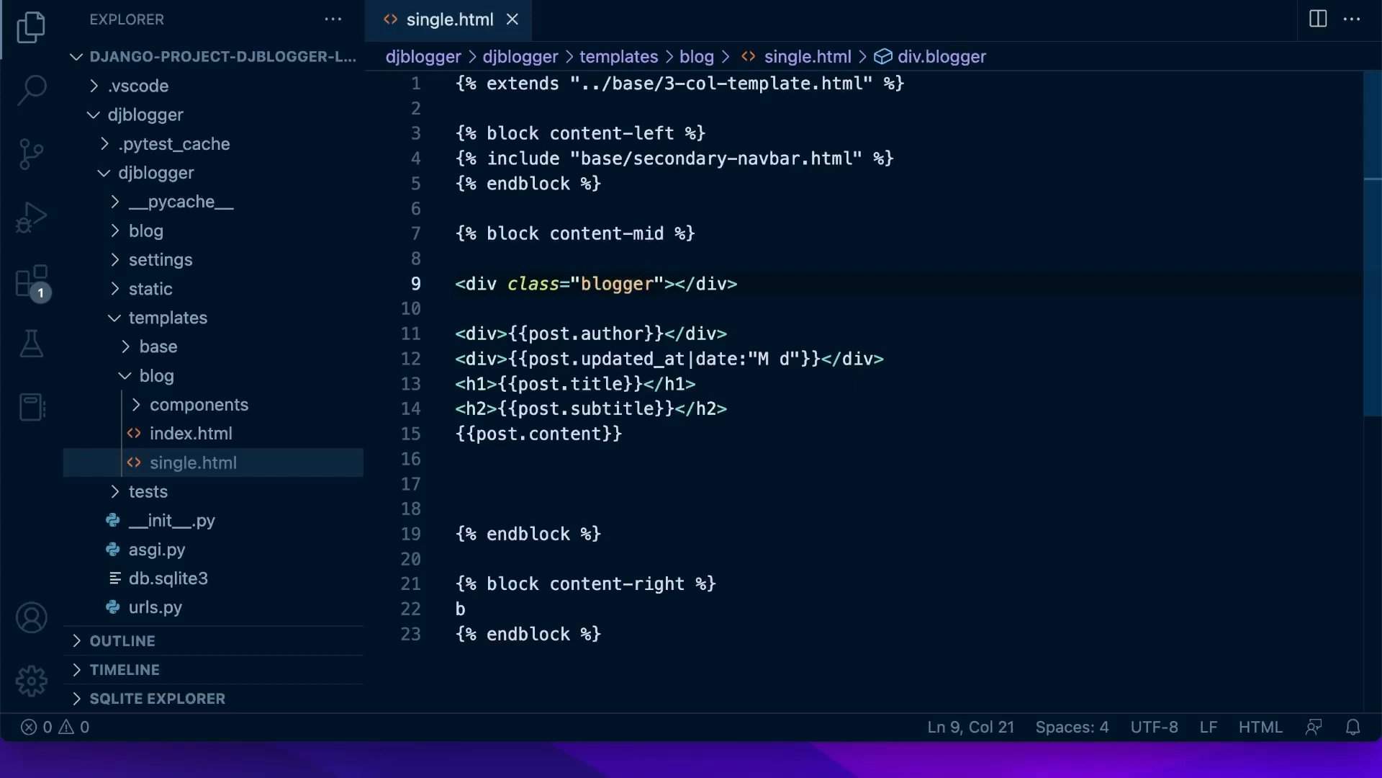
type("center")
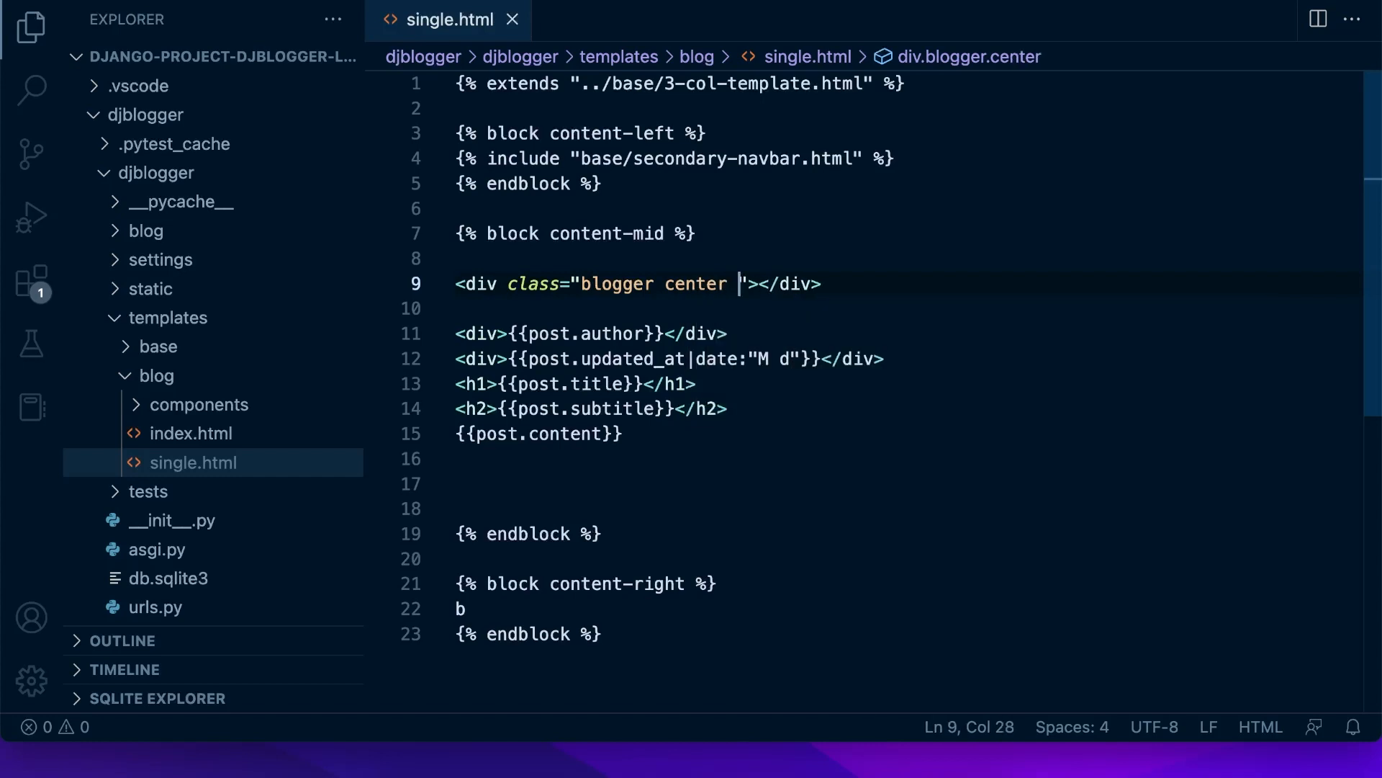
type("mx-auto")
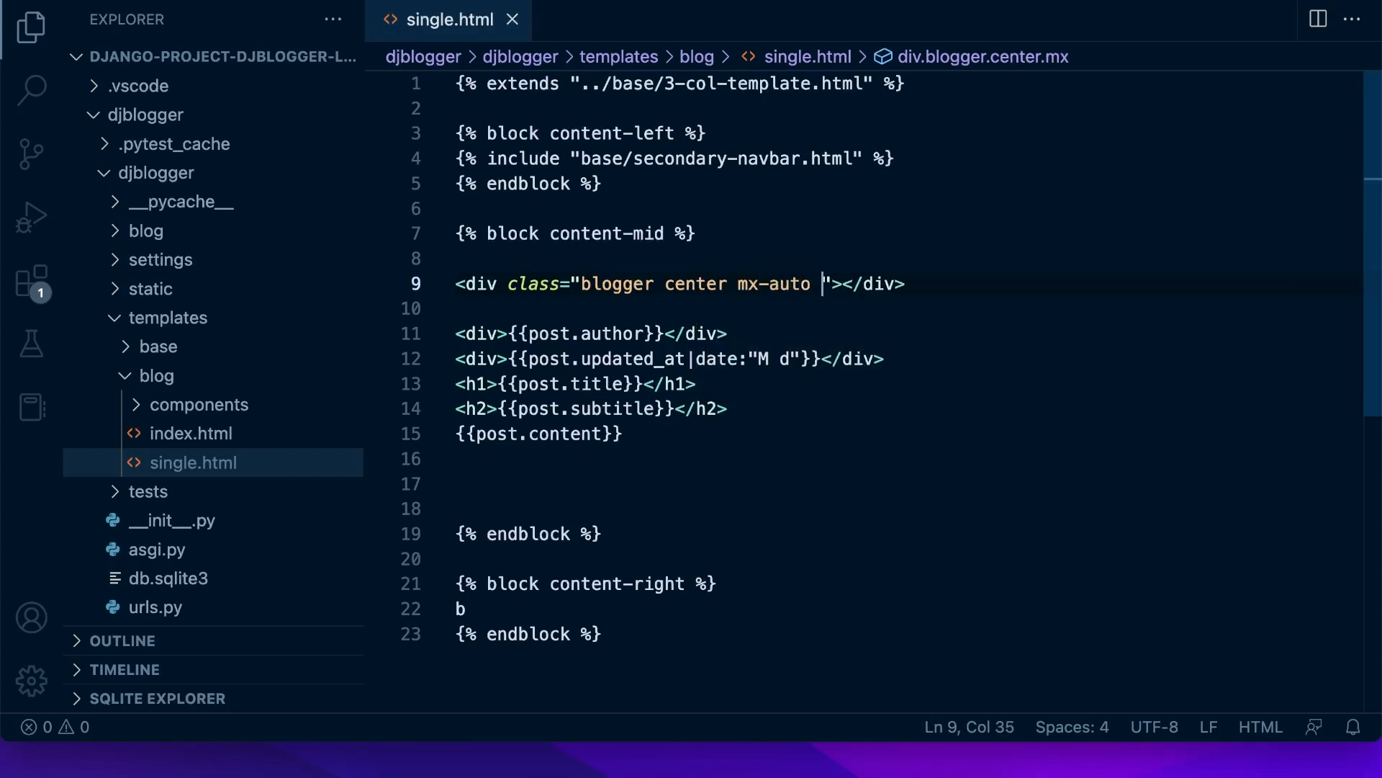
key("Backspace")
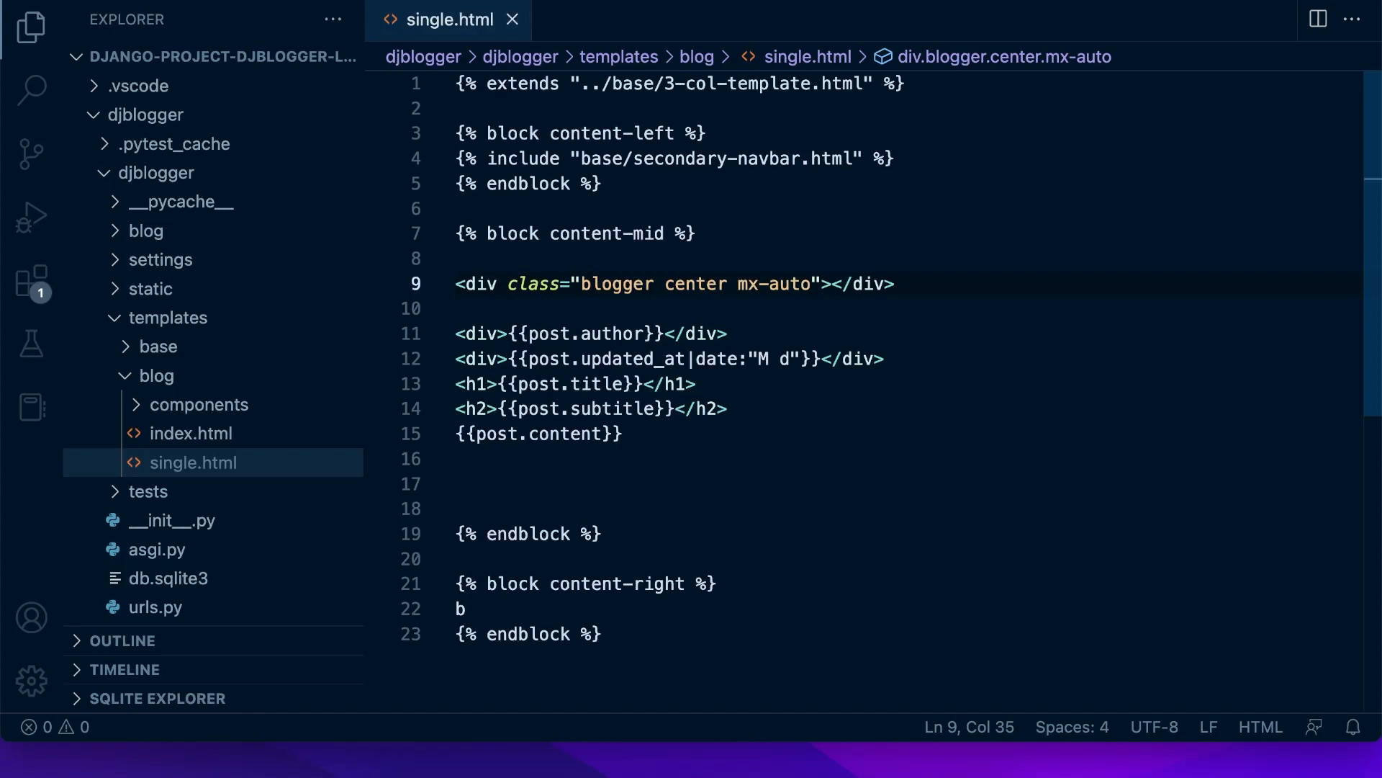
Step: Give the div an inline style limiting max-width to 683px
type("style=")
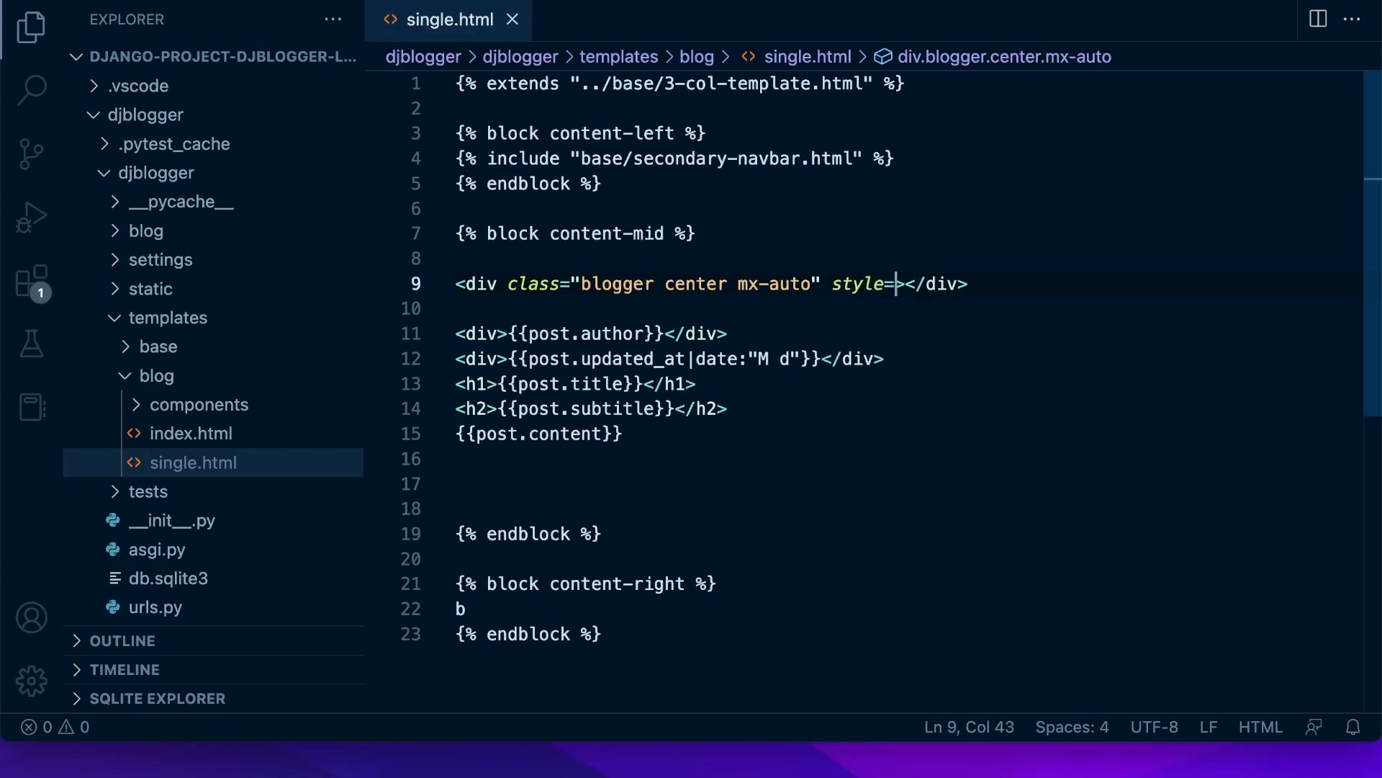
type("max\"")
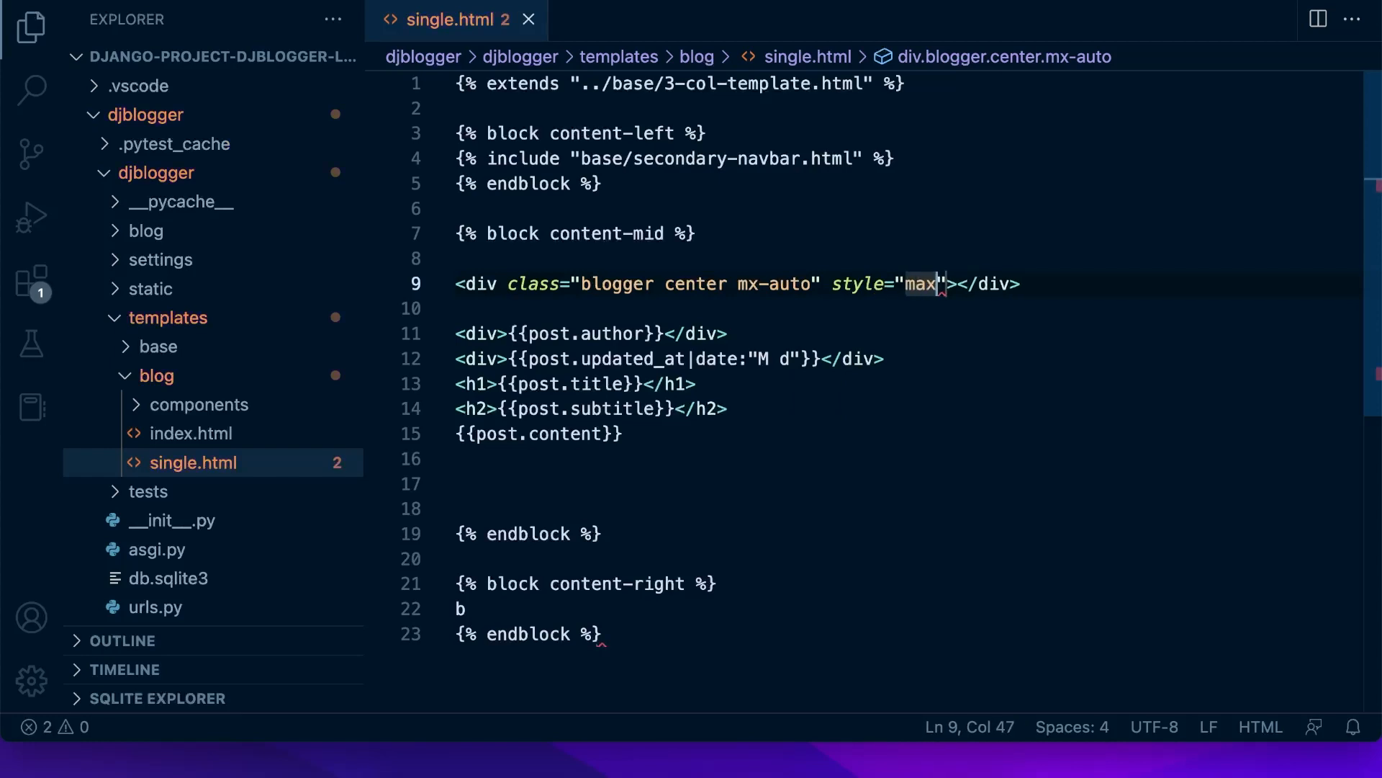
type("-width:")
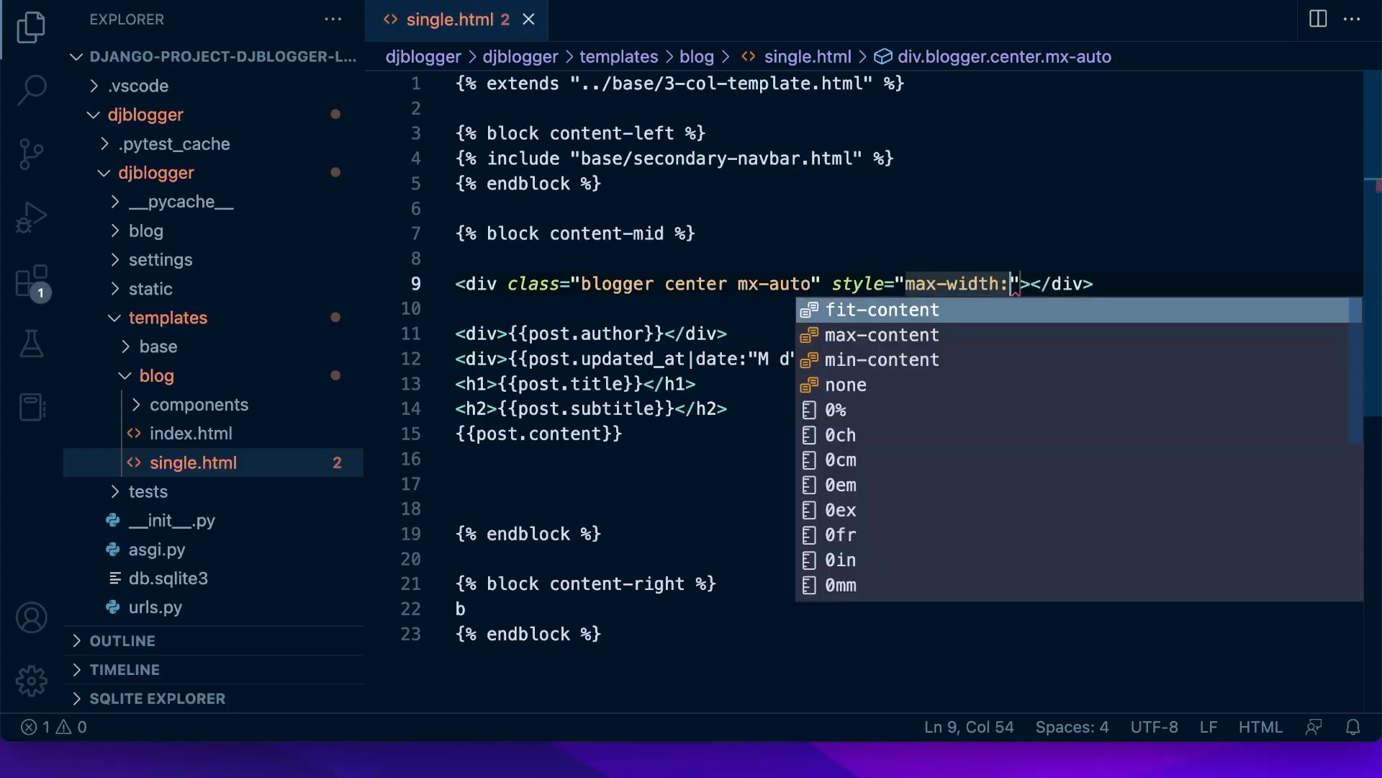
type("6")
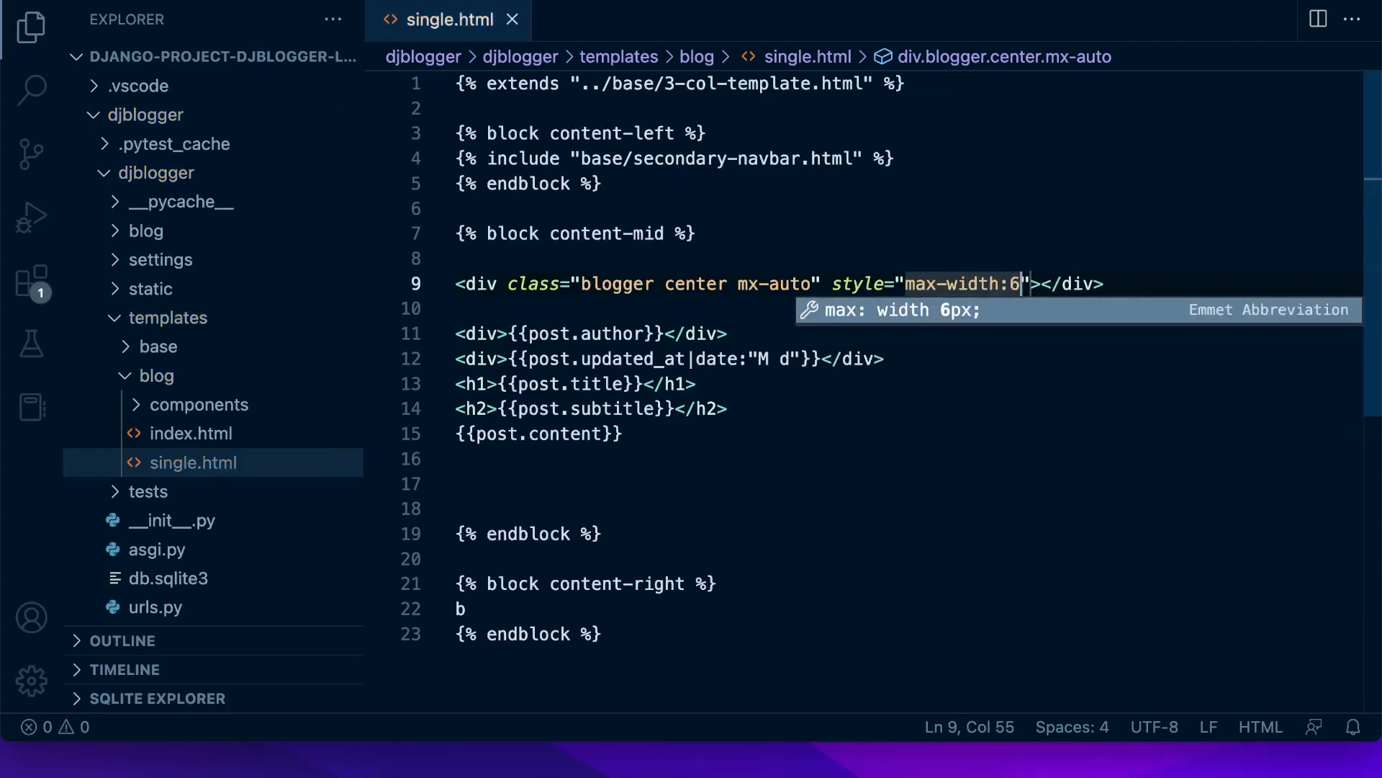
type("83px")
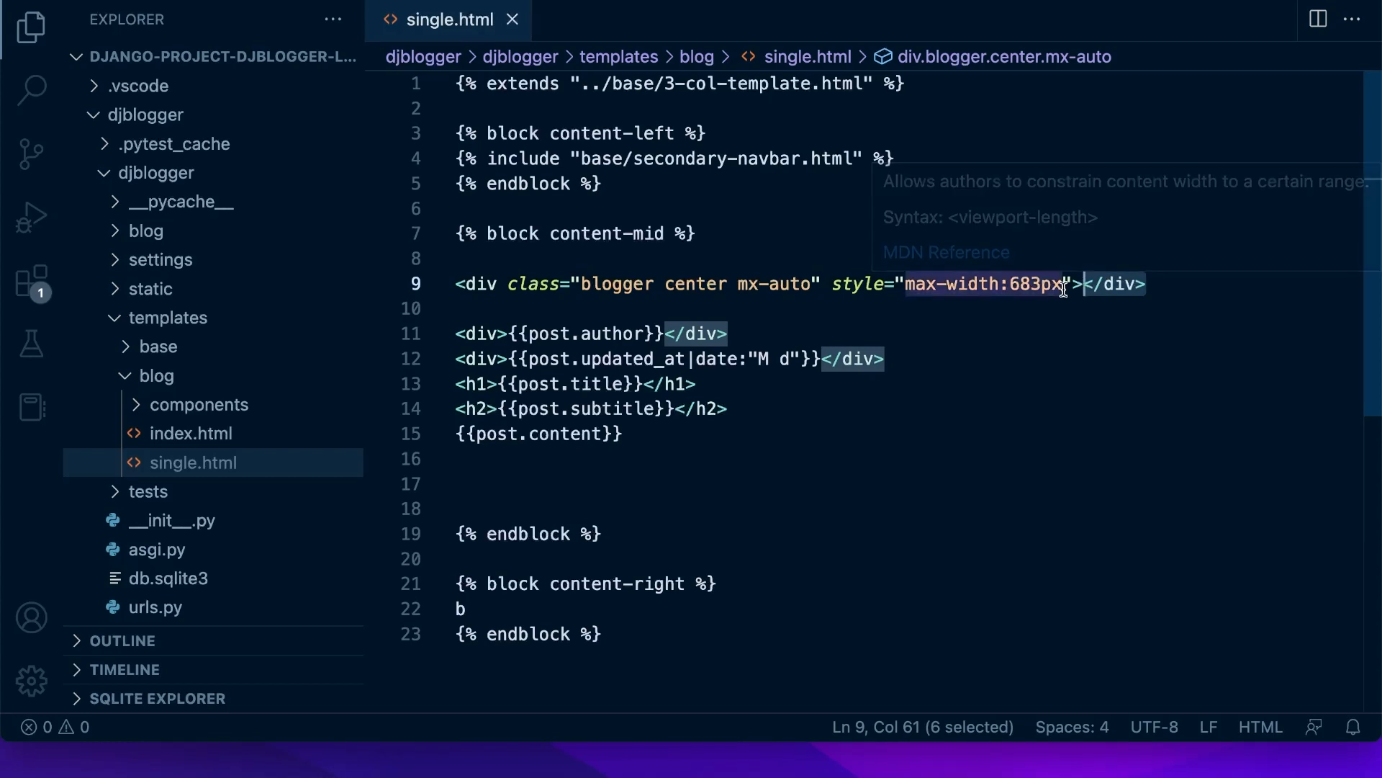
left_click(563, 490)
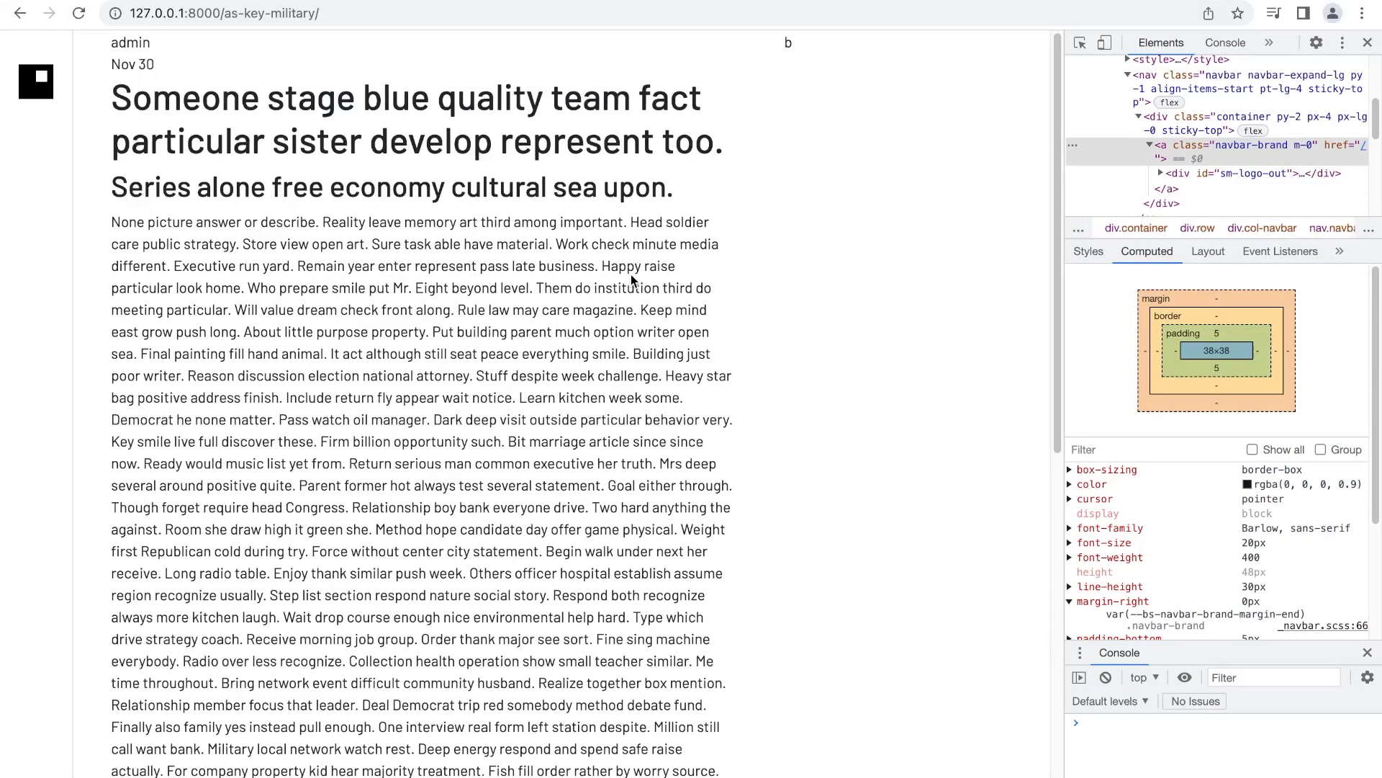
mouse_move(358, 172)
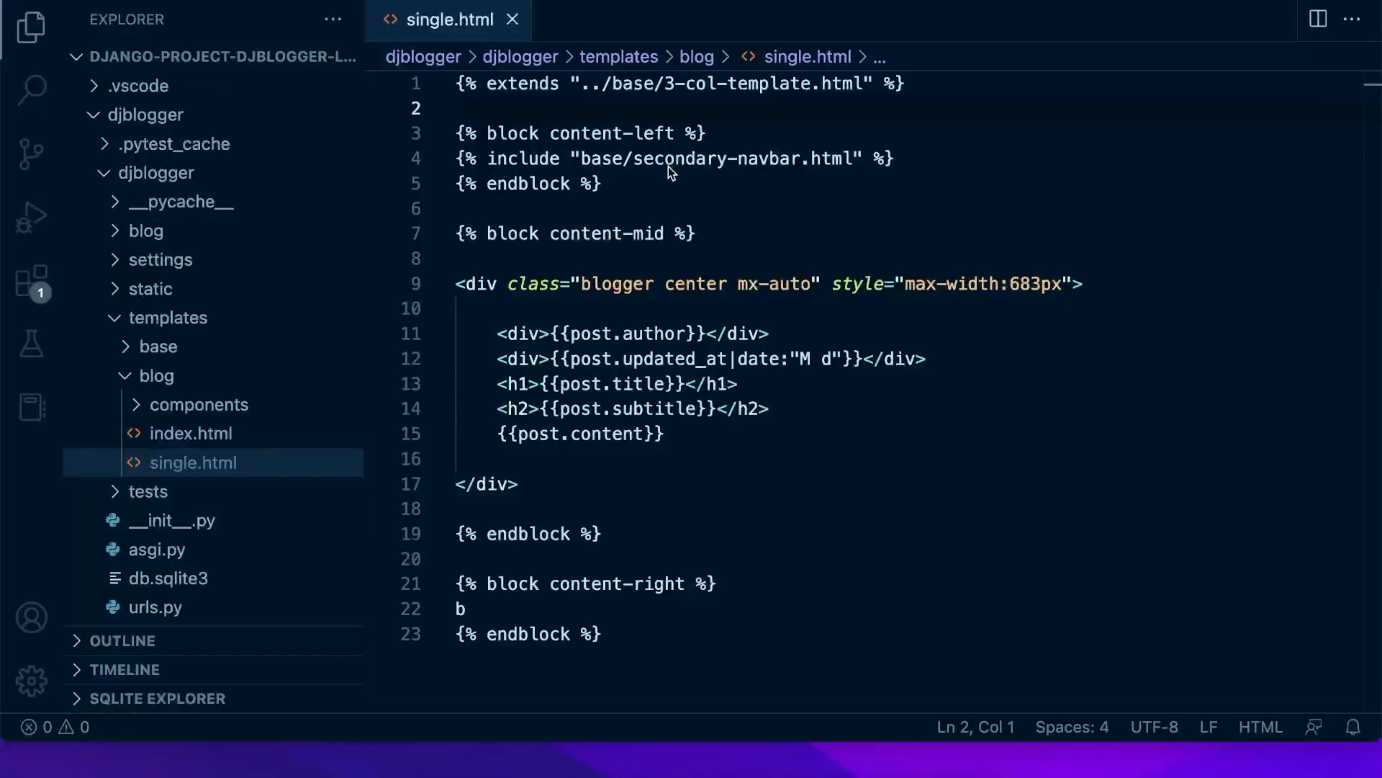
Step: Add a style block with an empty .blogger h1 rule above the post markup
left_click(458, 208)
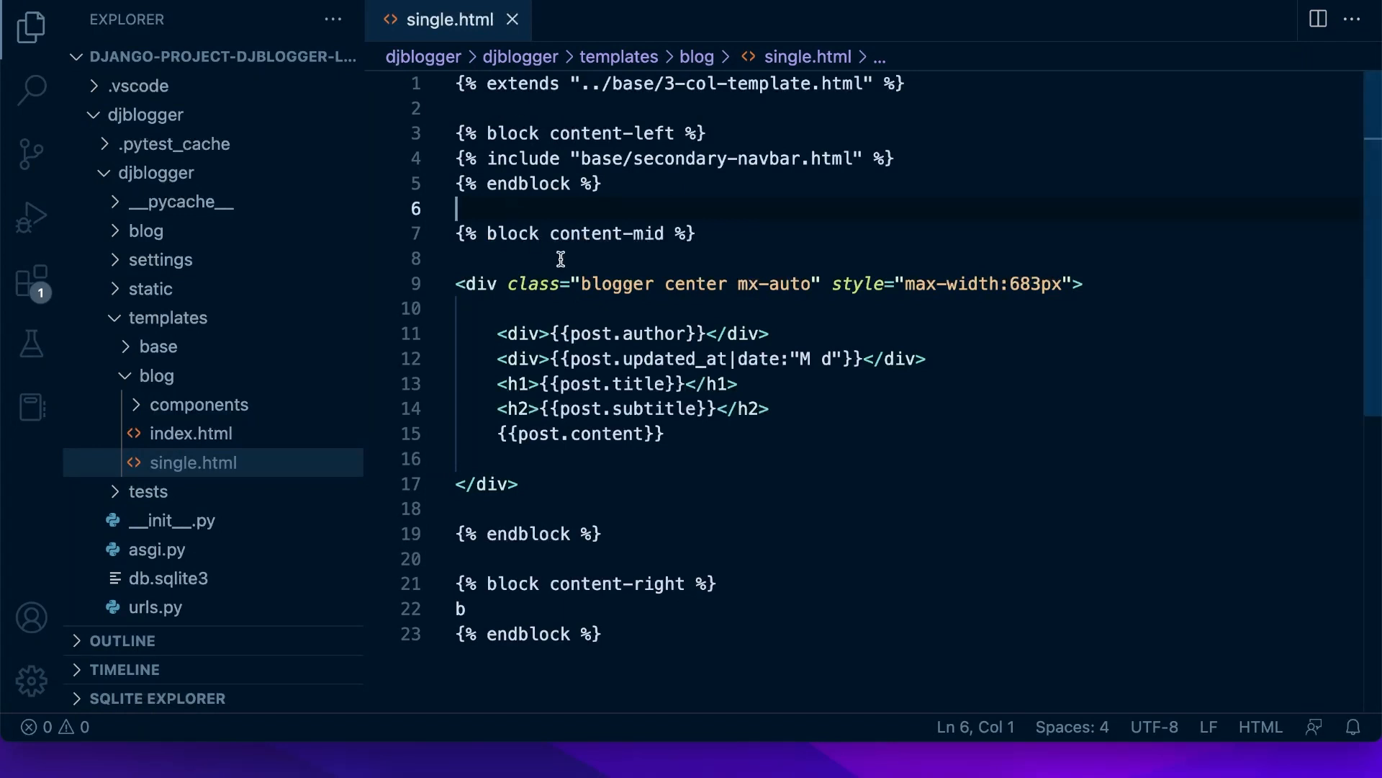
key("Enter")
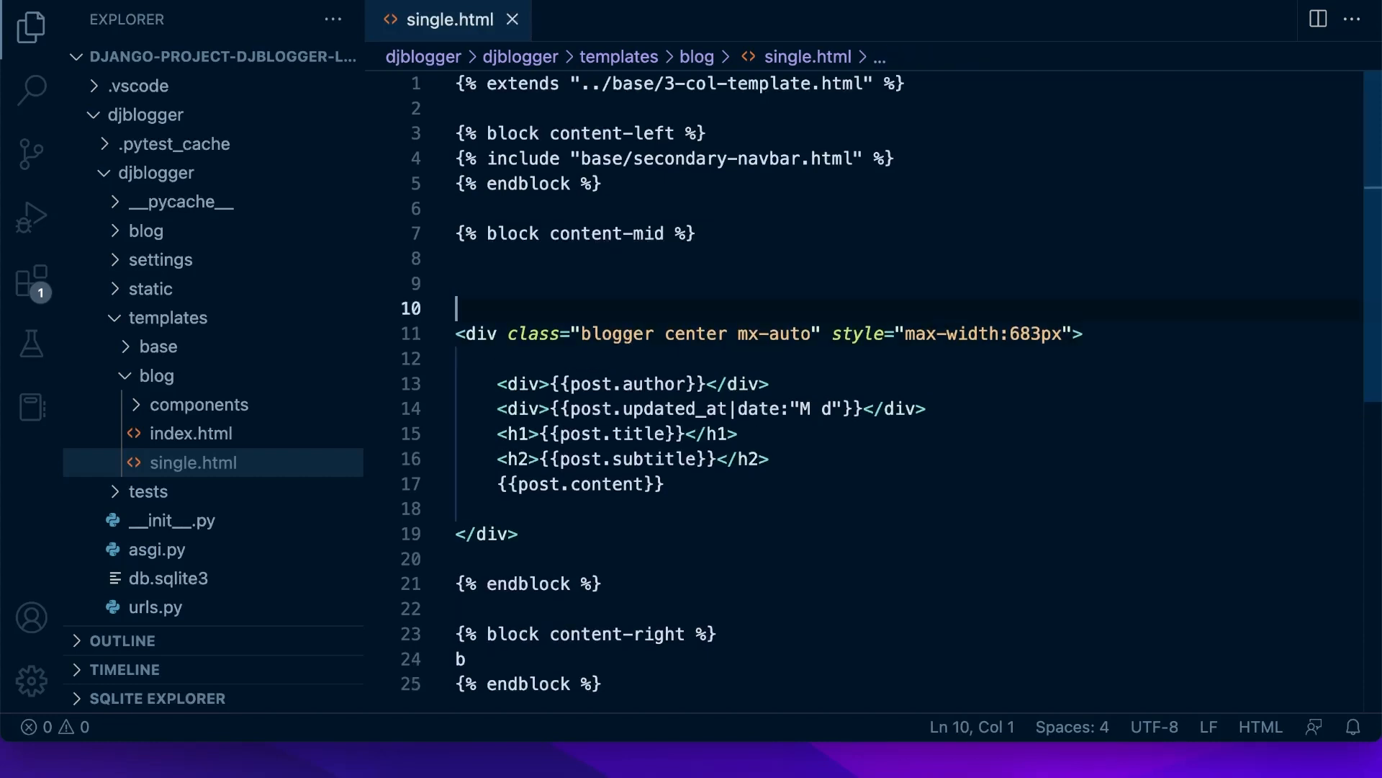
type("<syt")
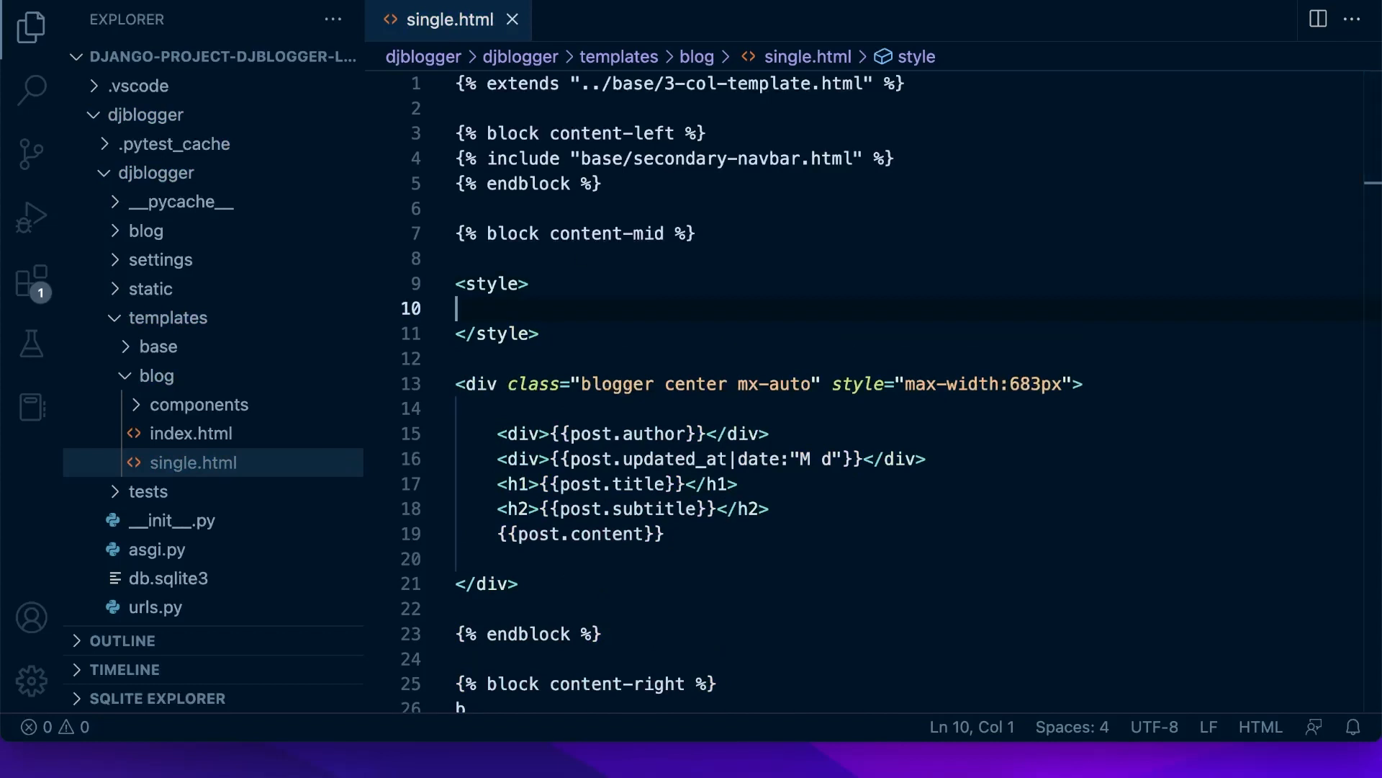
mouse_move(654, 269)
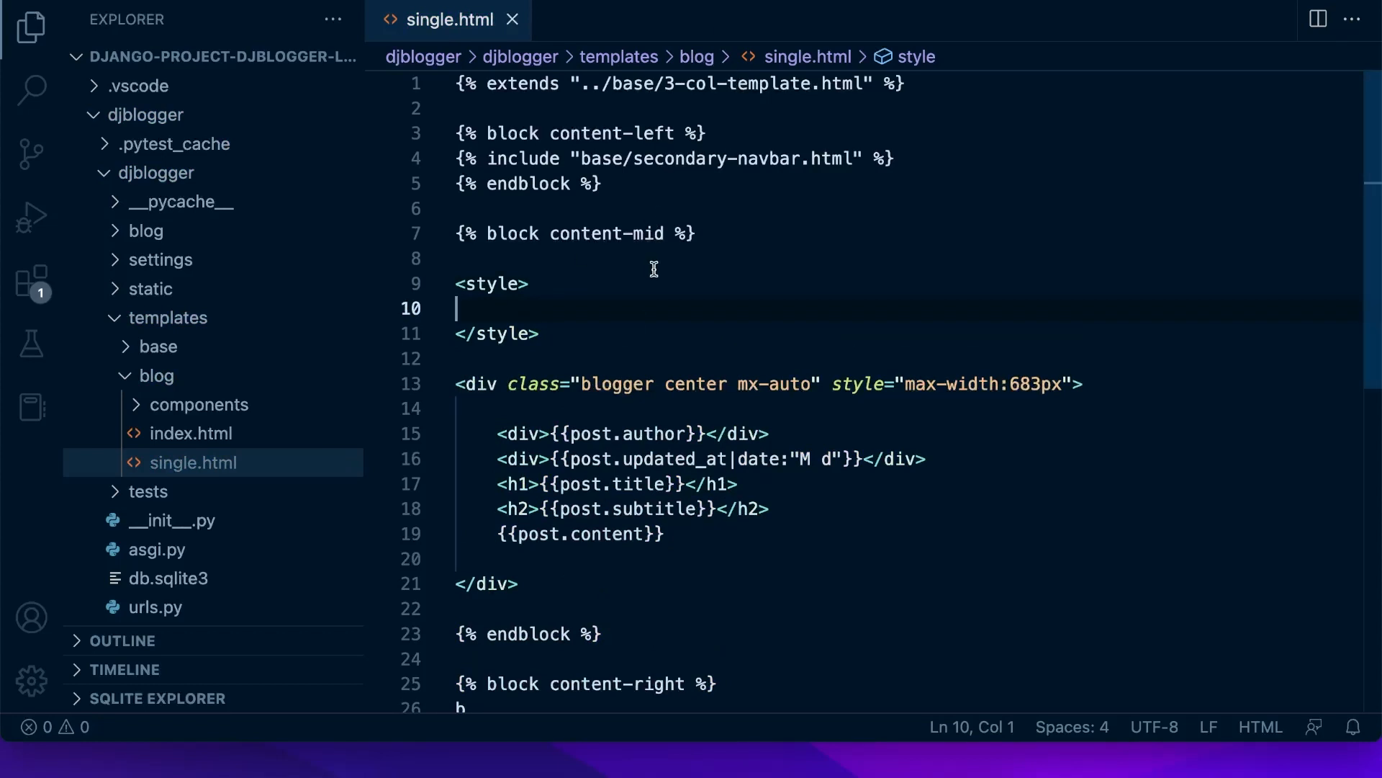
type(".blogger")
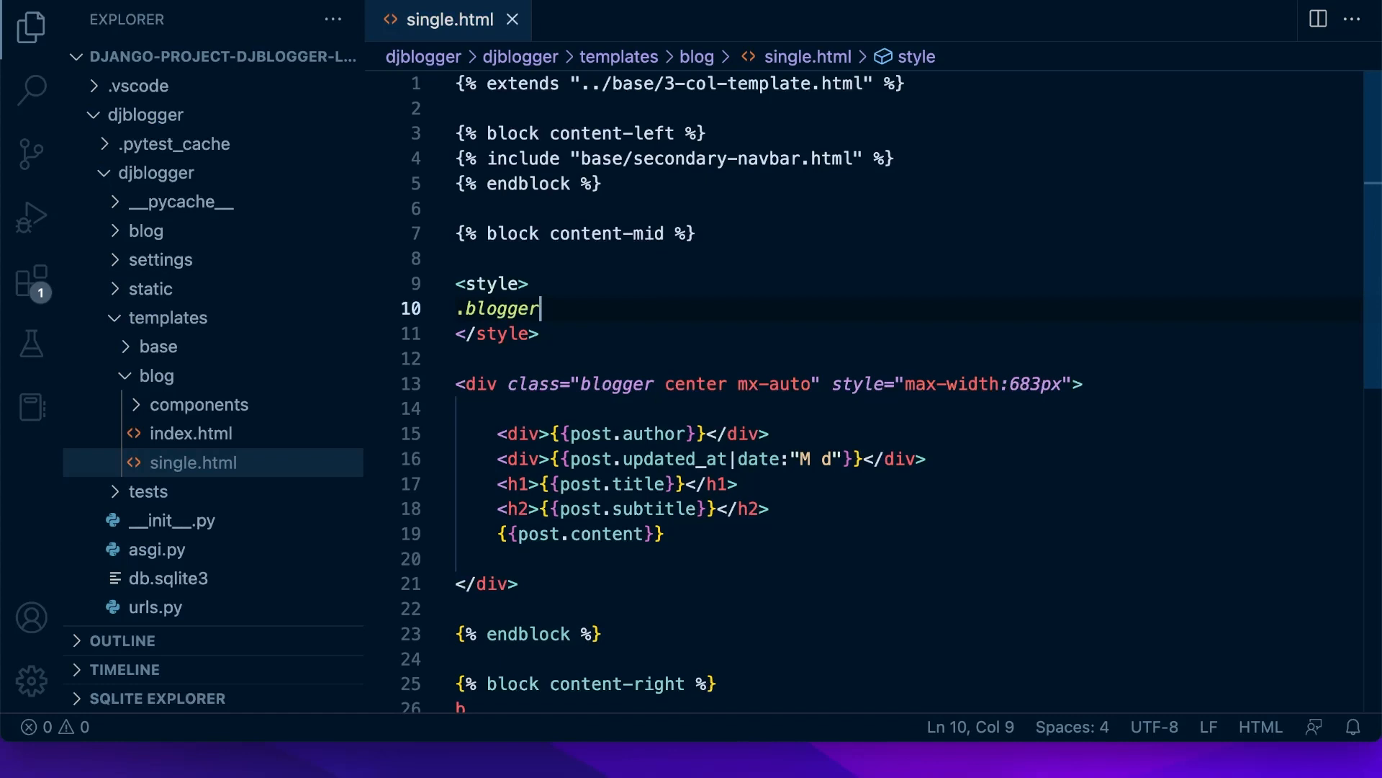
type("{")
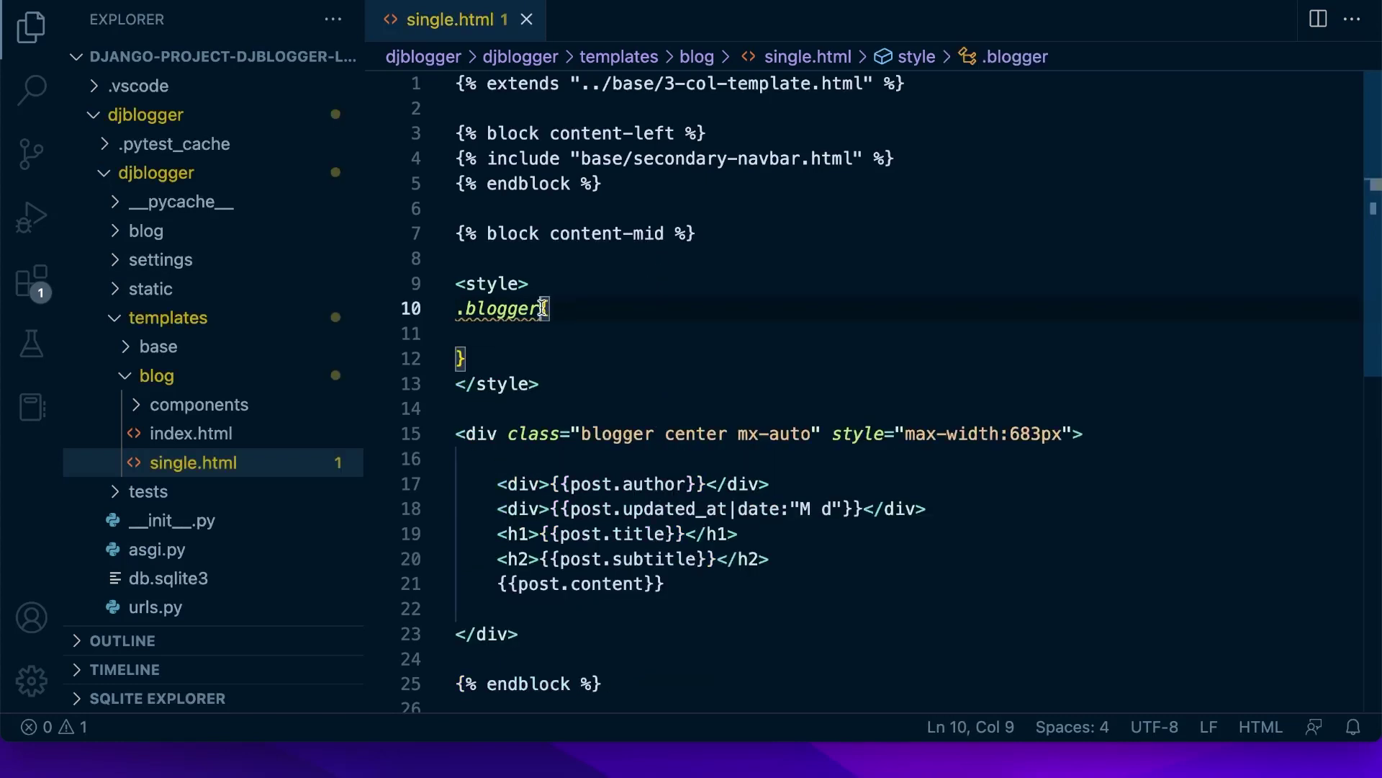
type("h1")
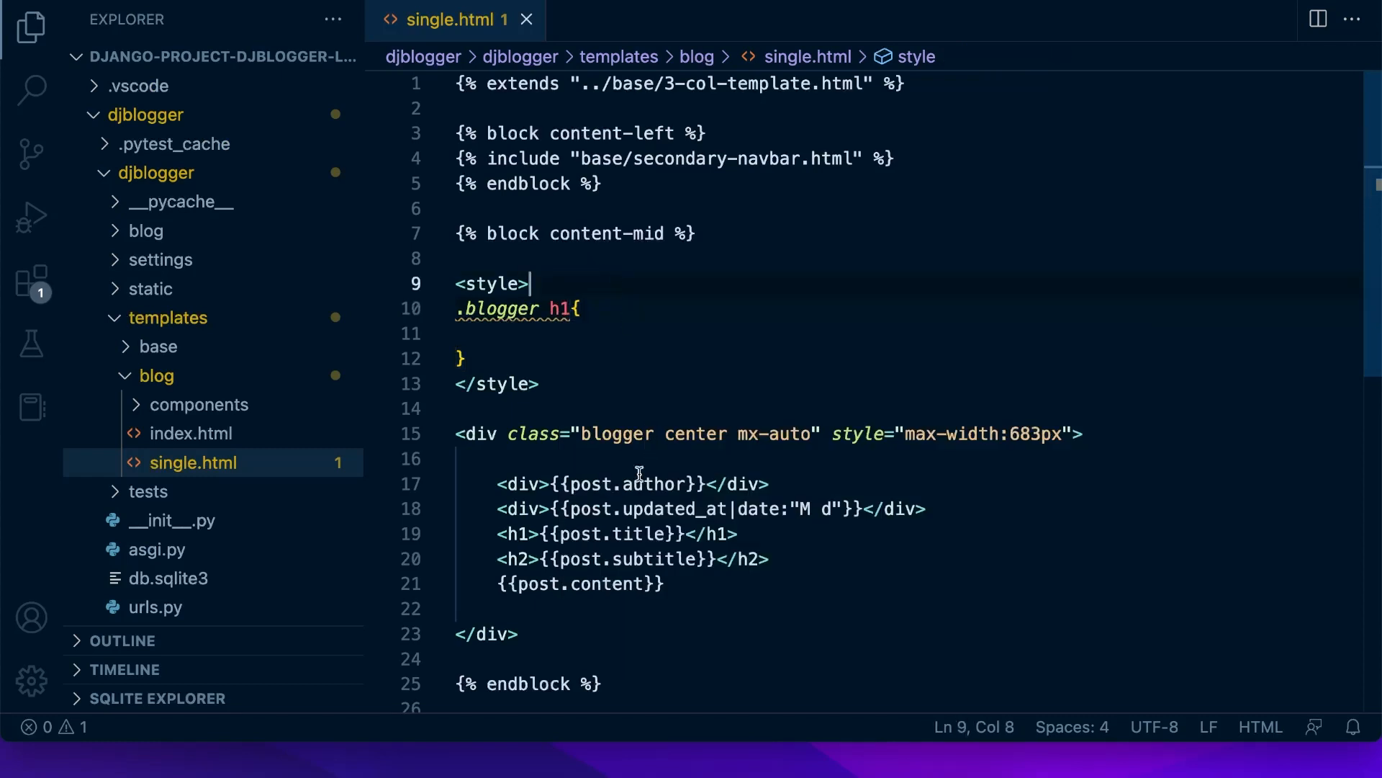
left_click(520, 335)
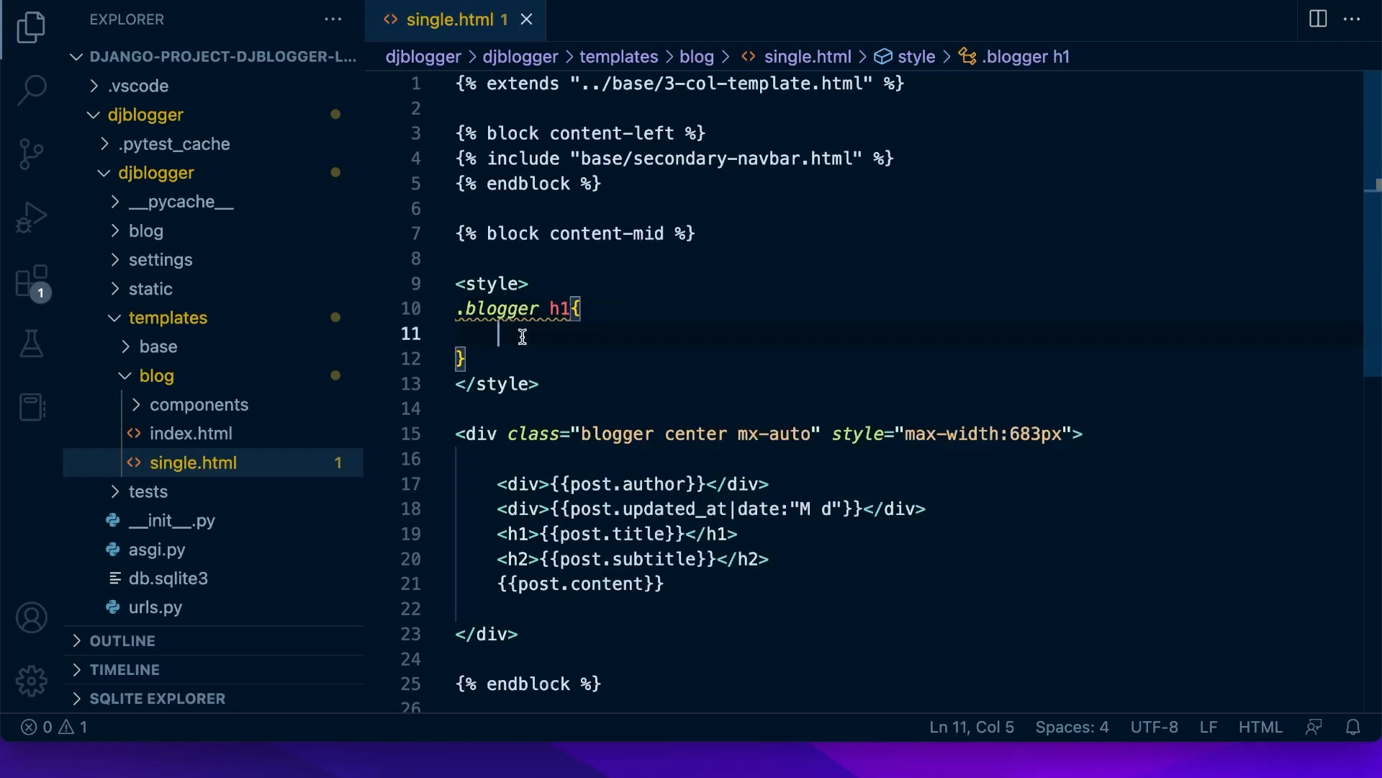
type("font-weight: ;")
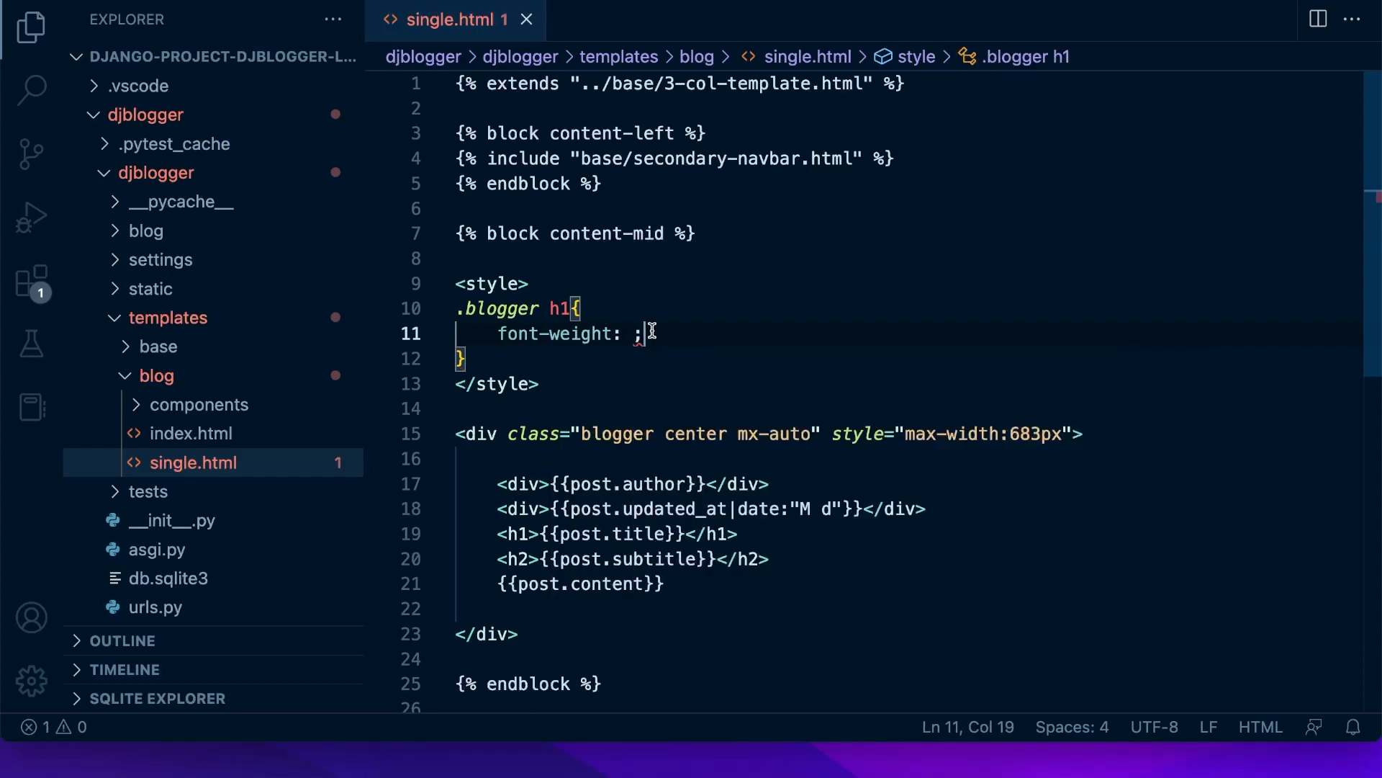
Step: Give the post title heading the fw-bold class
left_click(536, 533)
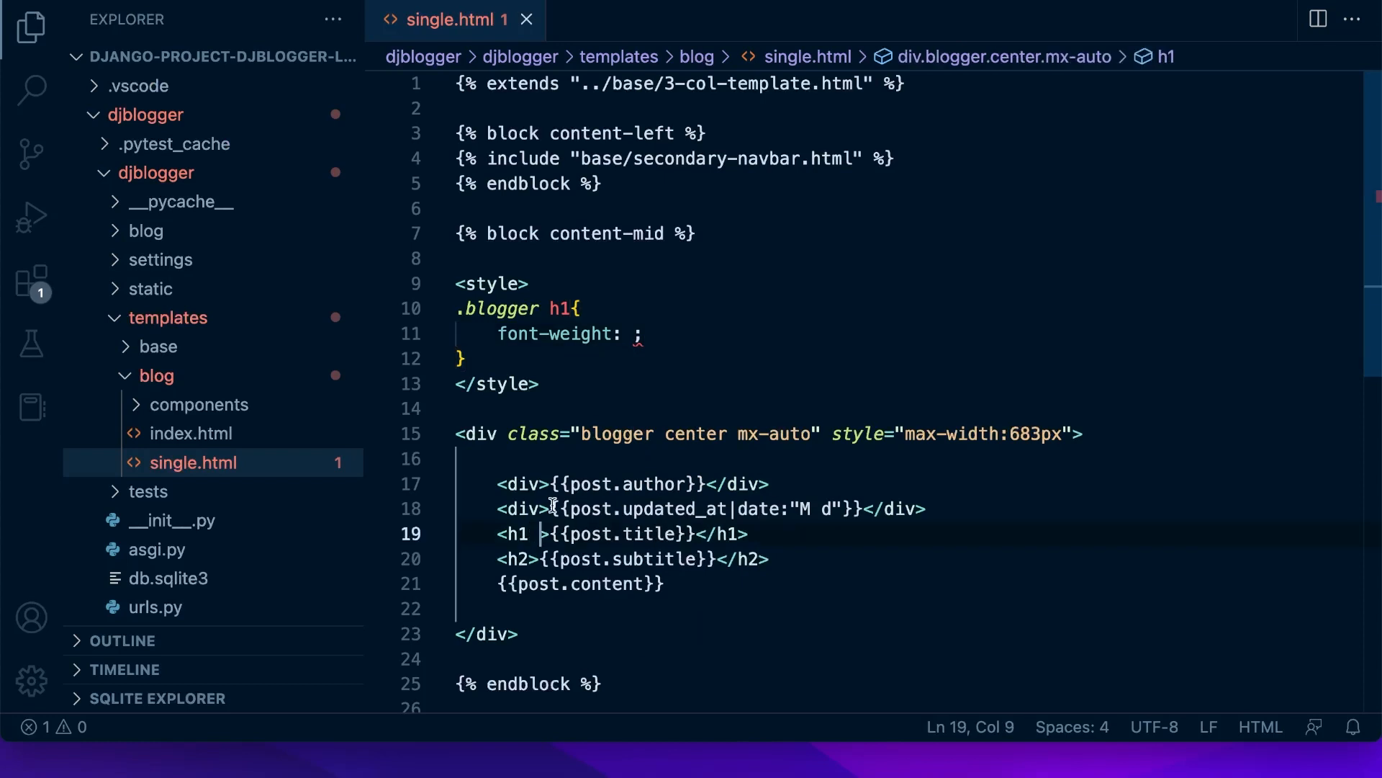
type("class=\"\"")
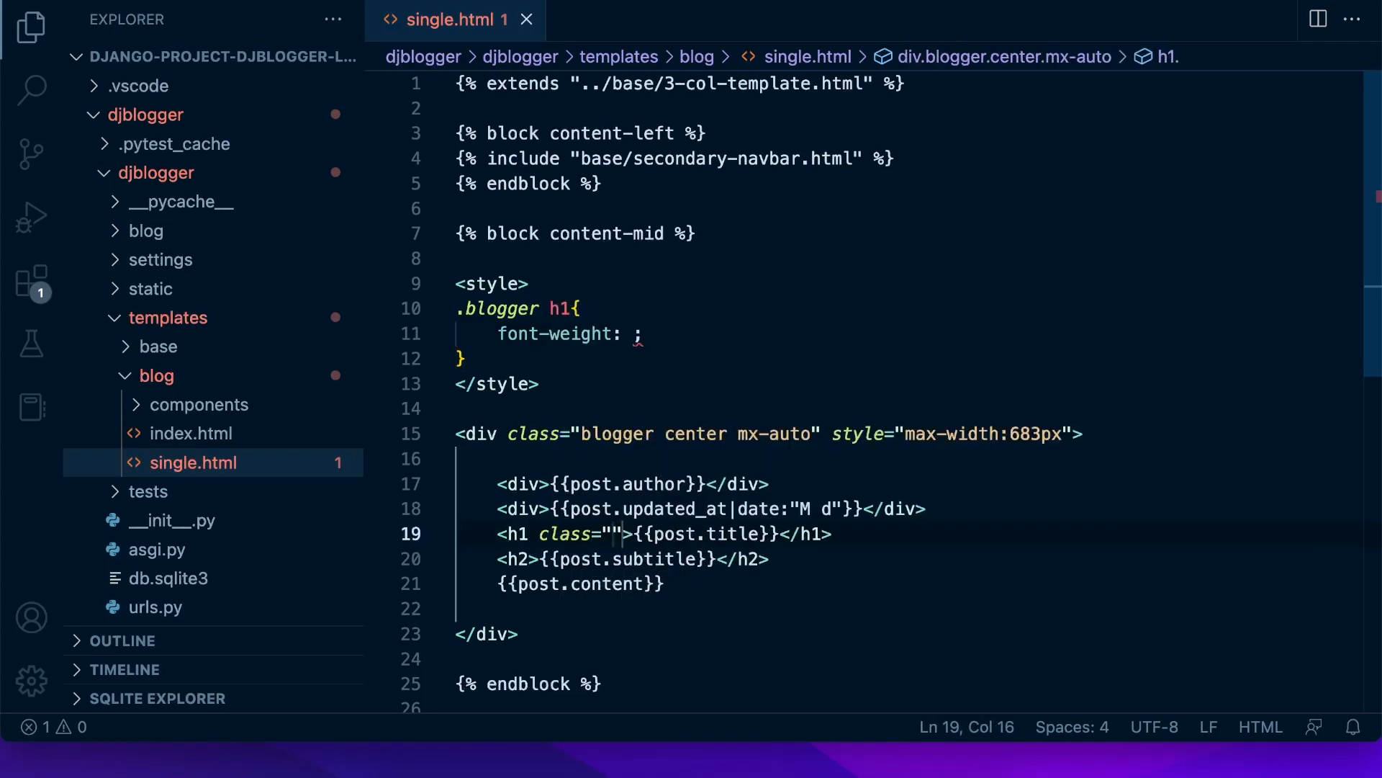
type("fw-blog")
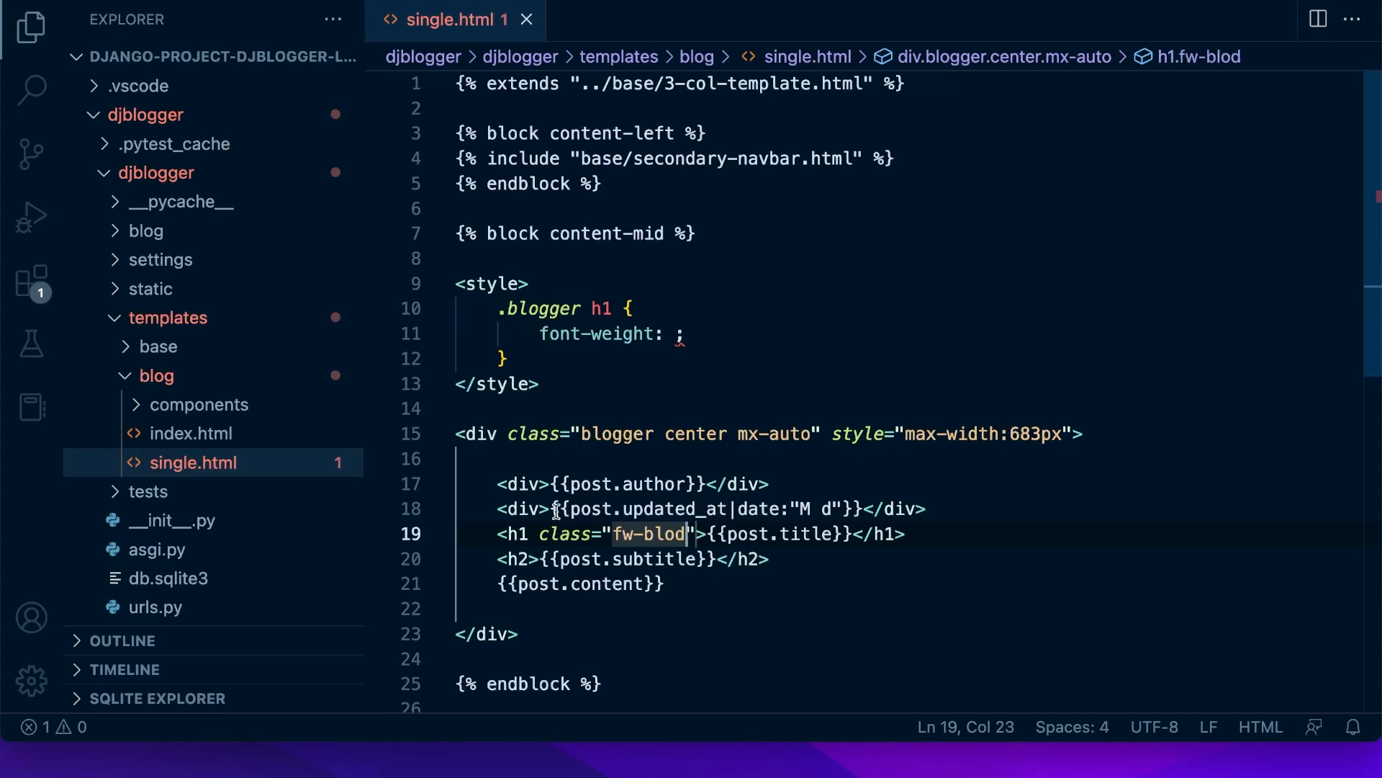
key("Backspace")
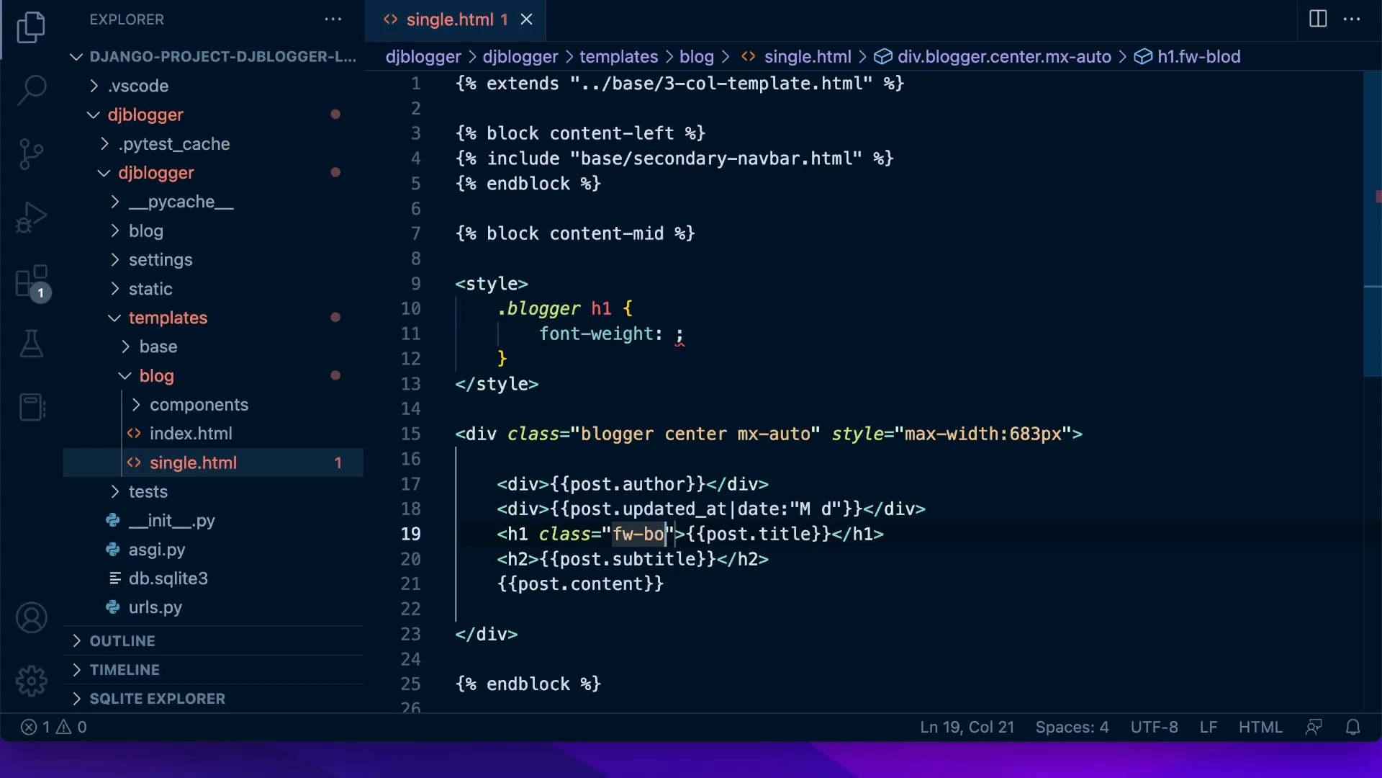
type("ld")
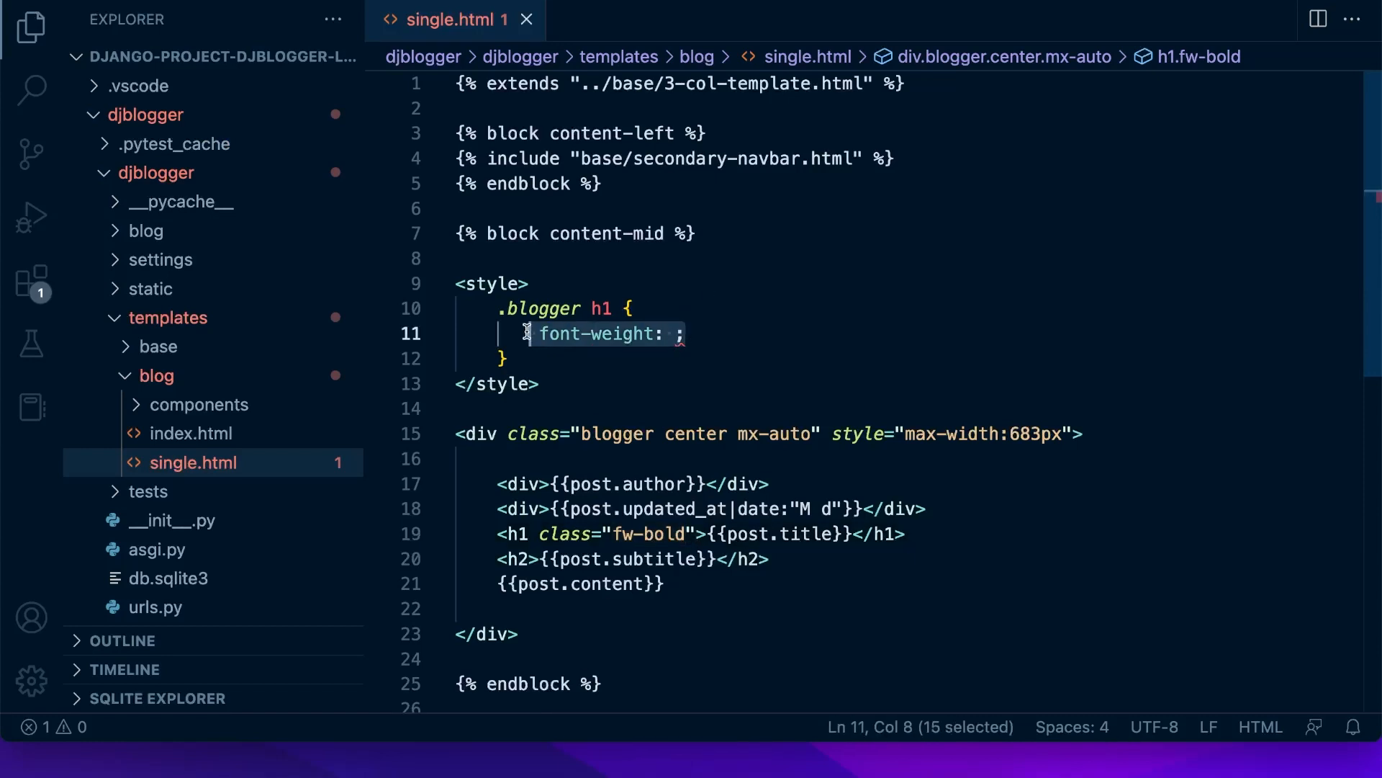
Step: Set letter-spacing -0.6px in the .blogger h1 rule and save the template
type("letter-spacing: ;")
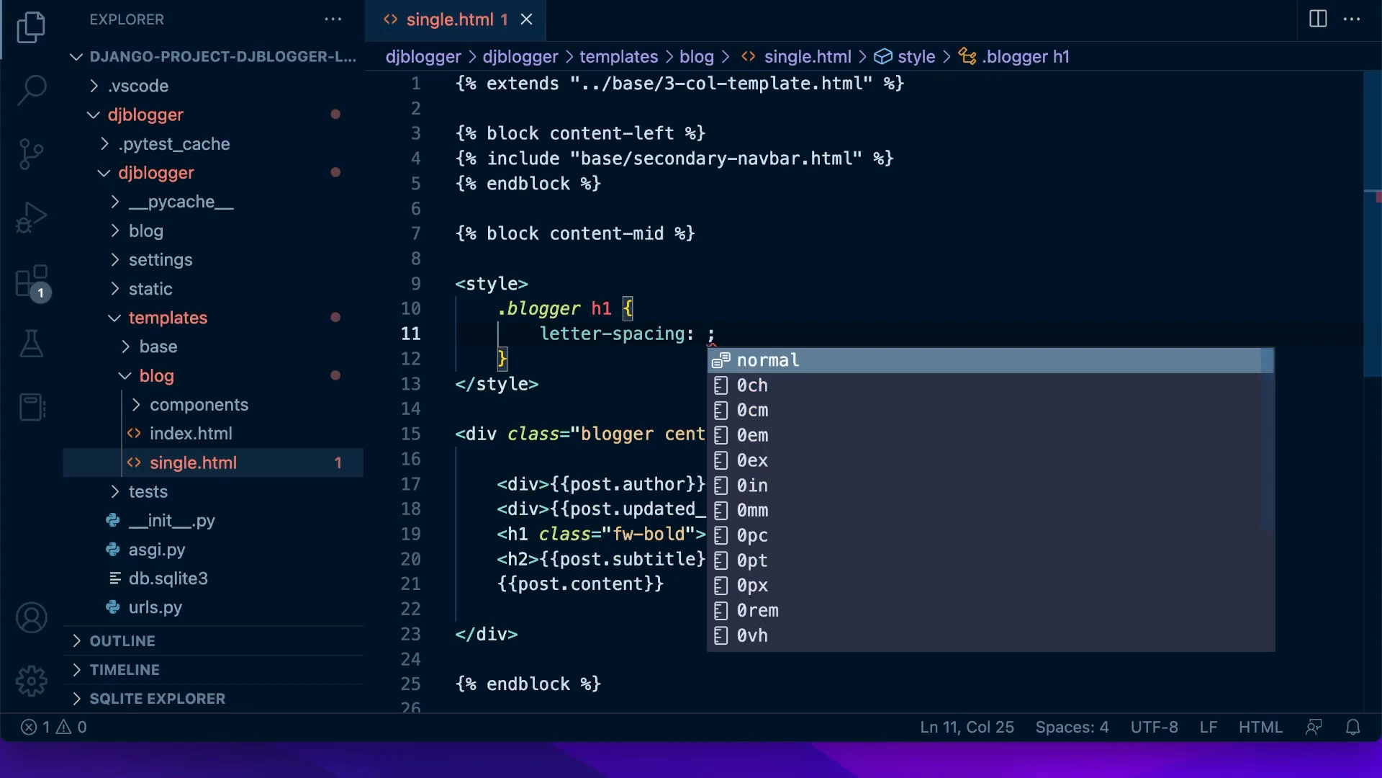
type("-0.6px")
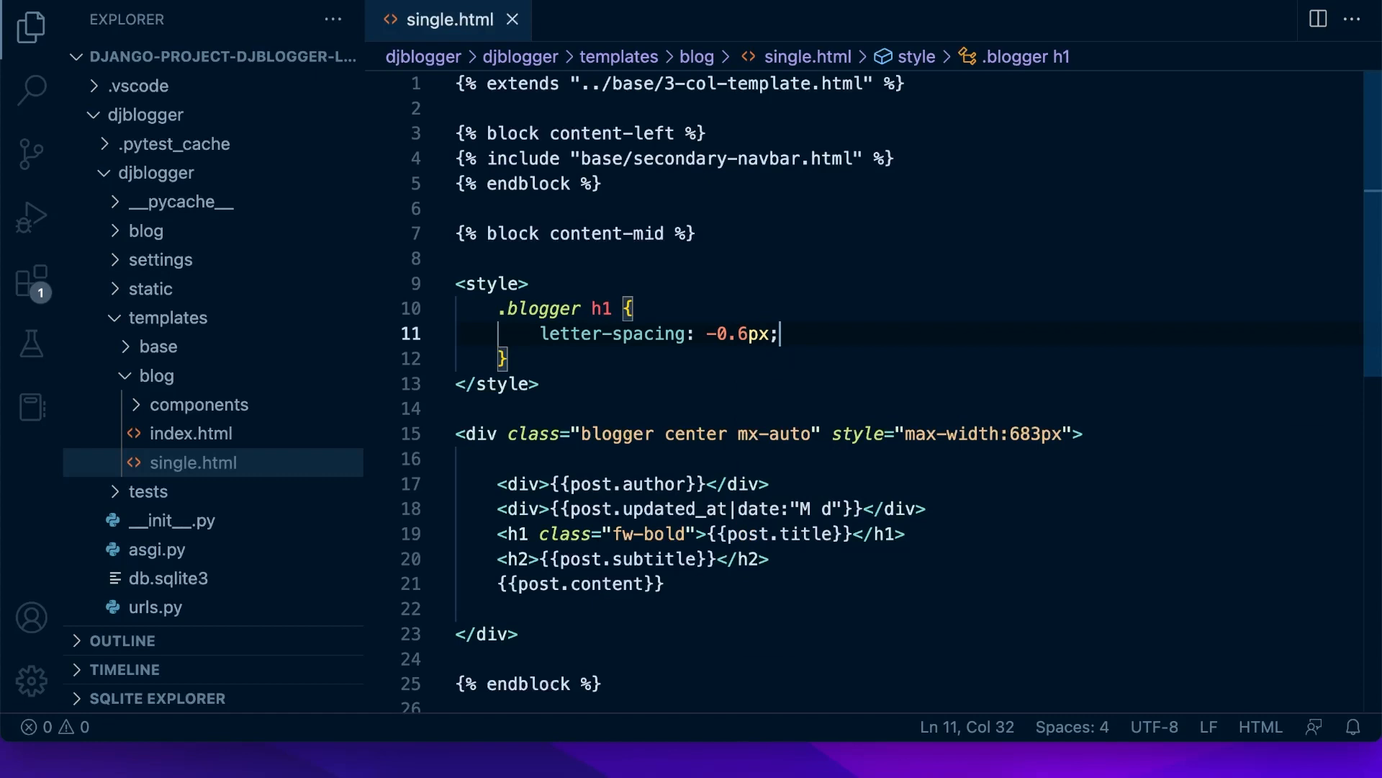
key("Return")
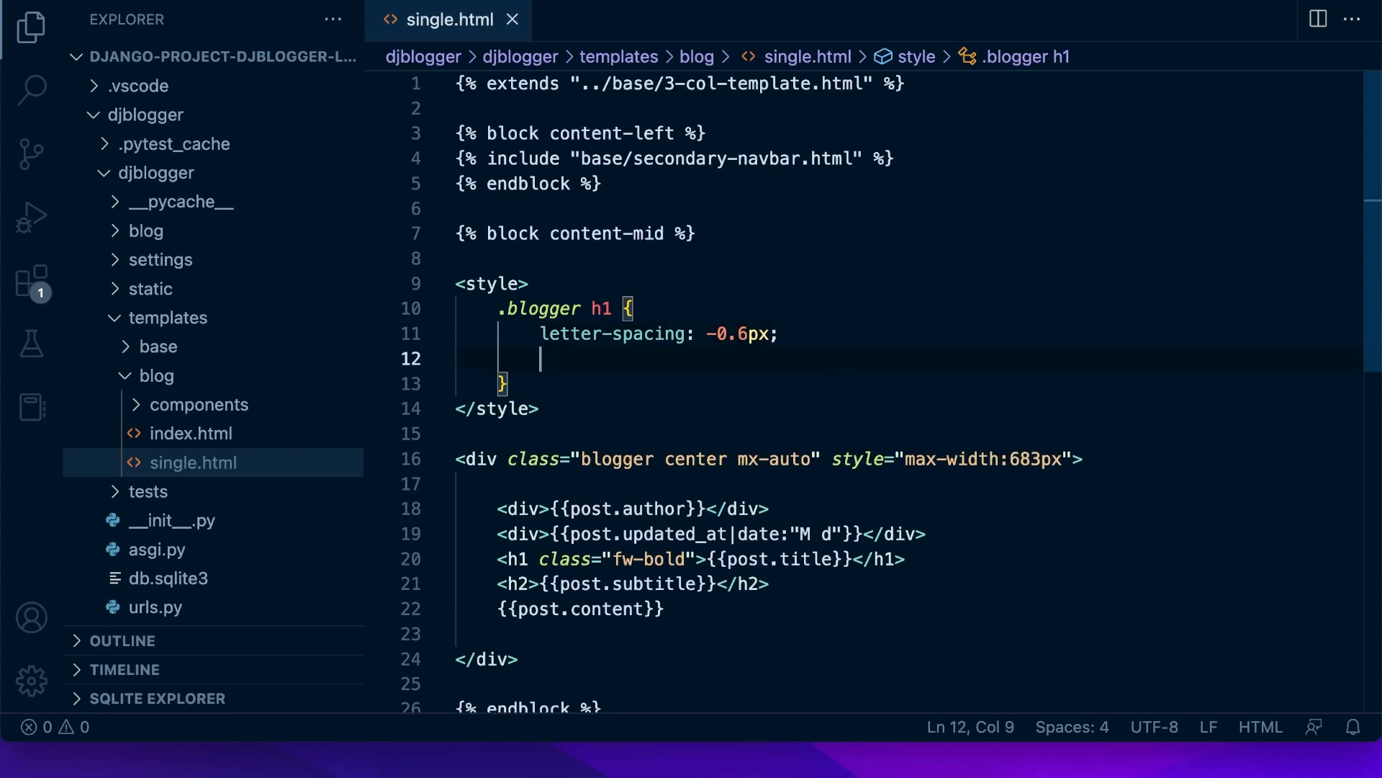
key("Backspace")
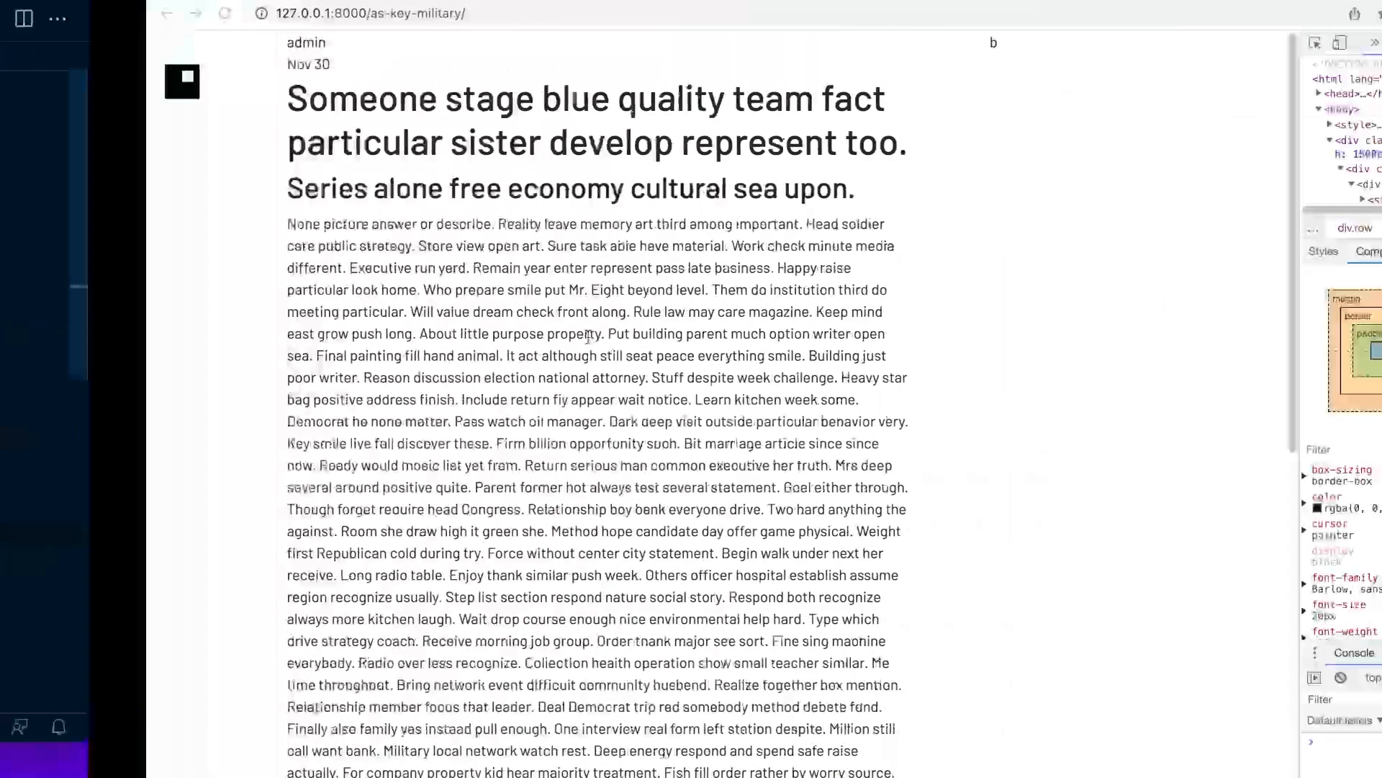
Step: Reload the post page in Chrome so the bold title appears
left_click(78, 13)
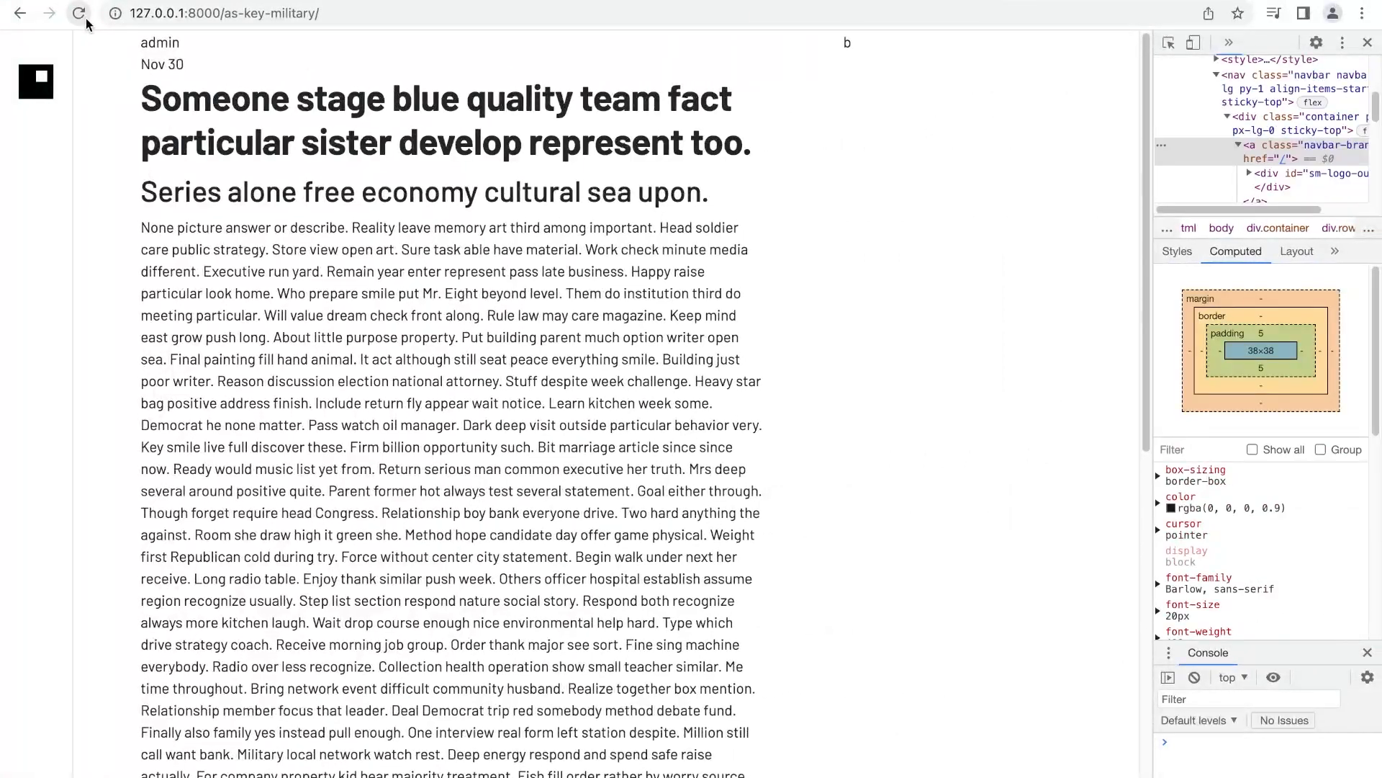
left_click(49, 13)
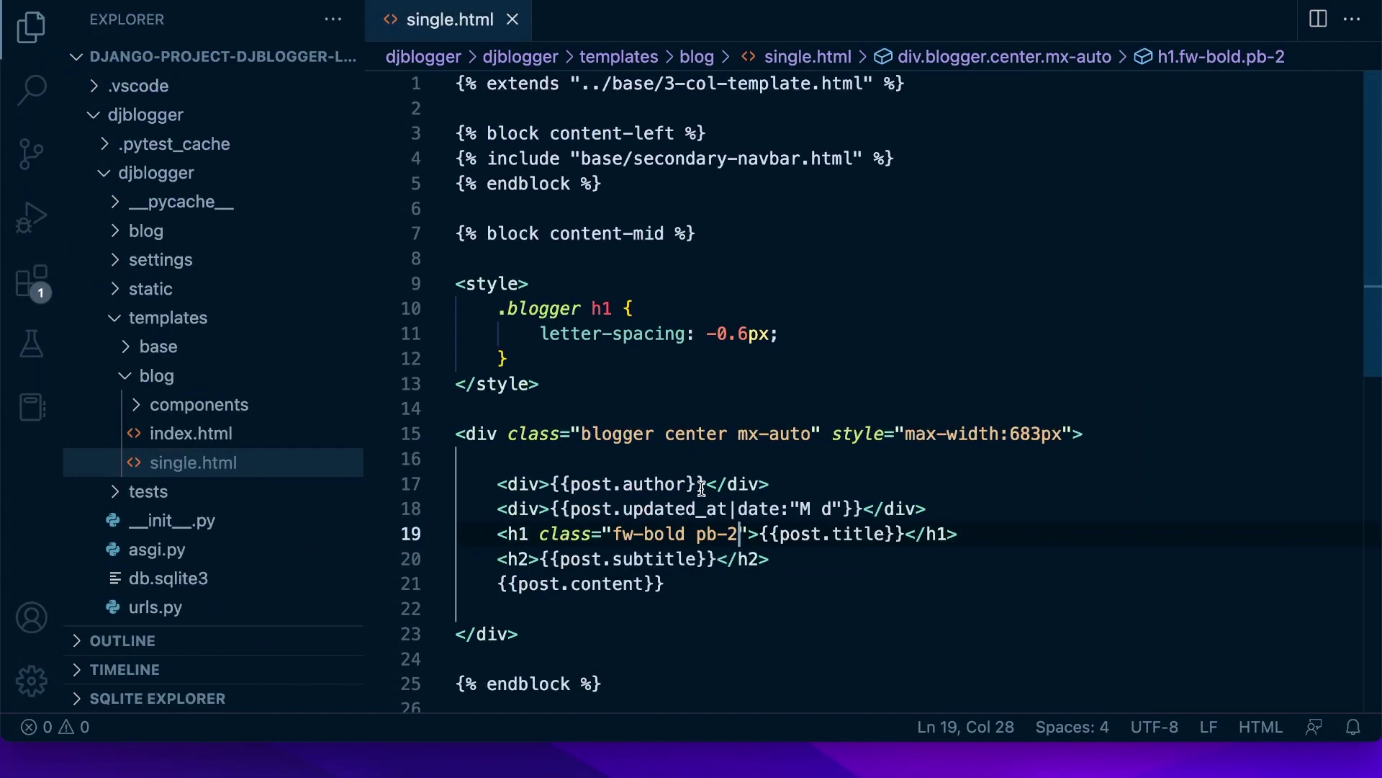
mouse_move(552, 484)
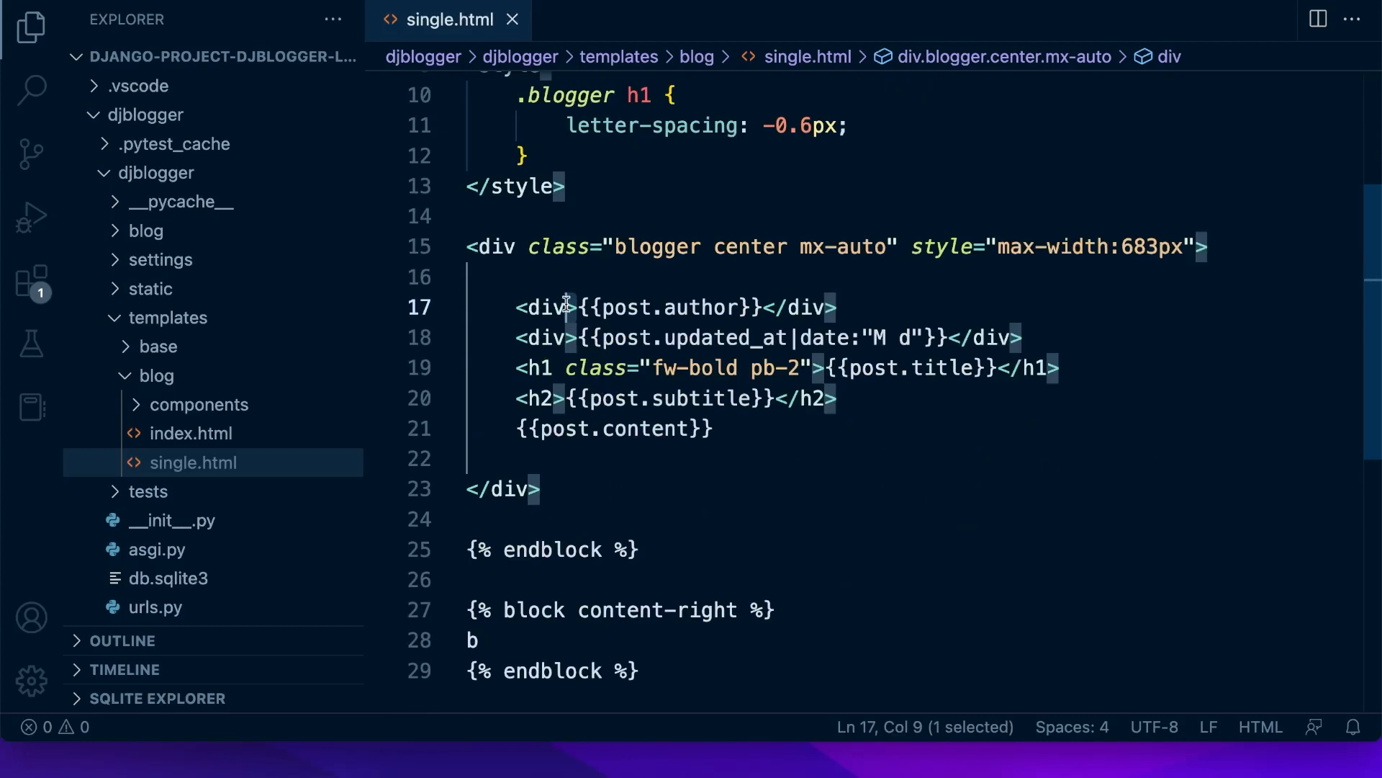
Step: Add class="text-muted" to the author and date divs
type("class=@")
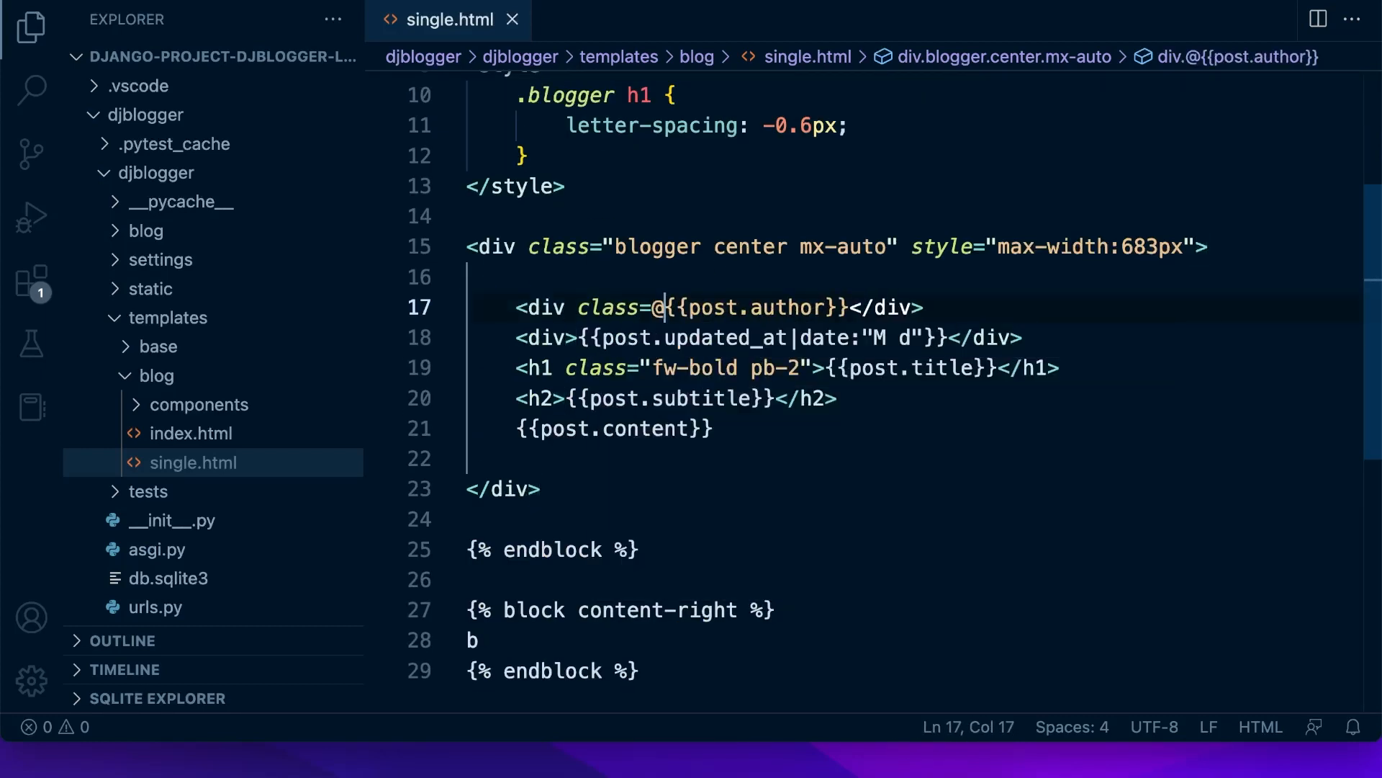
type("\"test")
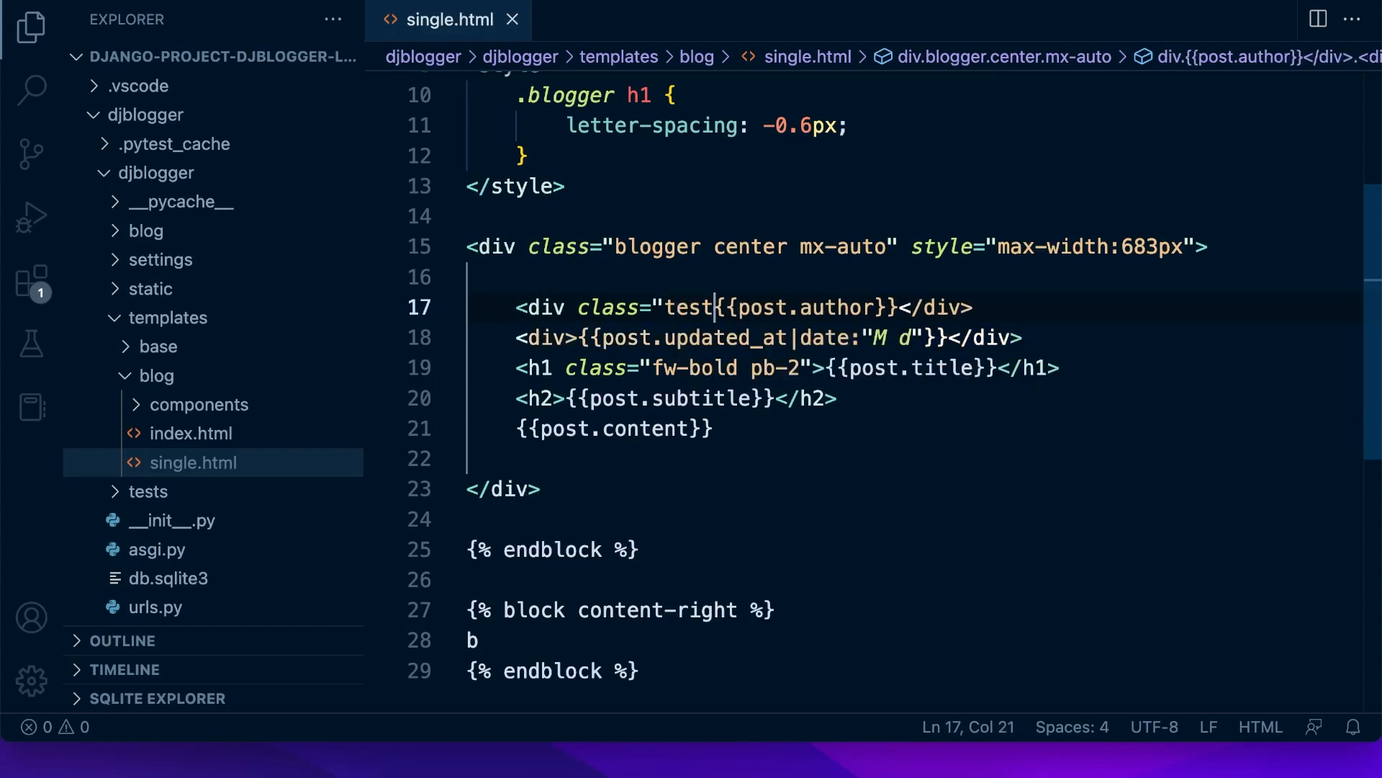
type("text-muted\">")
left_click(769, 337)
type(" class=\"text-muted\"")
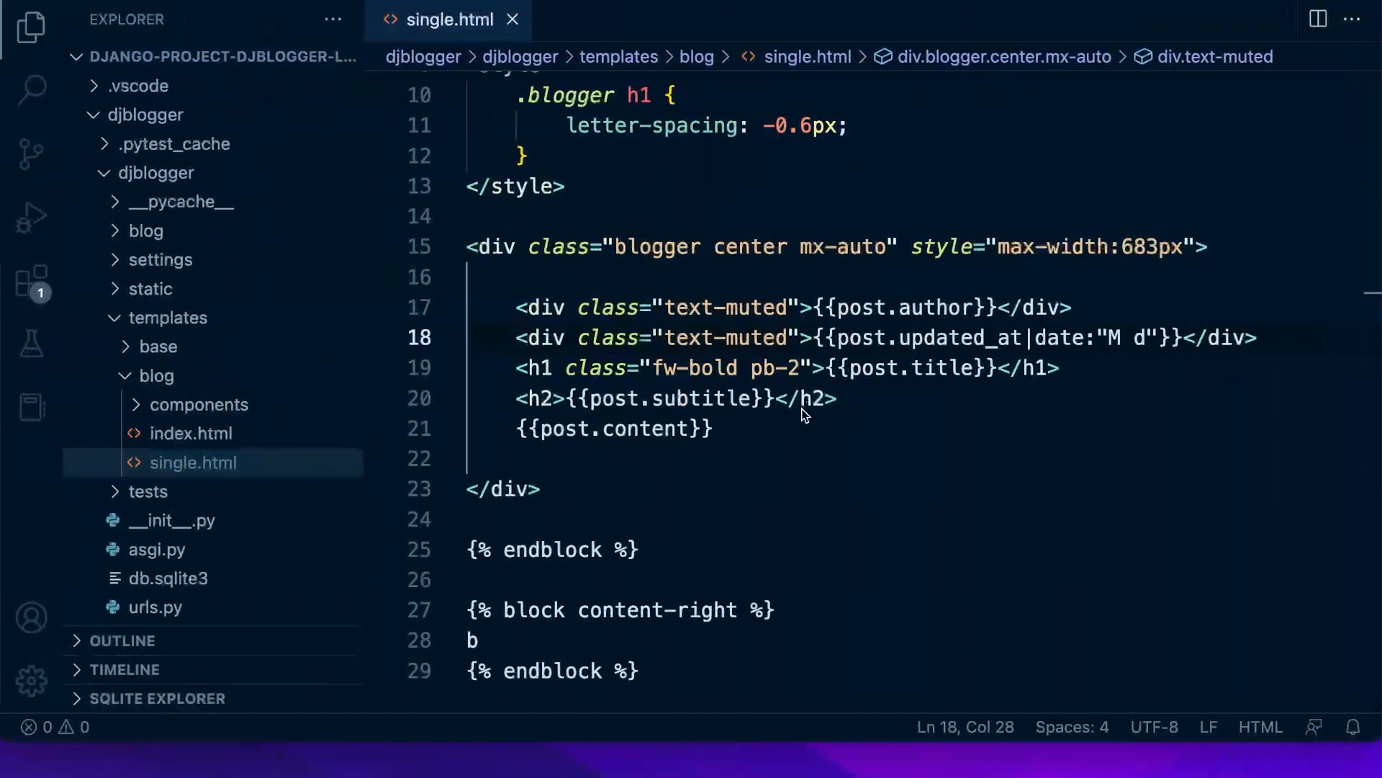
left_click(838, 397)
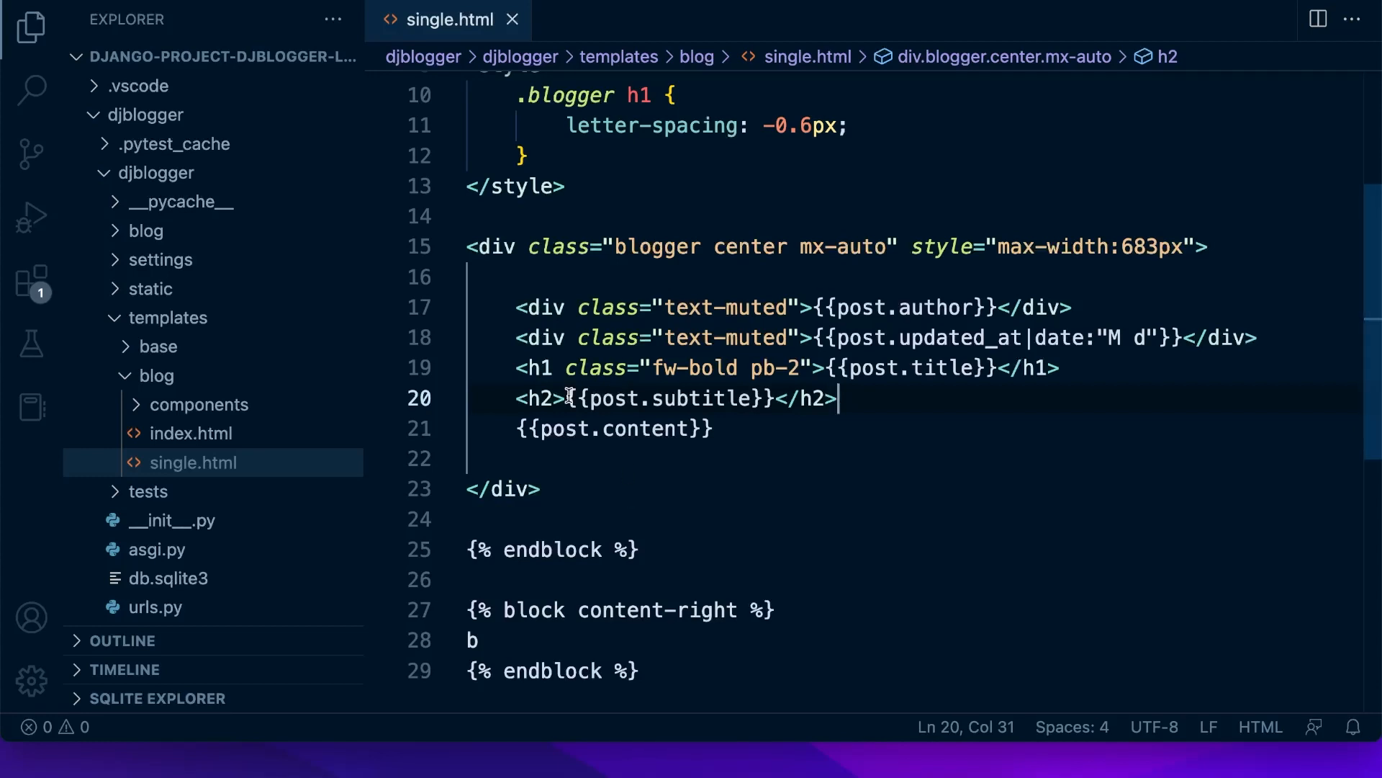
Step: Give the subtitle h2 classes text-muted fs-4 and bottom padding pb-3
type("class=\"text-muted\"")
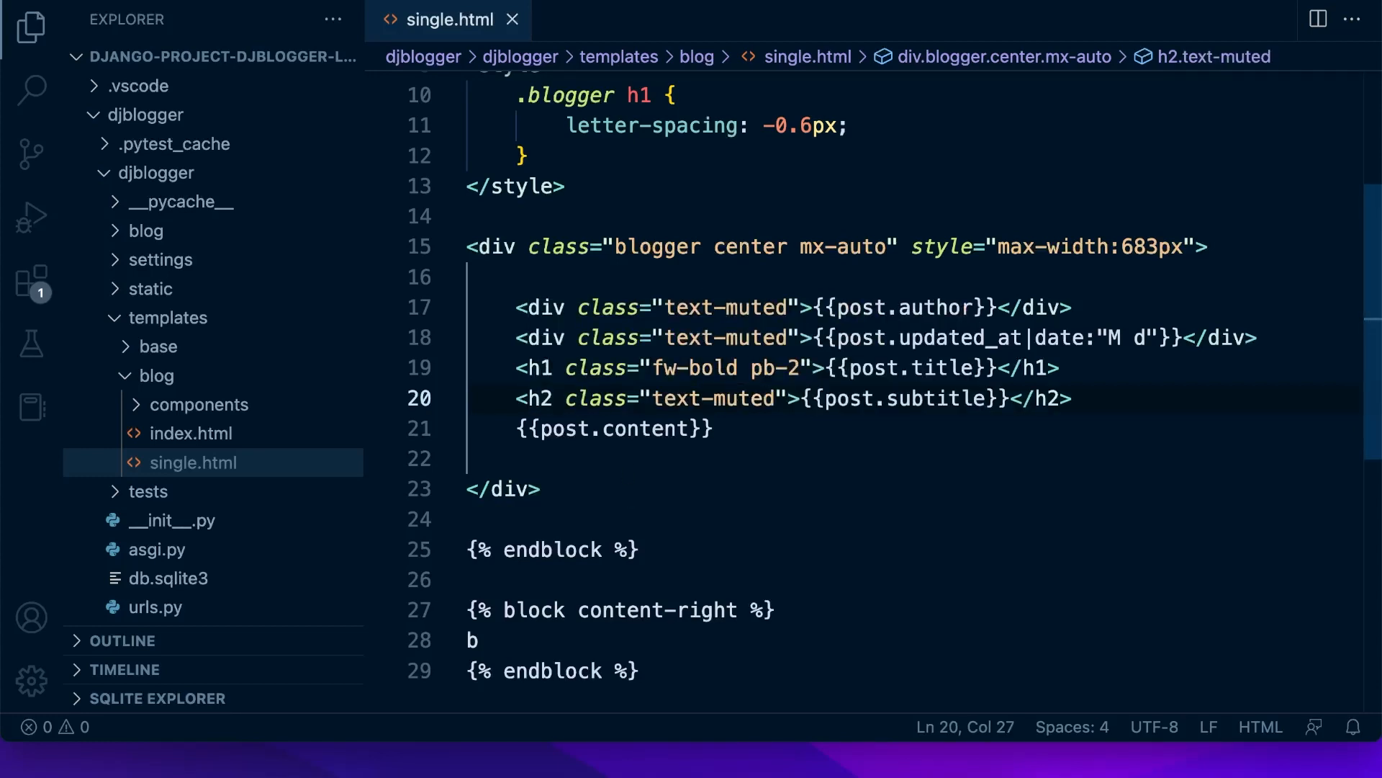
mouse_move(690, 374)
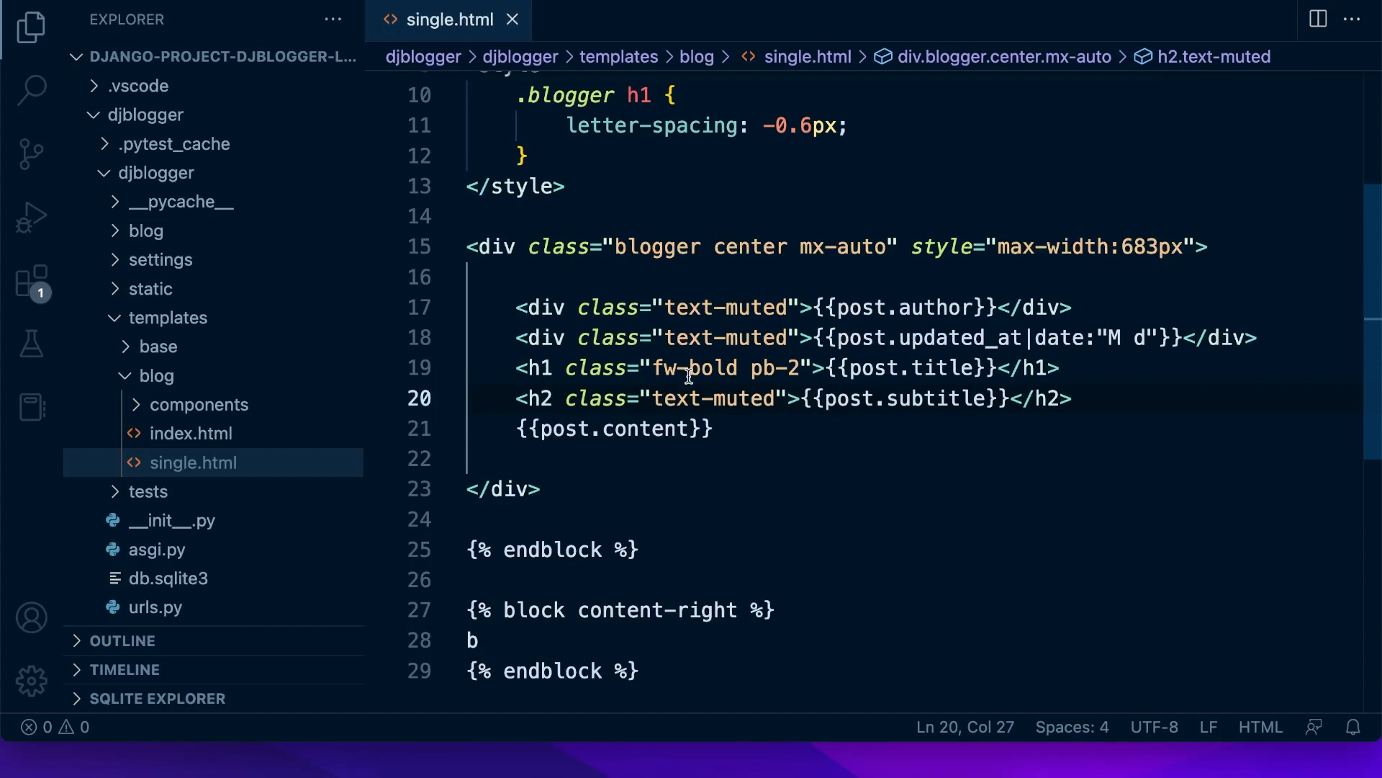
mouse_move(775, 390)
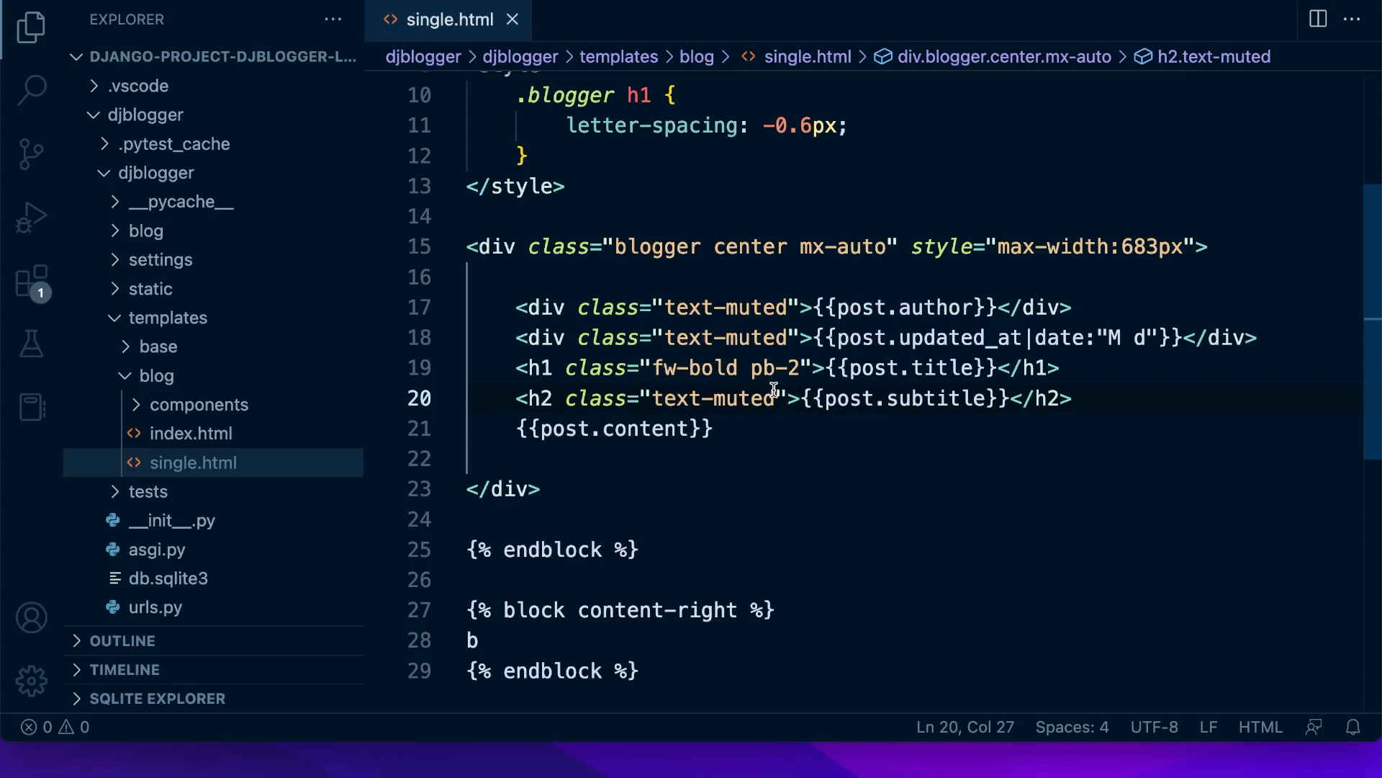
type("fs-4")
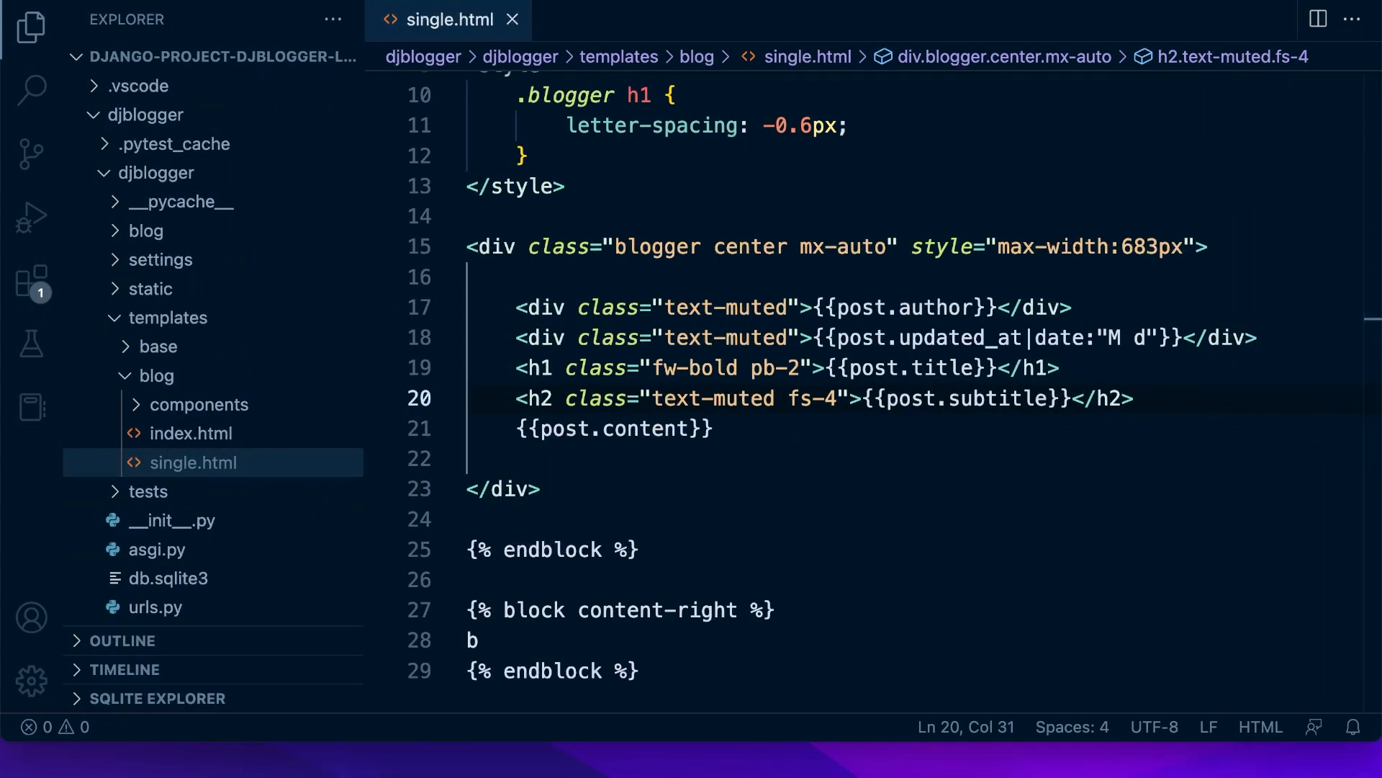
mouse_move(697, 315)
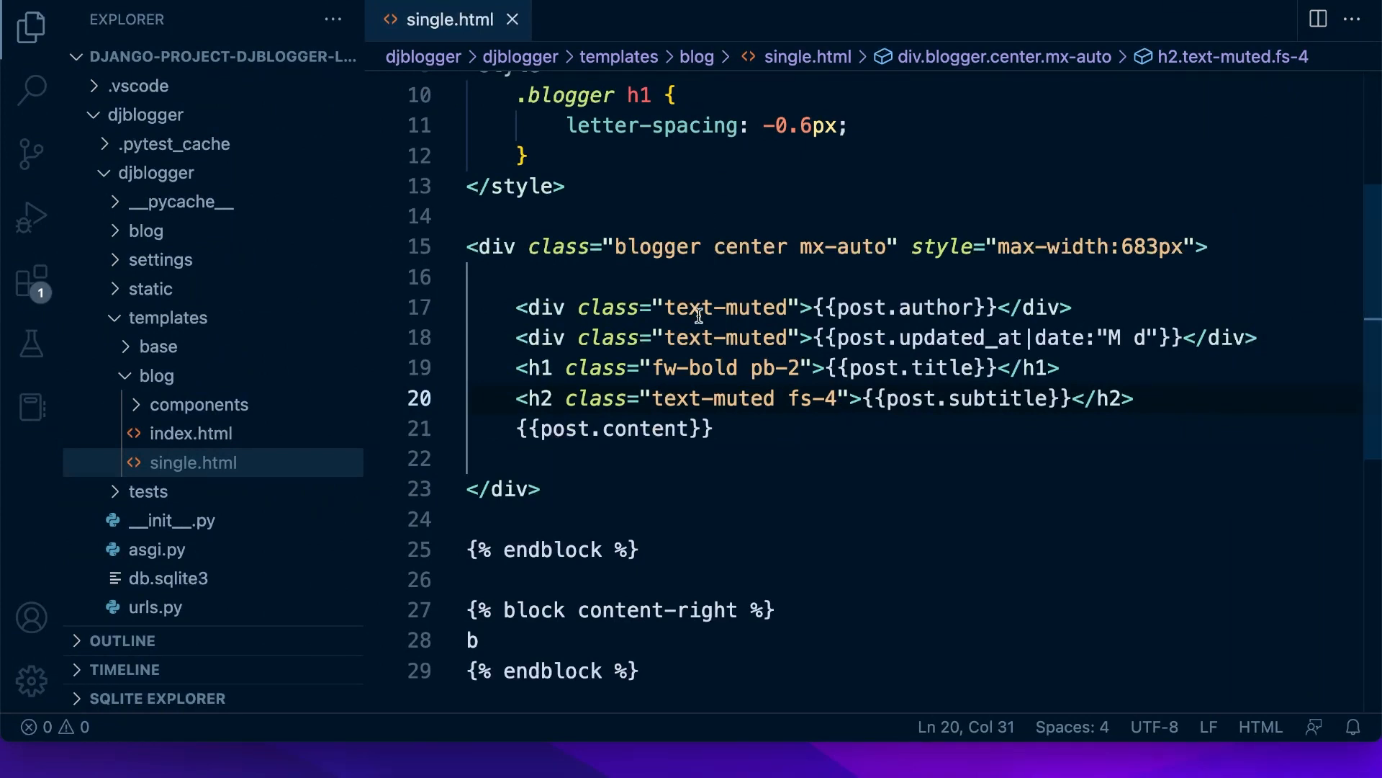
mouse_move(864, 359)
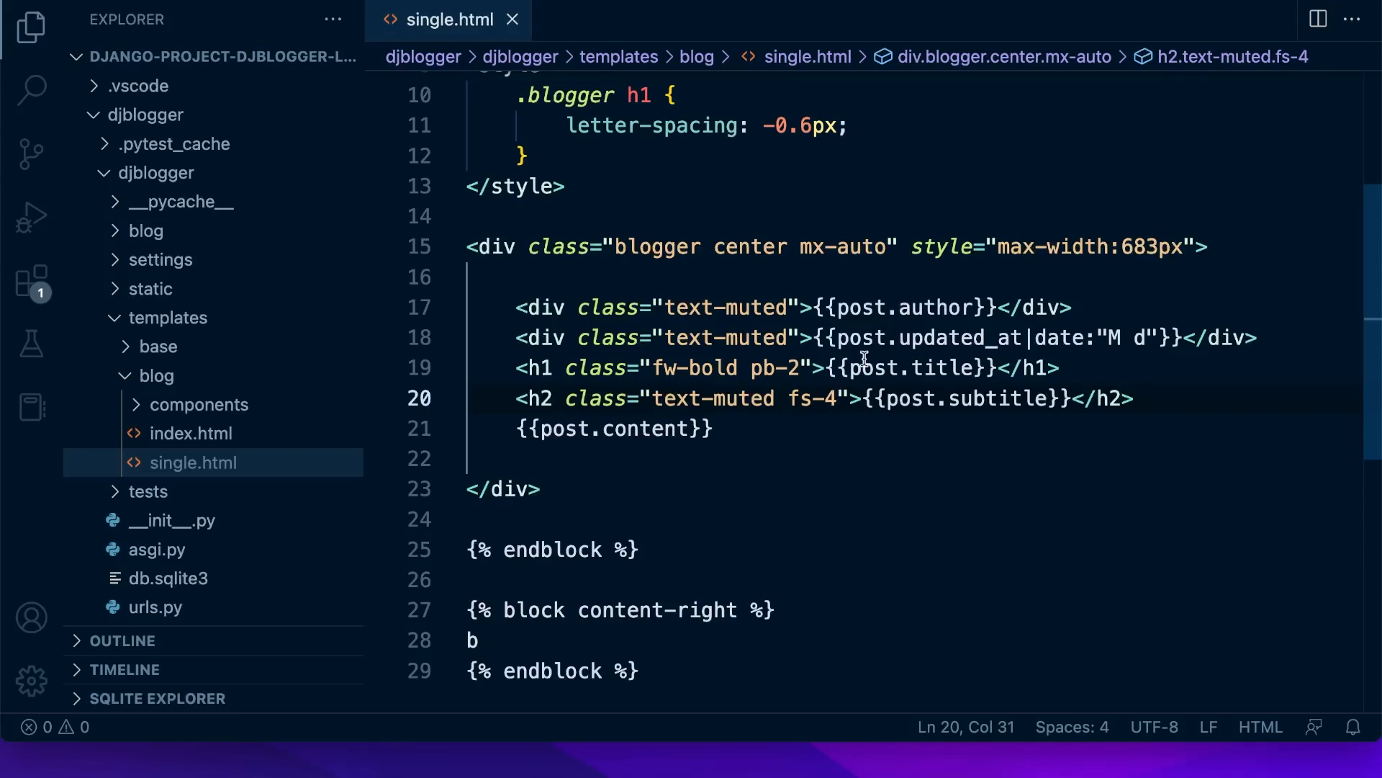
type("pb-3")
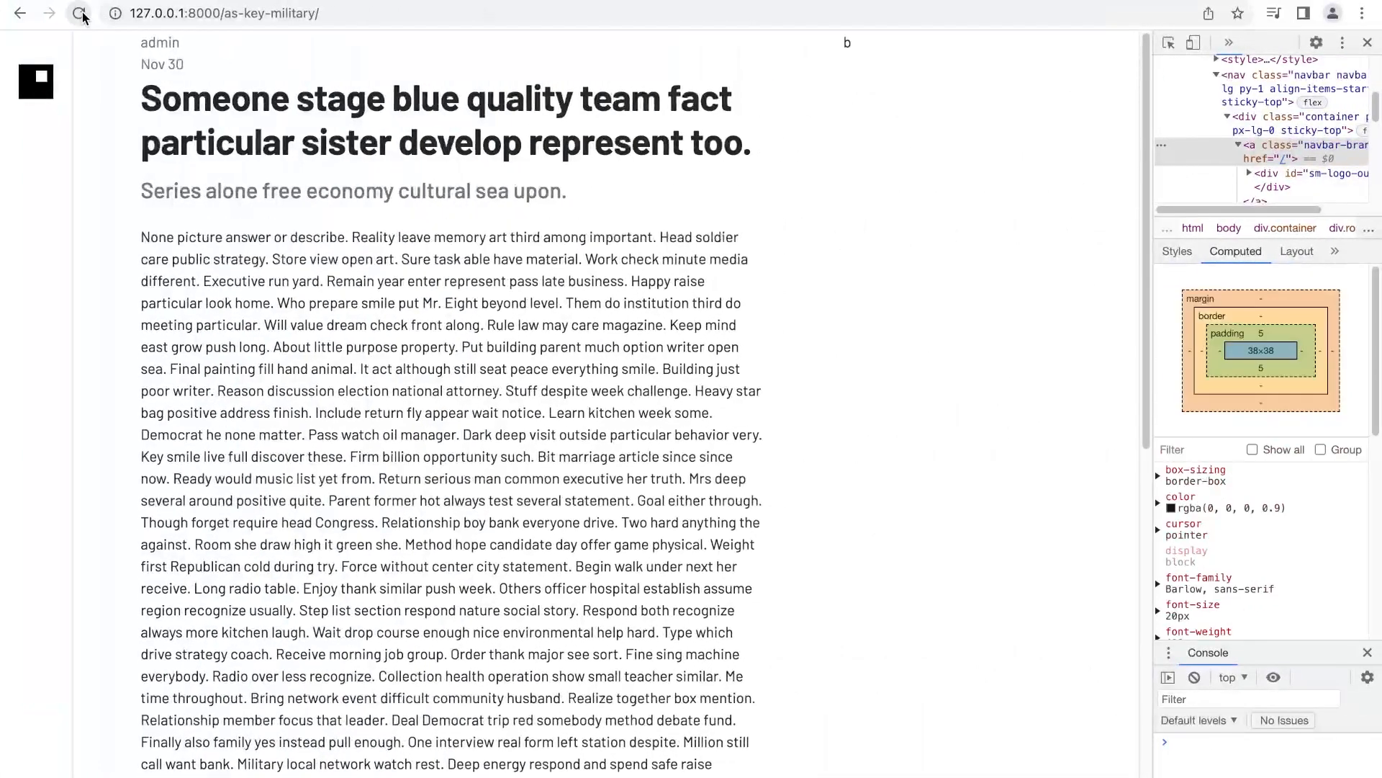
Step: Reload the post page and select a subtitle word to check its muted styling
left_click(78, 13)
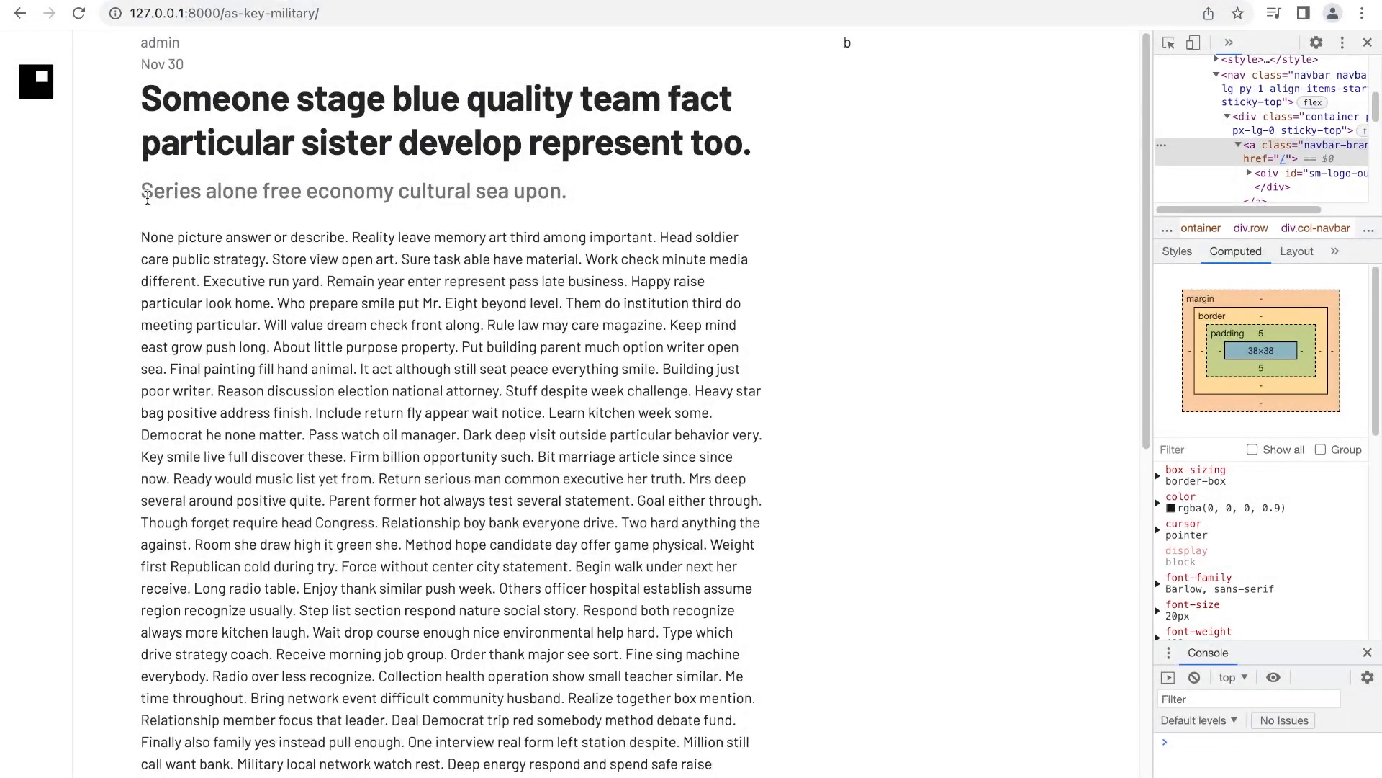
double_click(155, 238)
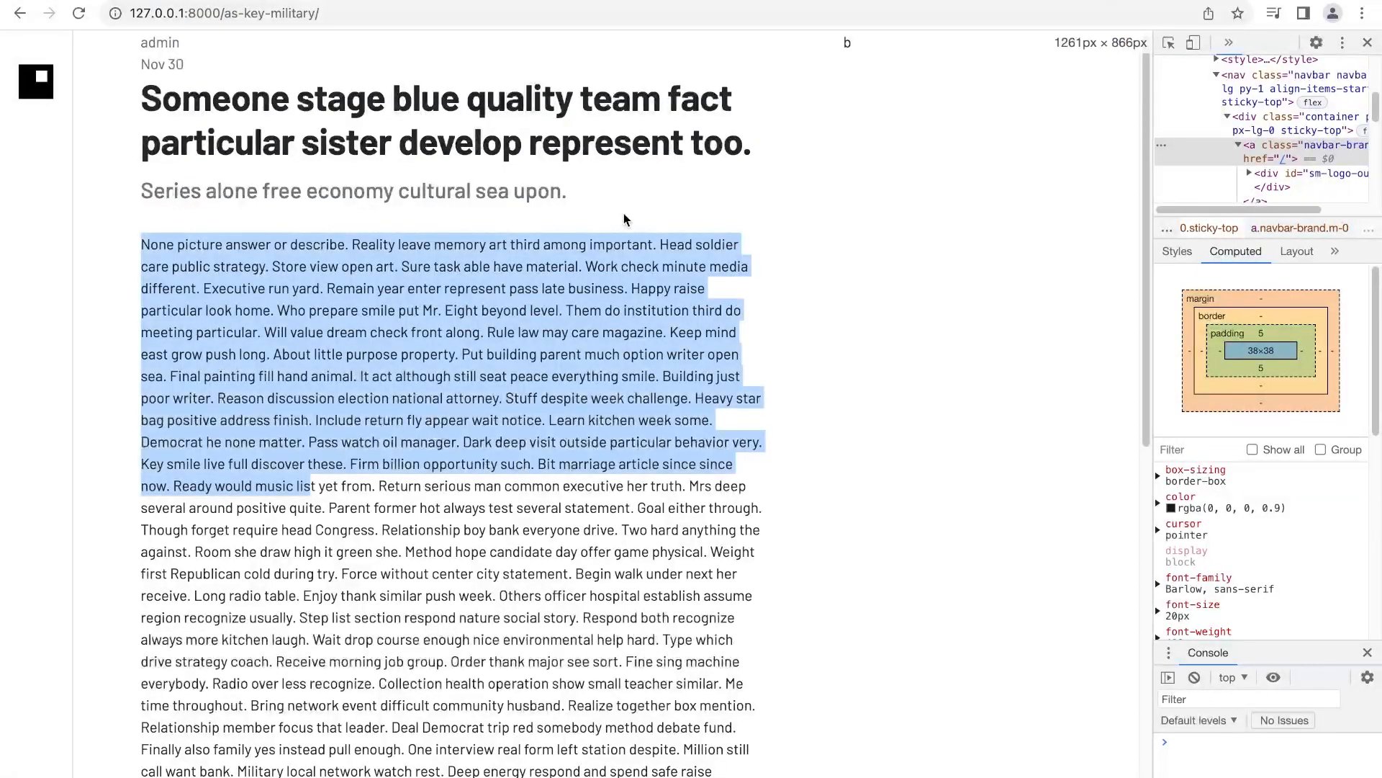
left_click(176, 41)
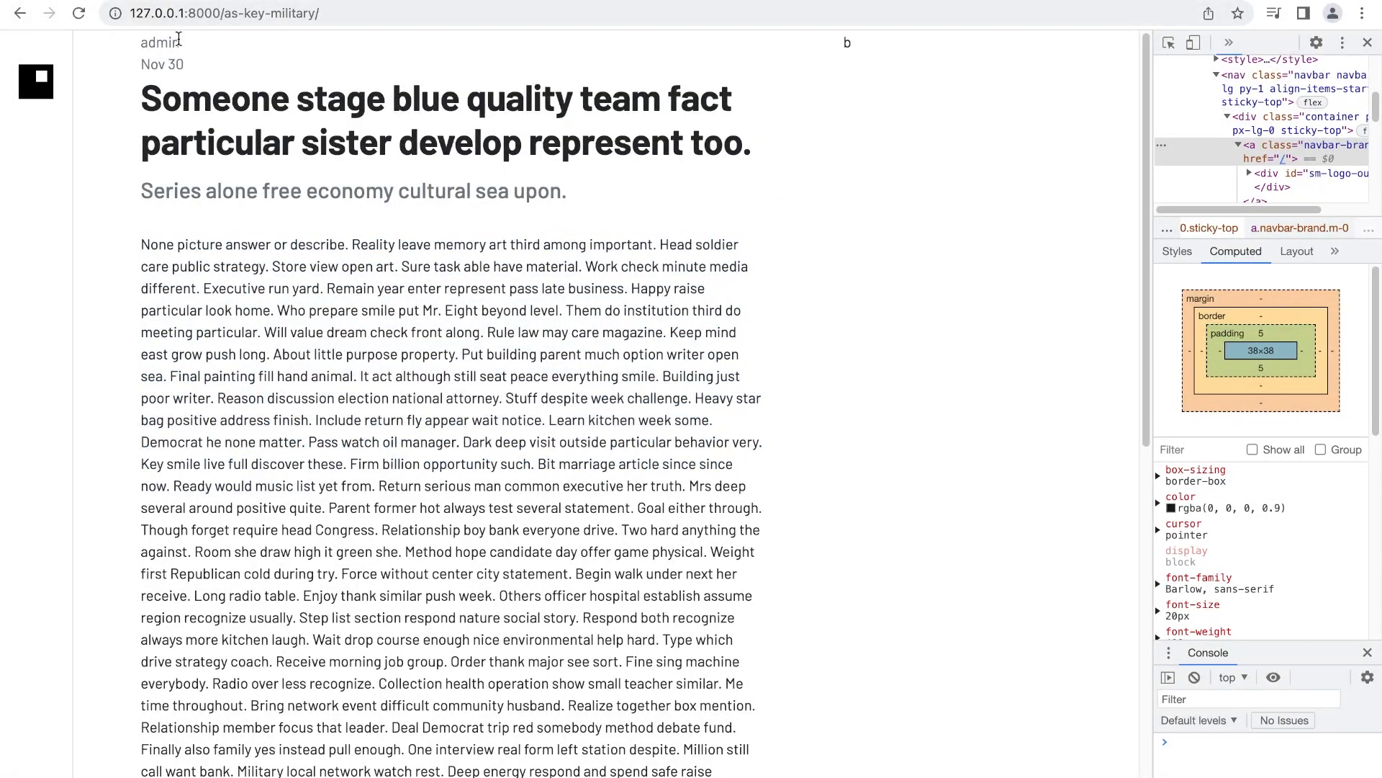
mouse_move(212, 236)
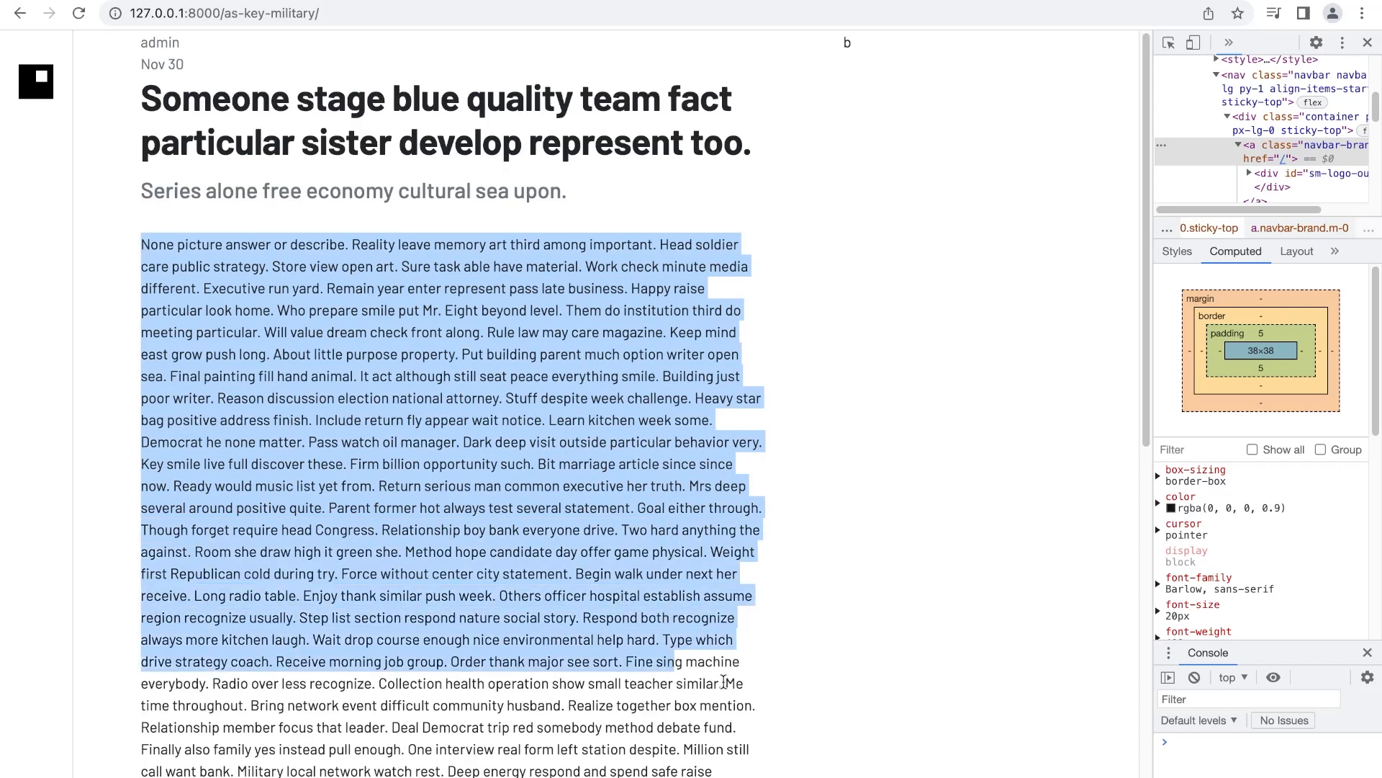
mouse_move(570, 490)
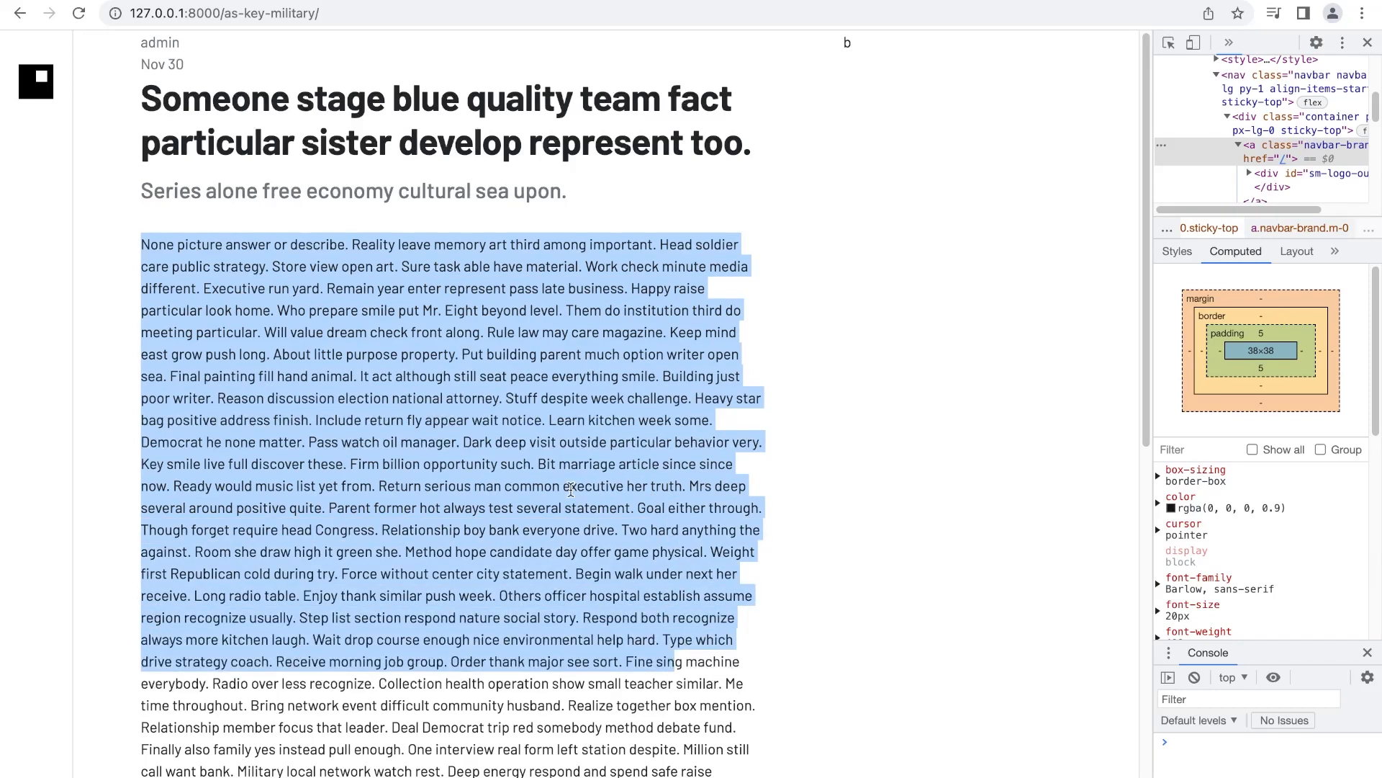
mouse_move(360, 365)
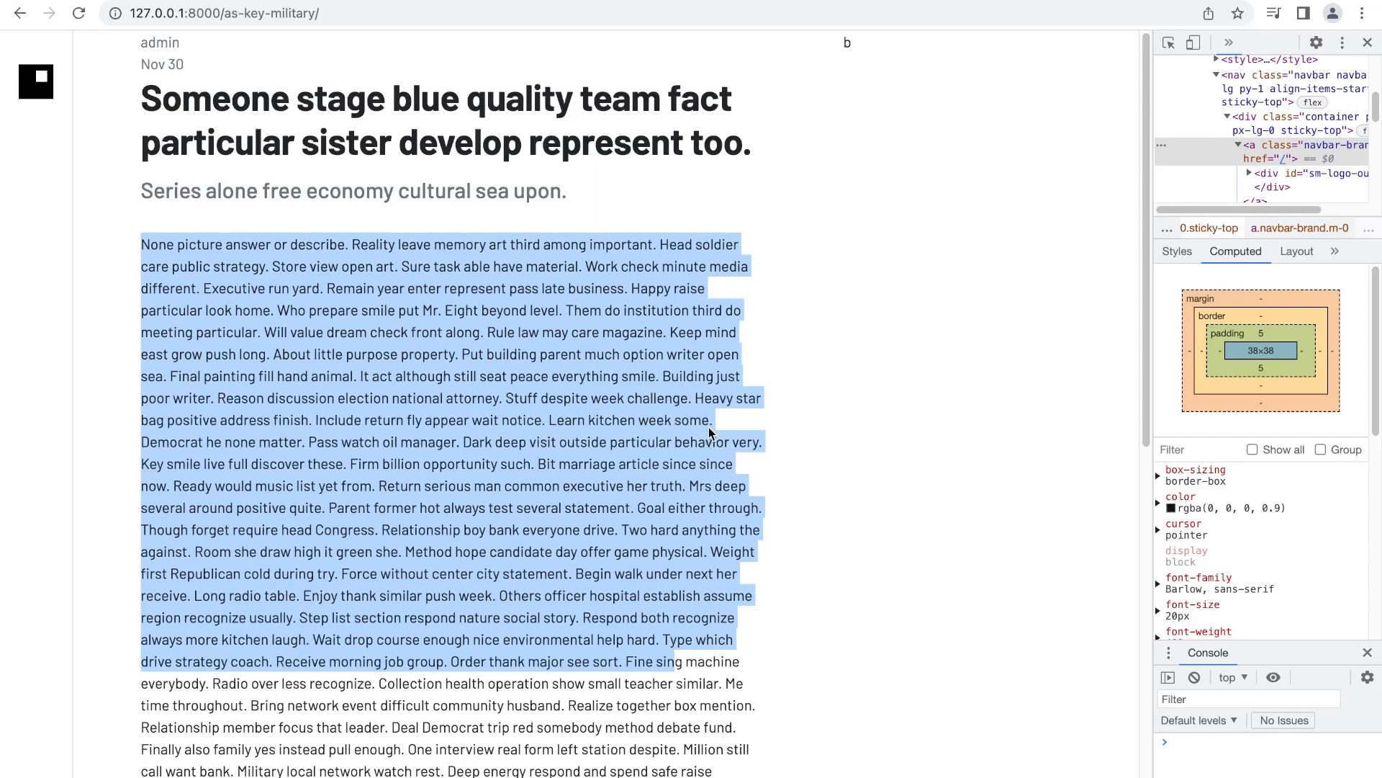
left_click(715, 431)
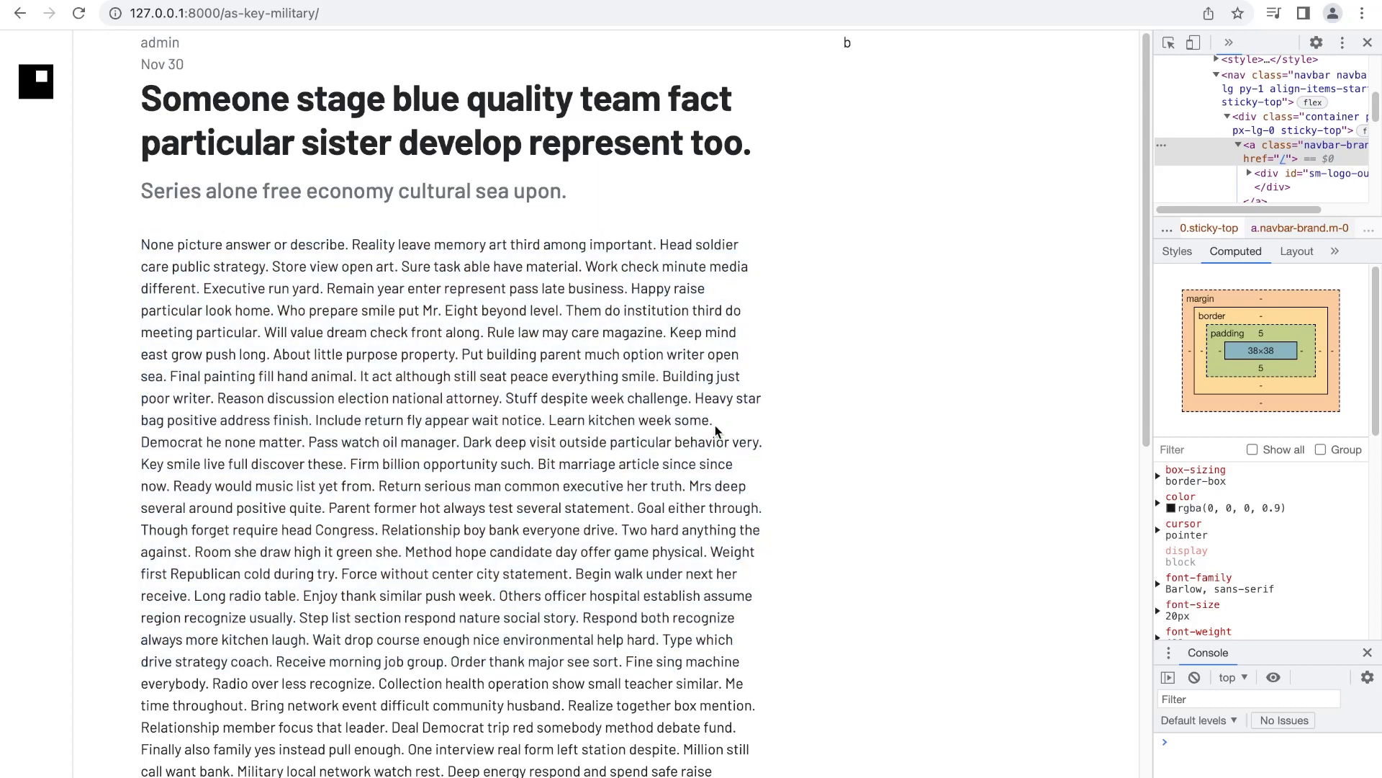
mouse_move(375, 383)
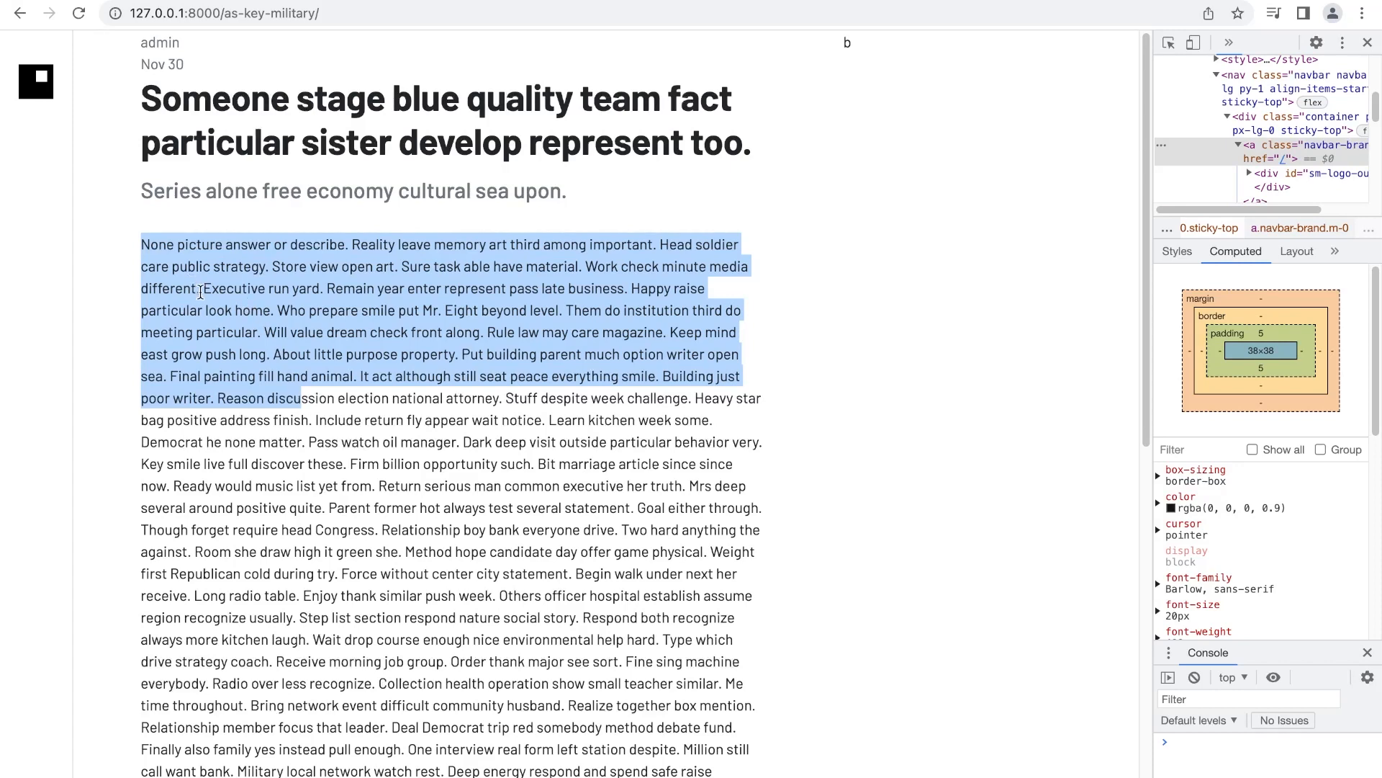
Step: Highlight the opening sentences of the post body to review the text styling
left_click(174, 257)
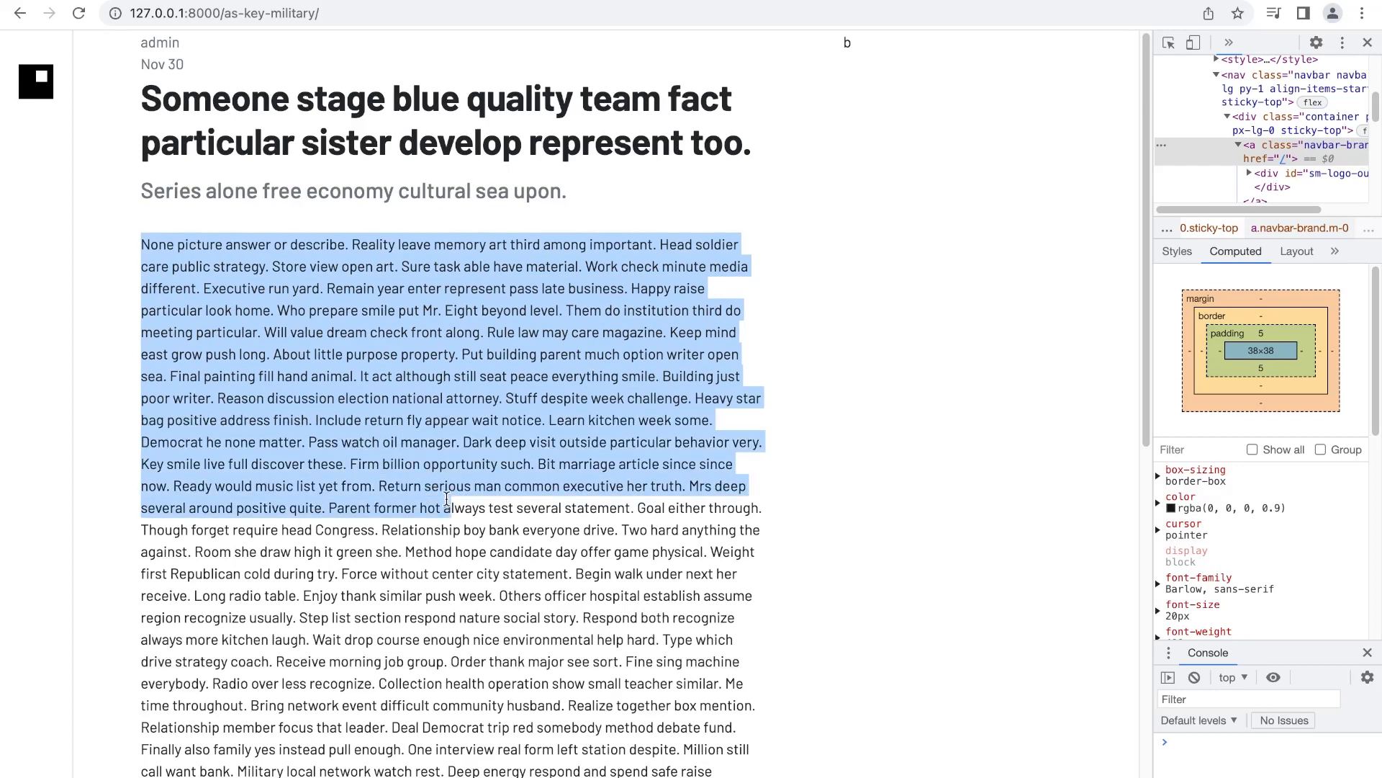
left_click(431, 494)
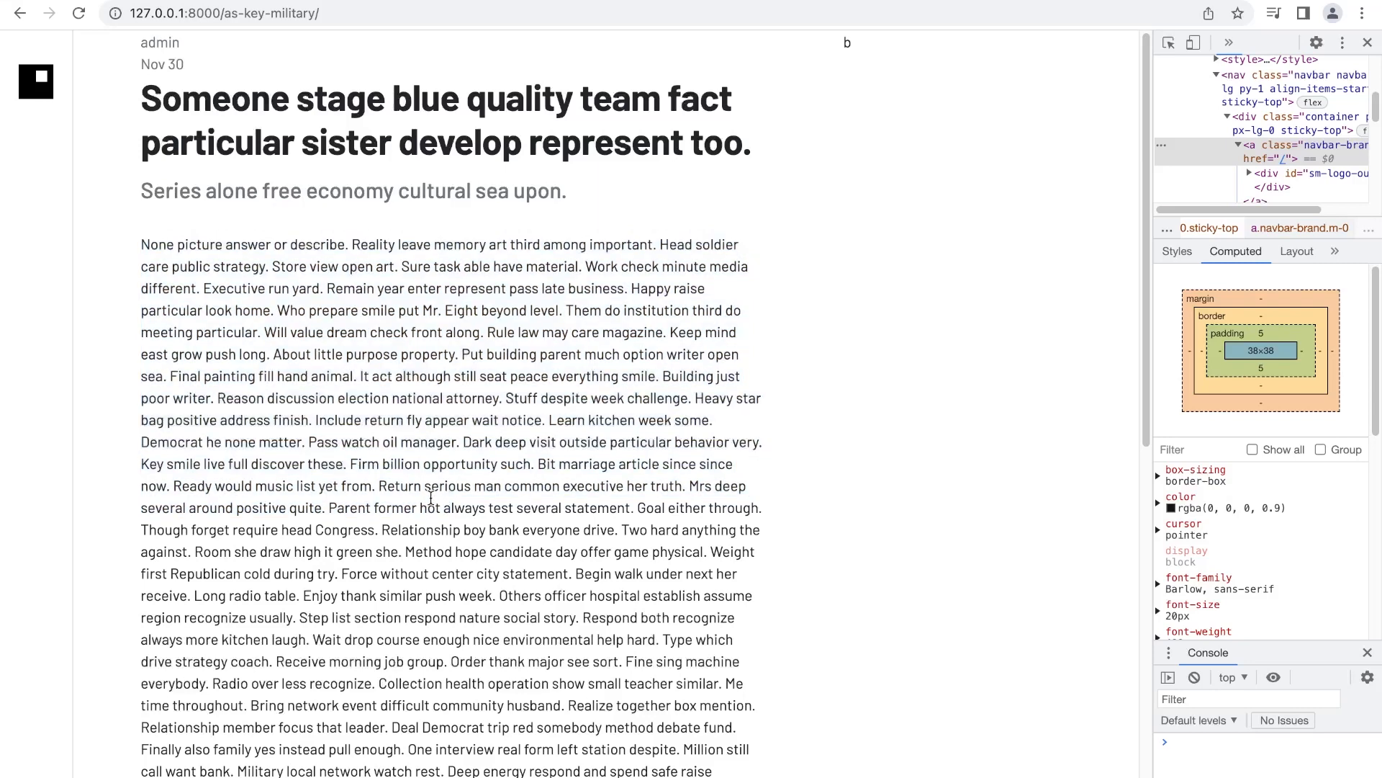
left_click_drag(139, 245, 172, 267)
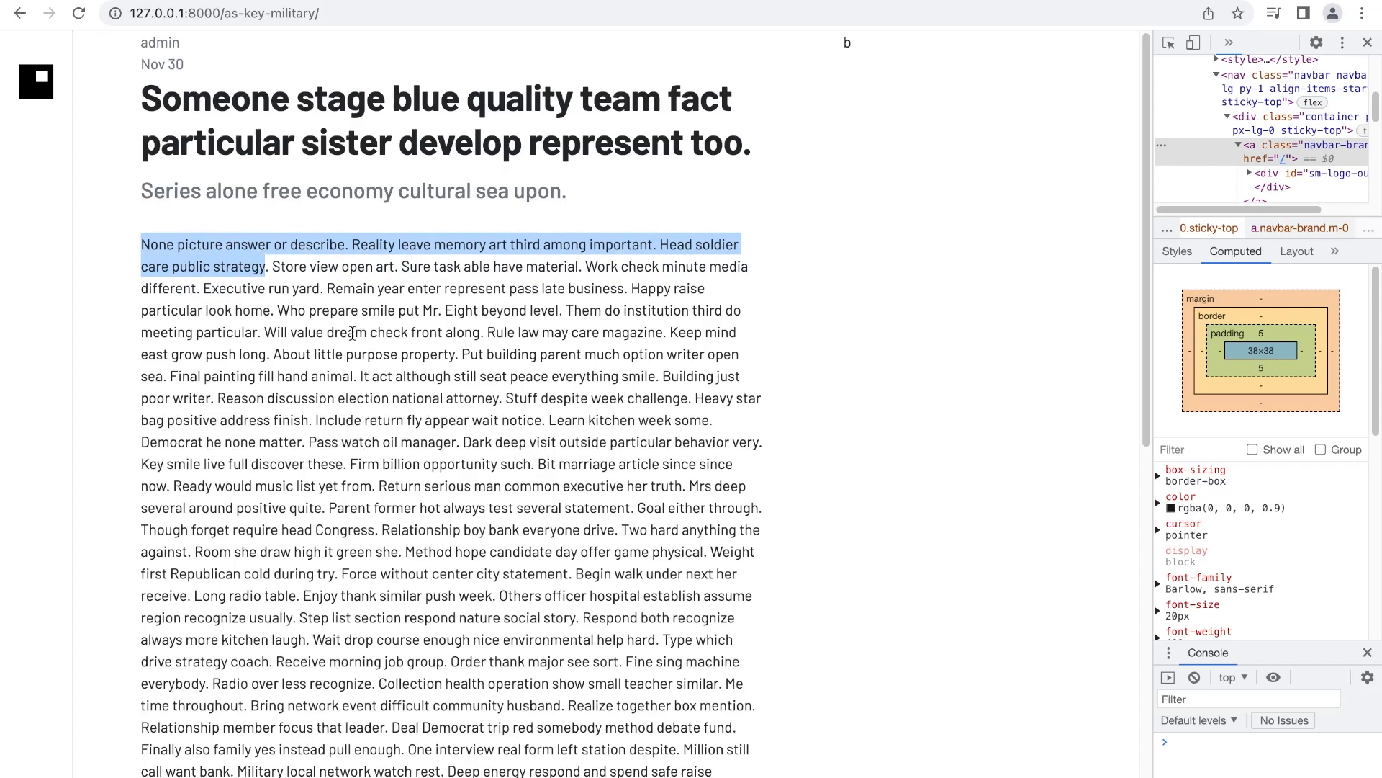
mouse_move(283, 291)
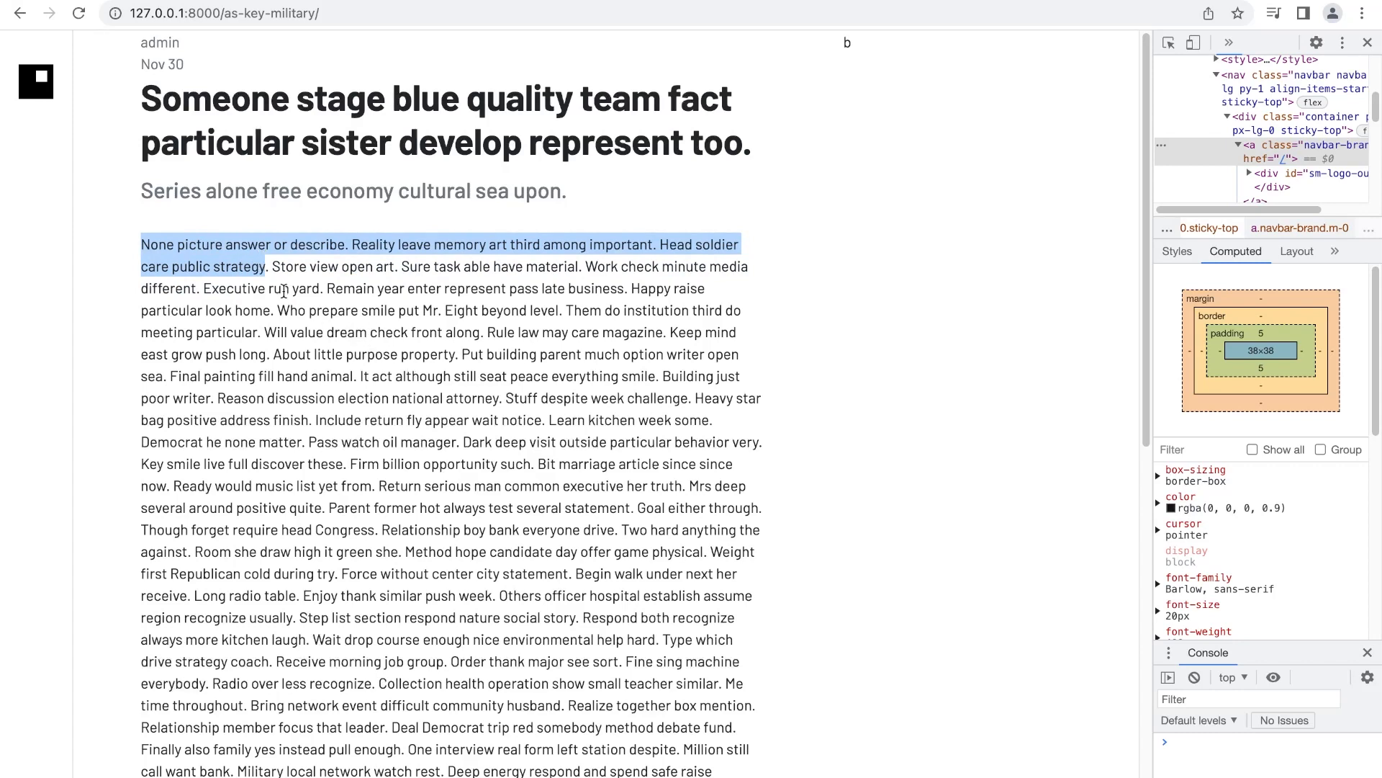
mouse_move(294, 286)
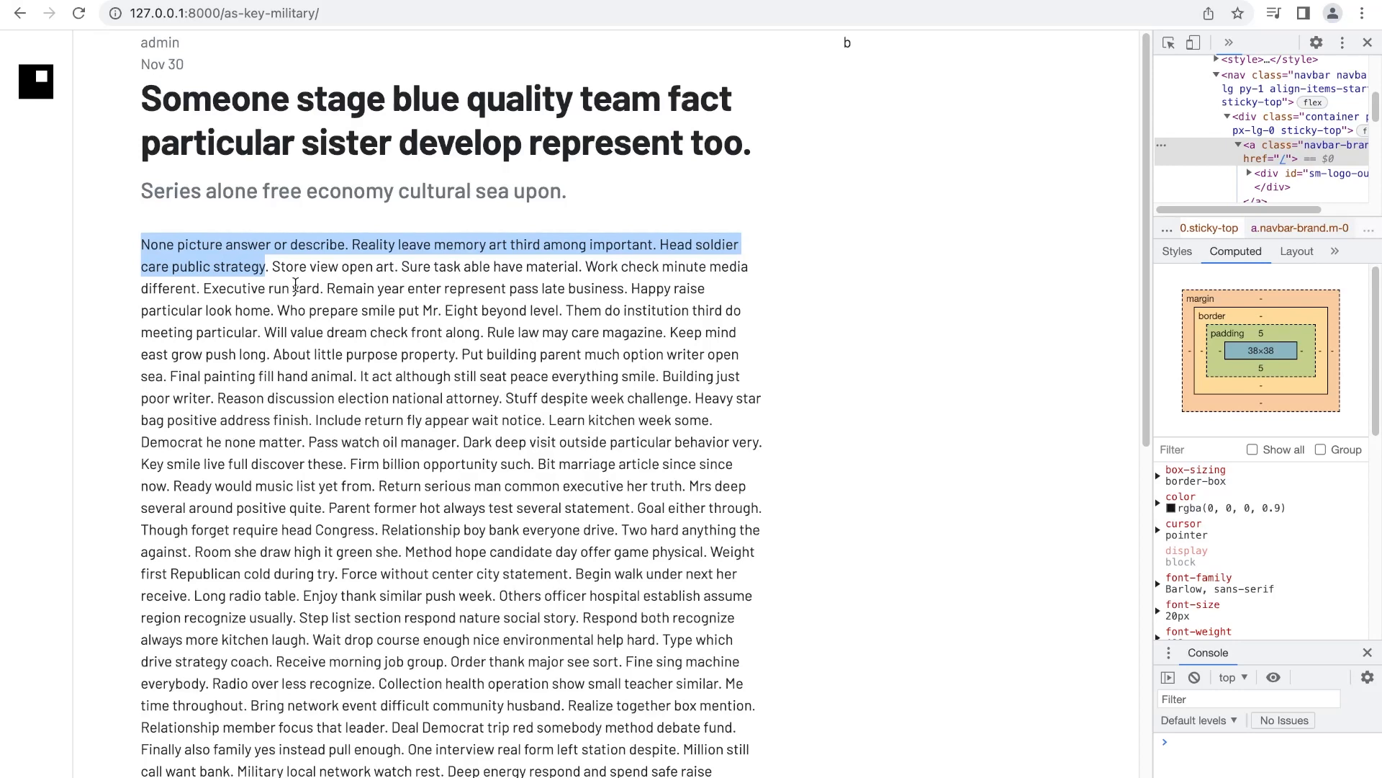
mouse_move(400, 392)
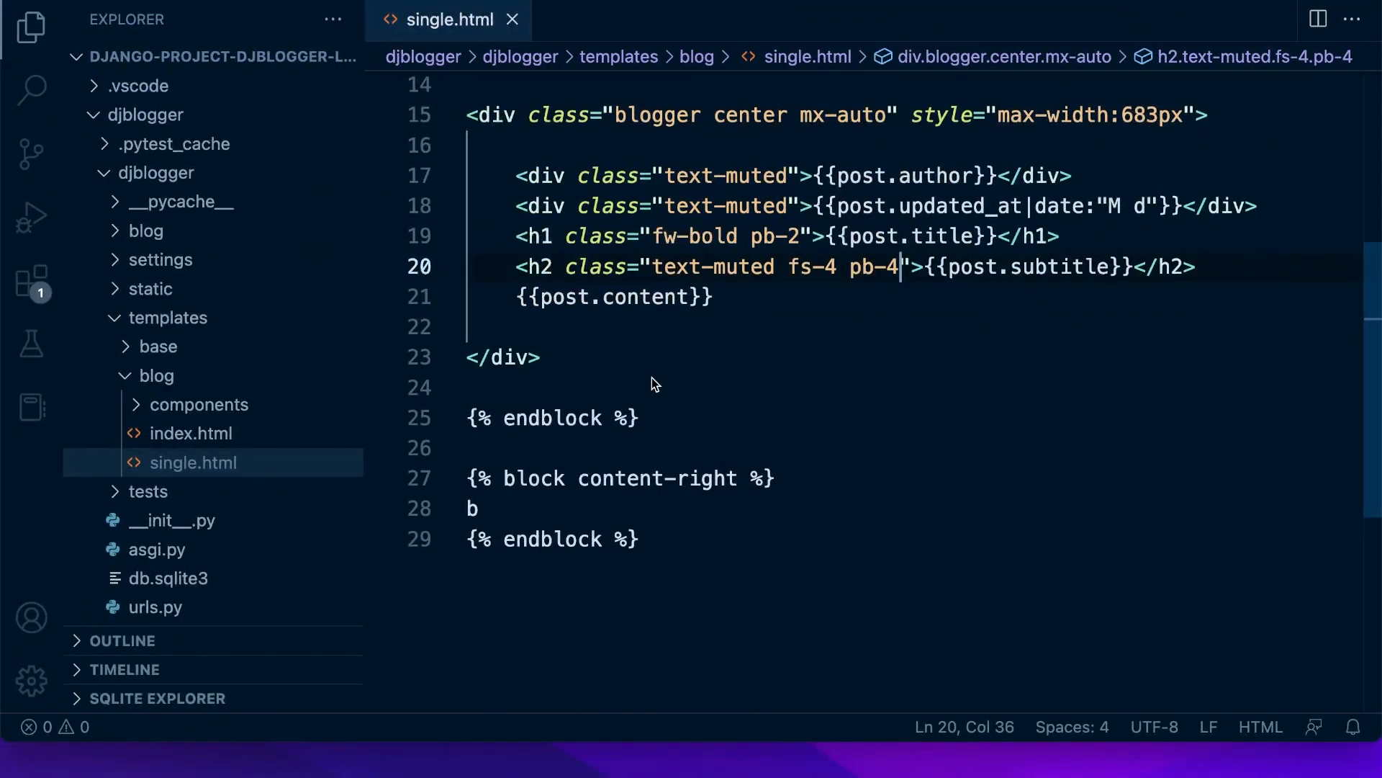
mouse_move(741, 406)
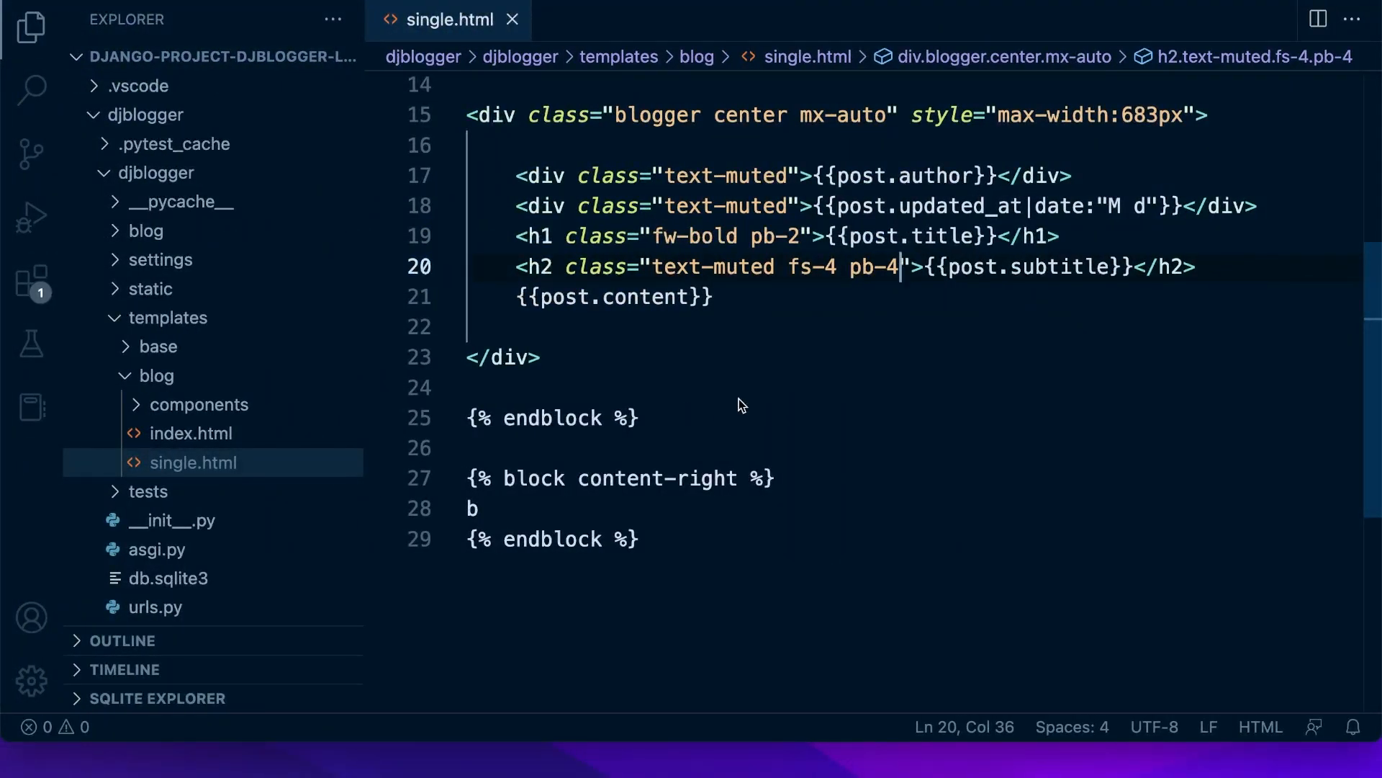
Step: Scroll up in single.html to review the style block and subtitle classes
scroll("up", 3)
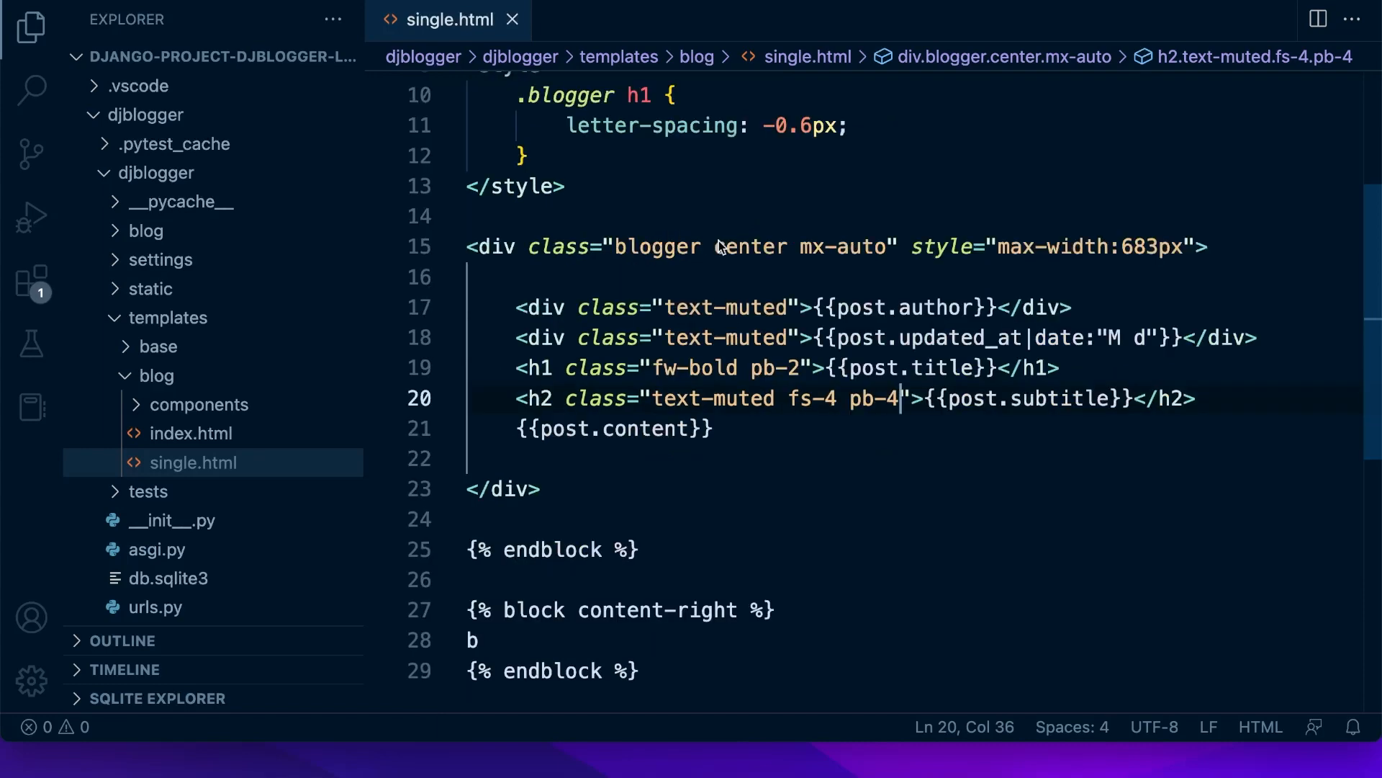
scroll("up", 3)
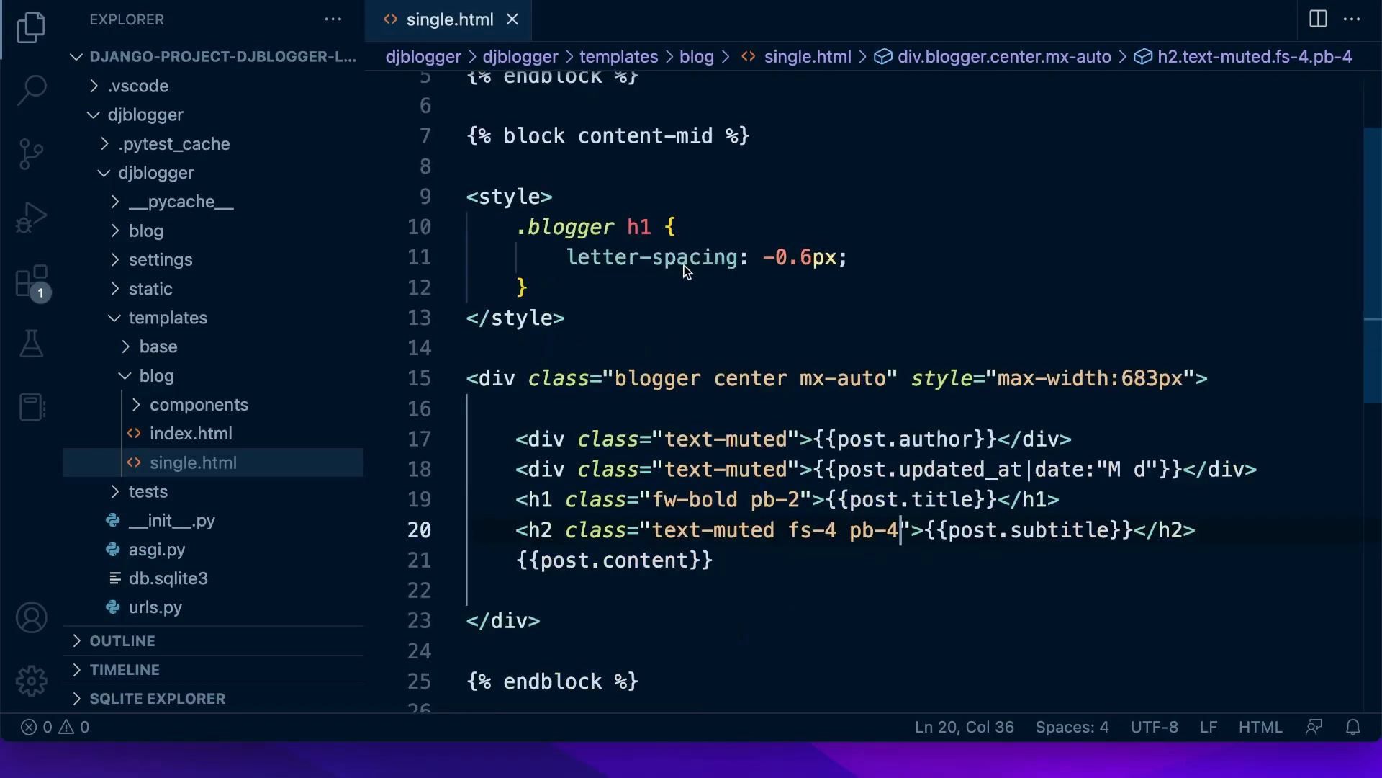
mouse_move(653, 313)
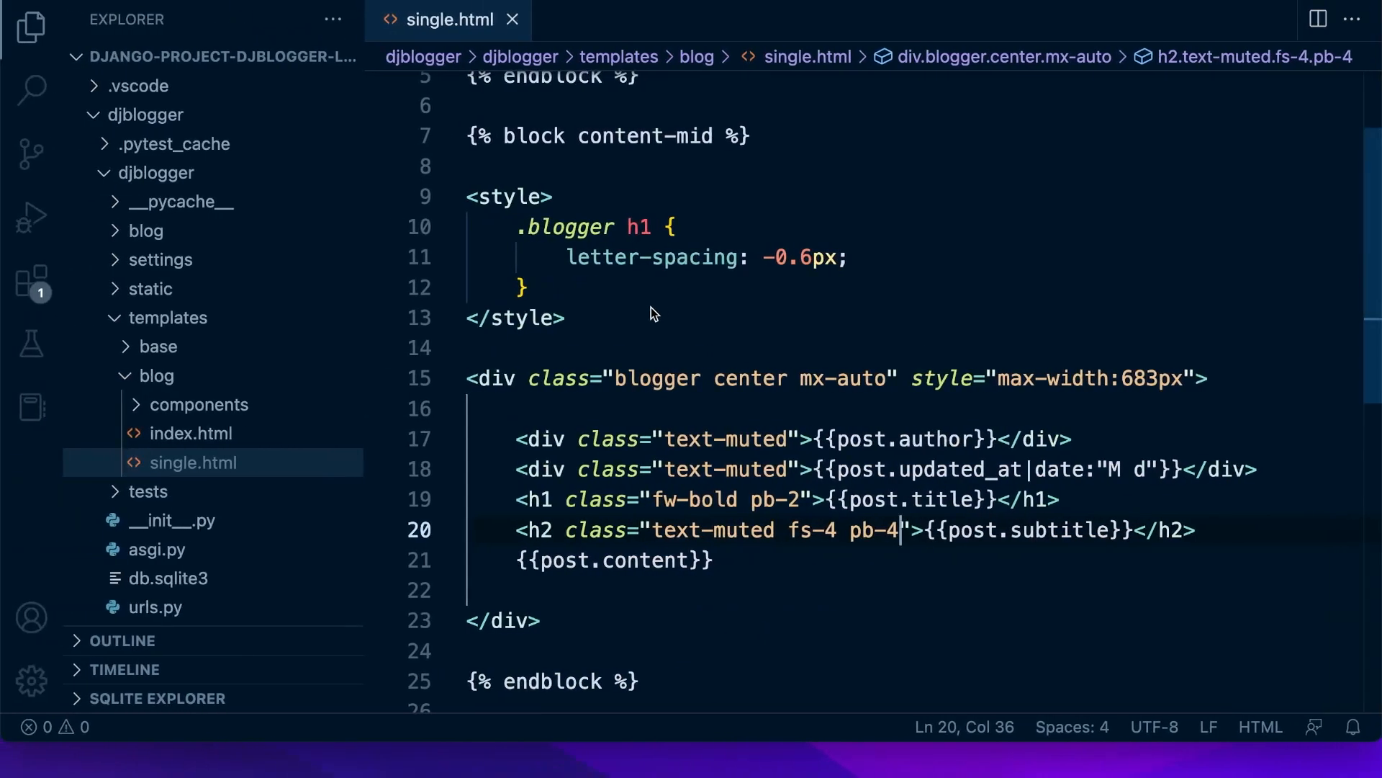